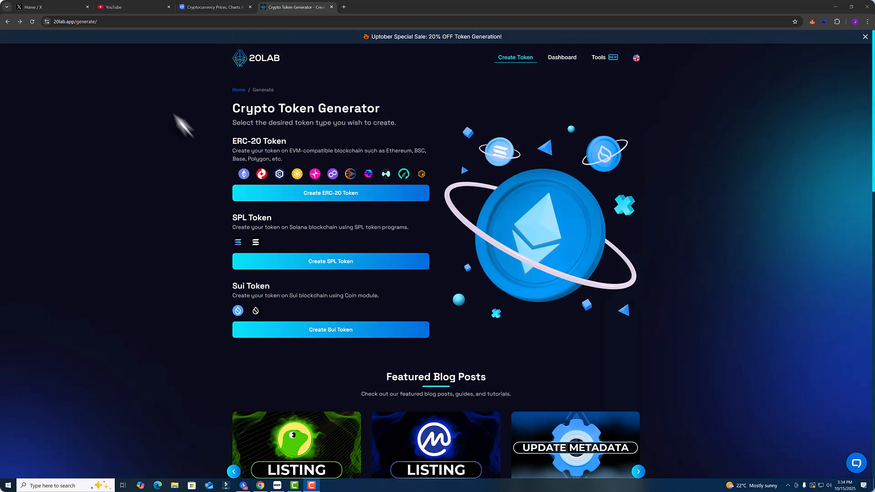
Start a new ERC-20 token and browse the blockchain list, keeping BNB Smart Chain.
left_click(73, 21)
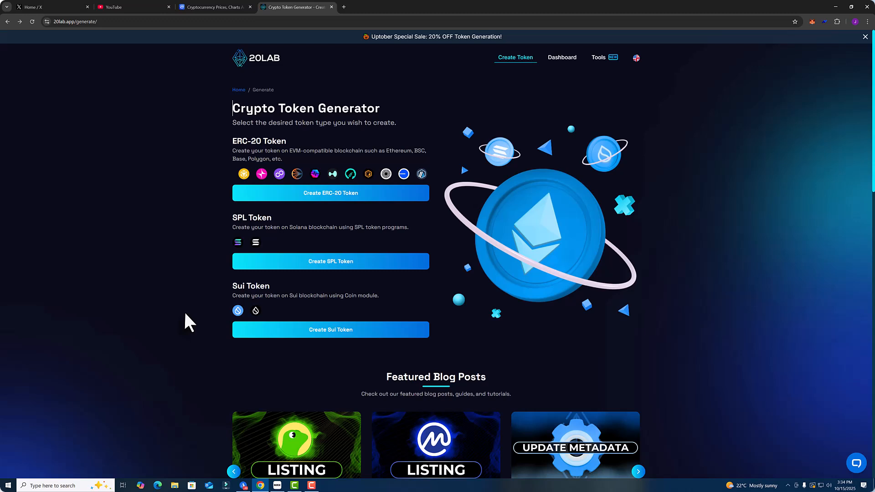
mouse_move(541, 343)
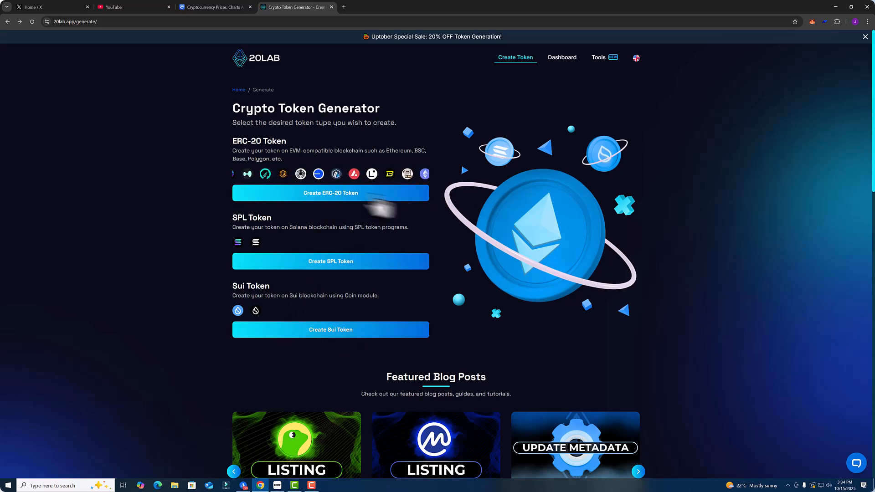
left_click(330, 193)
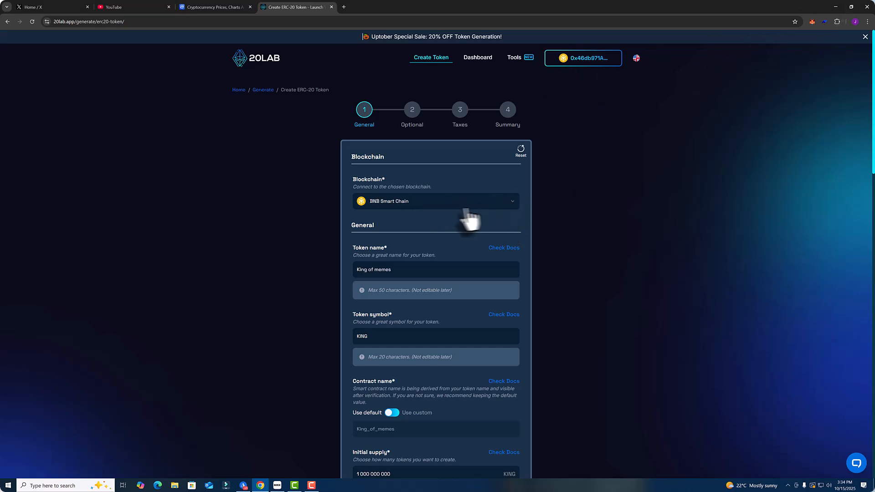
mouse_move(429, 216)
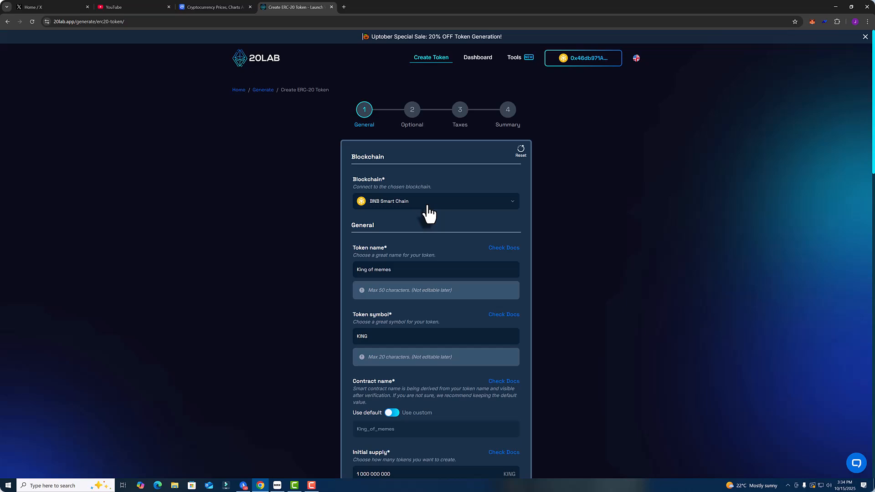
left_click(435, 201)
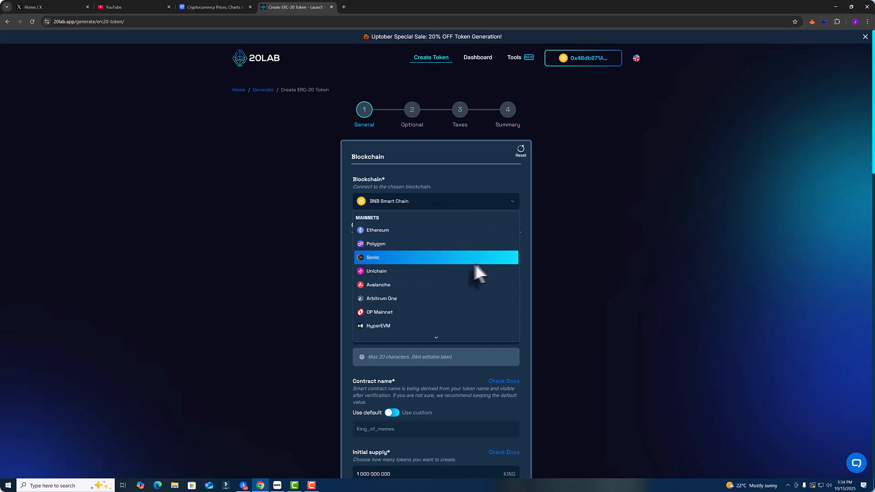
scroll("down", 3)
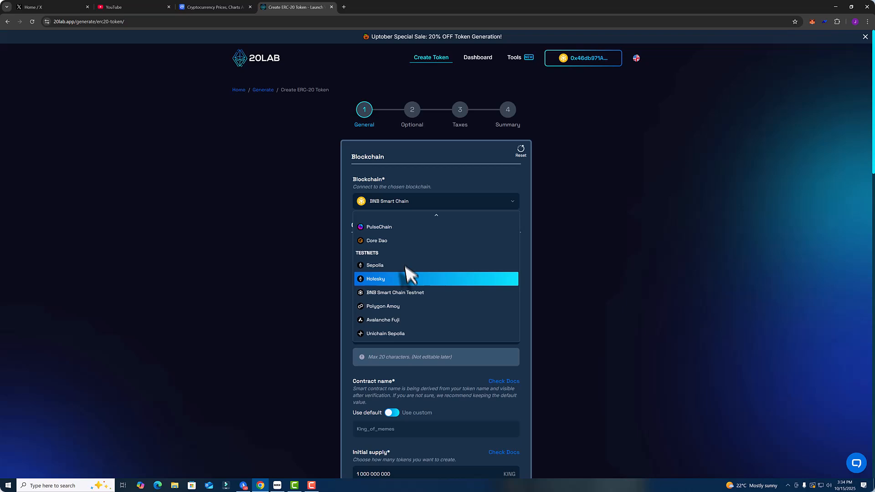
mouse_move(432, 265)
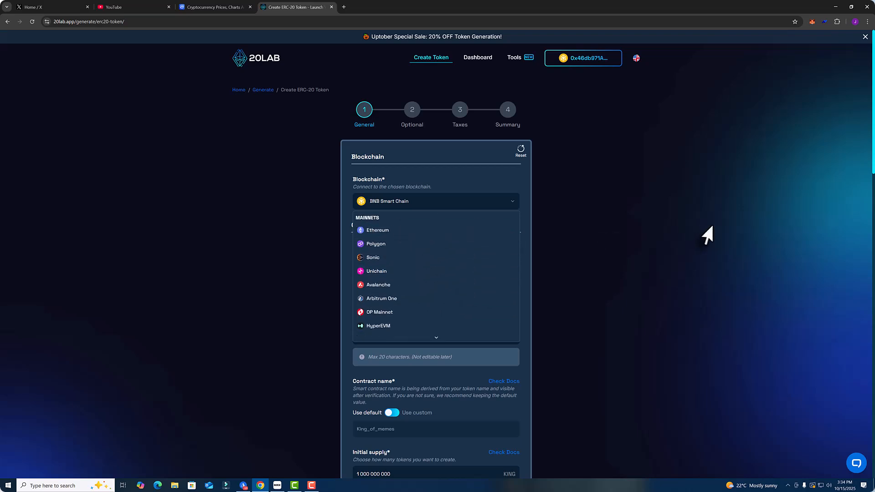
left_click(435, 201)
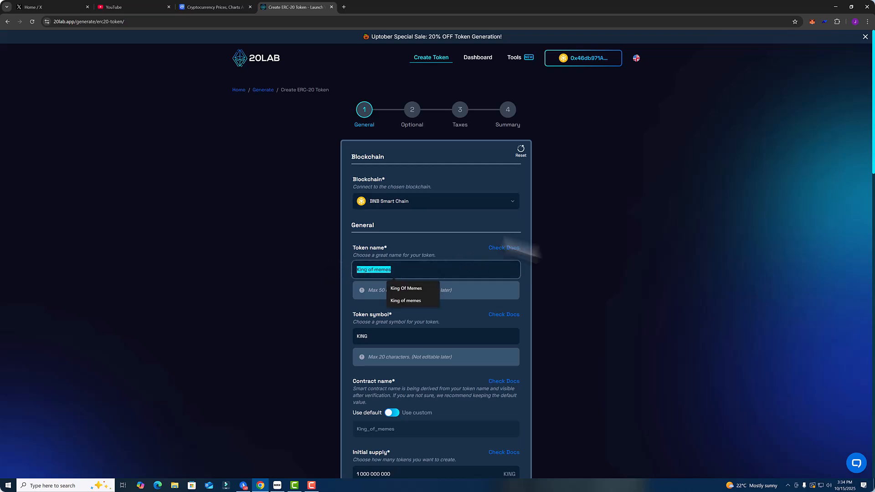
scroll("down", 3)
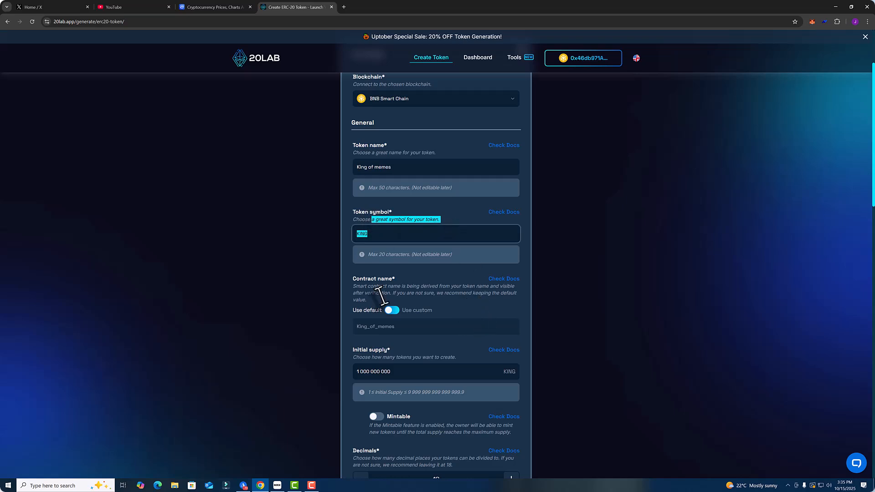
scroll("down", 3)
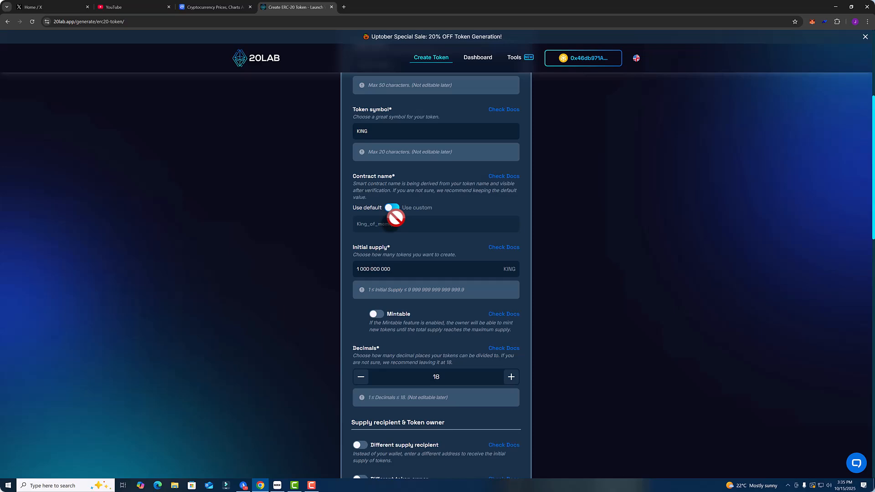
left_click(392, 207)
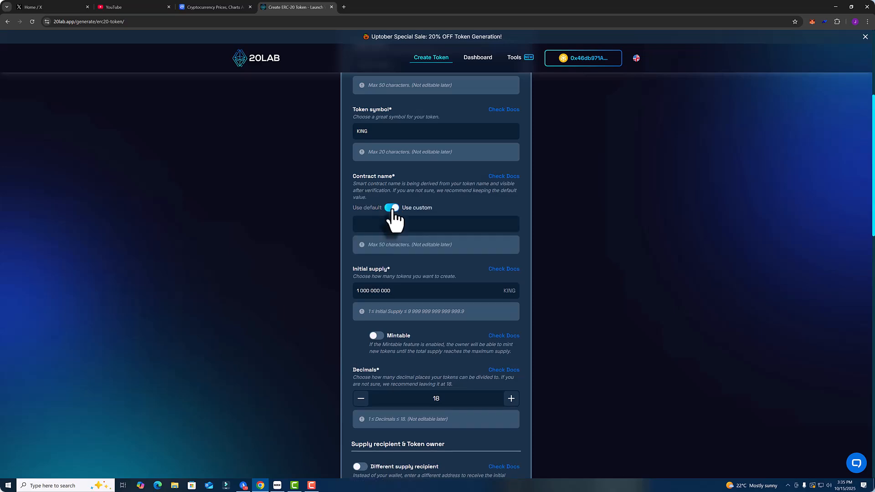
left_click(390, 207)
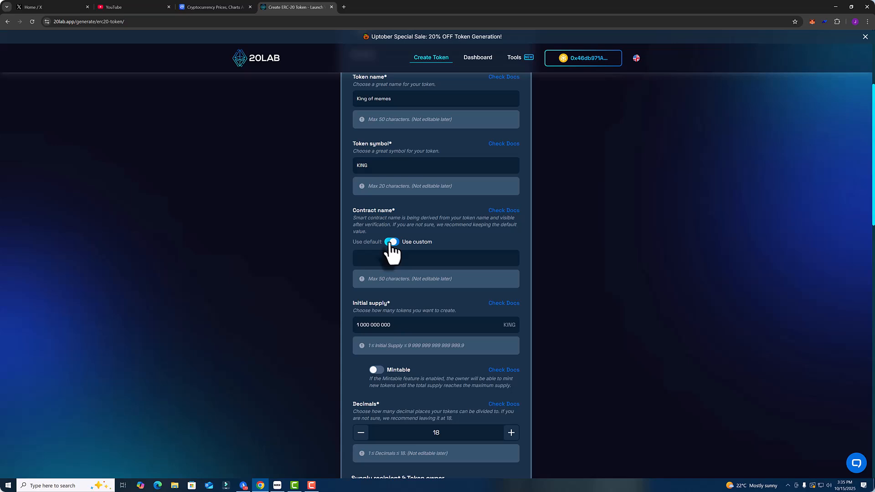
left_click(391, 242)
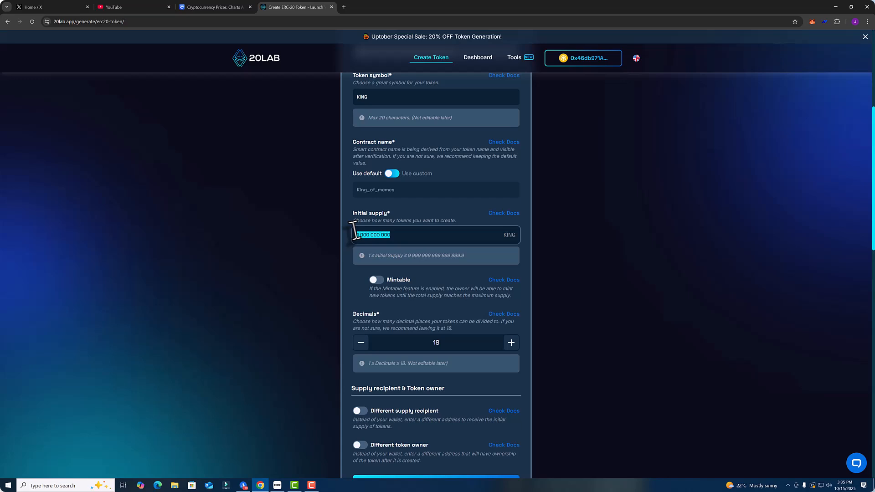
scroll("down", 3)
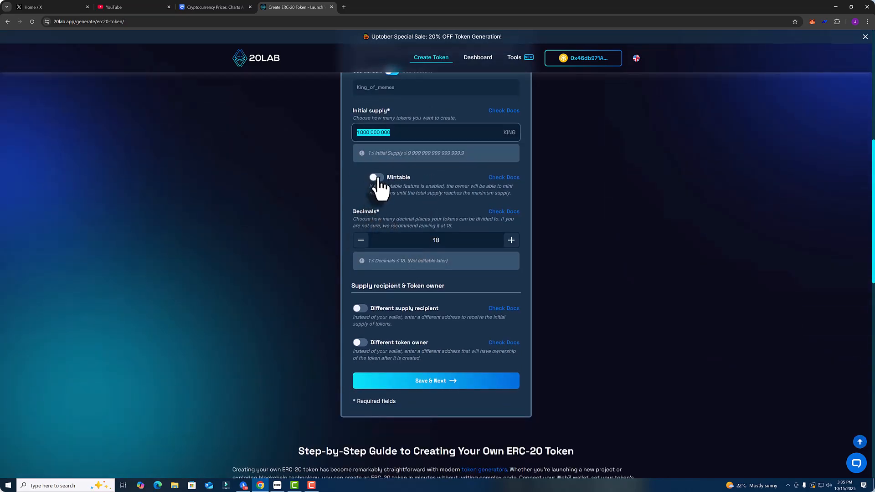
mouse_move(377, 177)
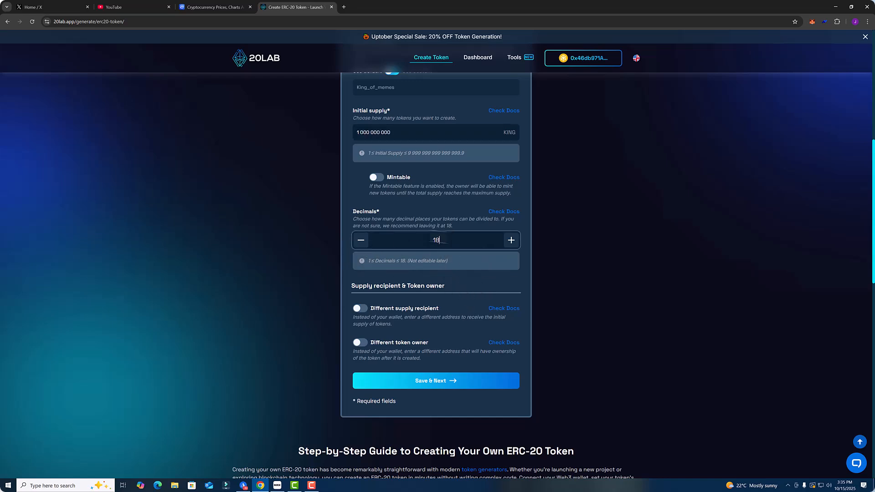
scroll("down", 3)
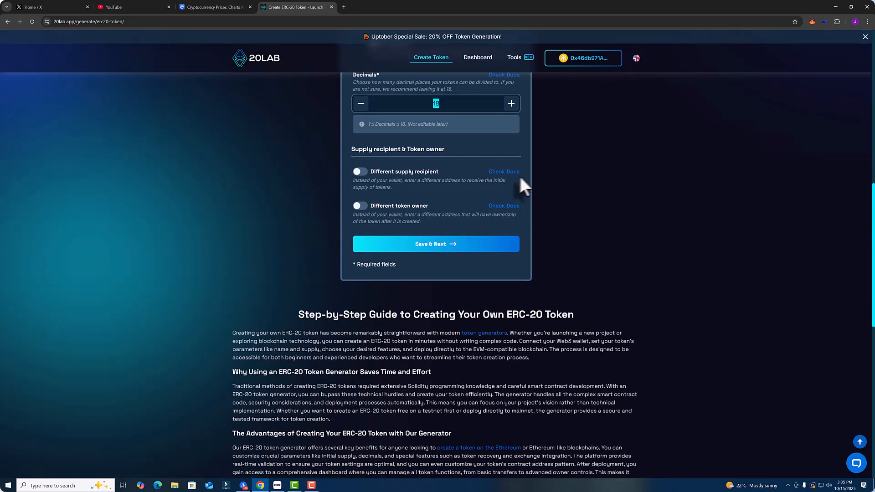
mouse_move(360, 172)
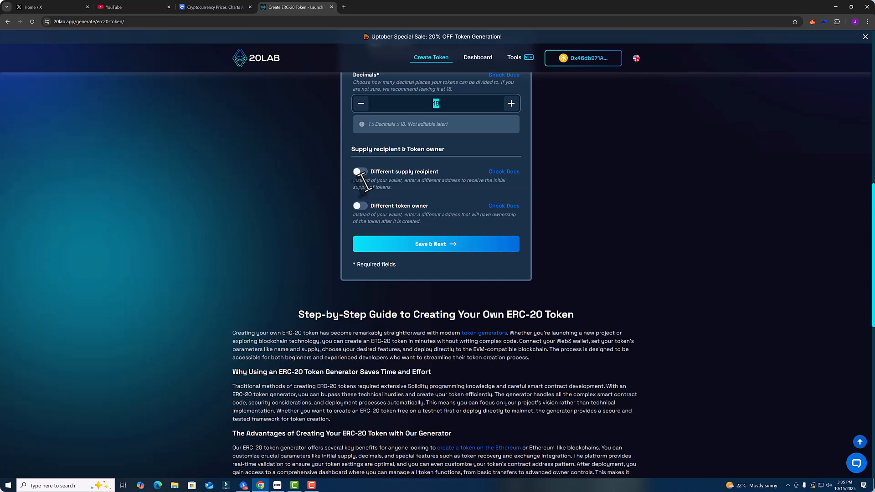
double_click(397, 149)
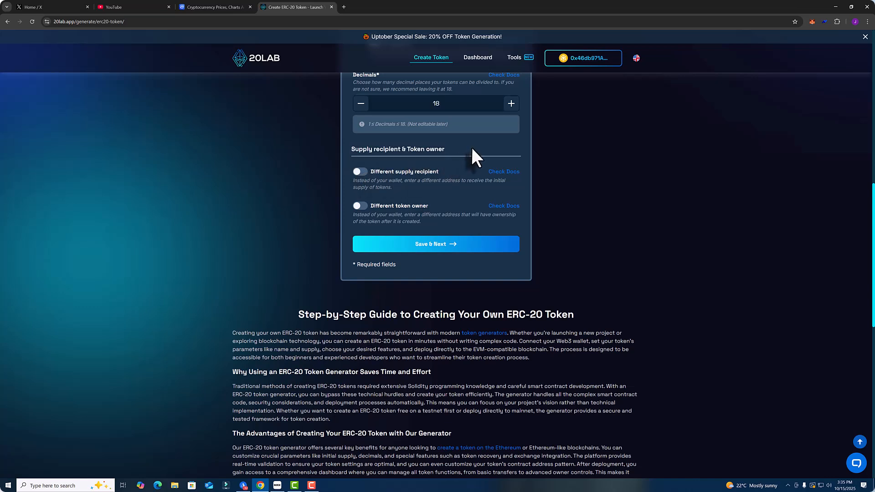
mouse_move(389, 179)
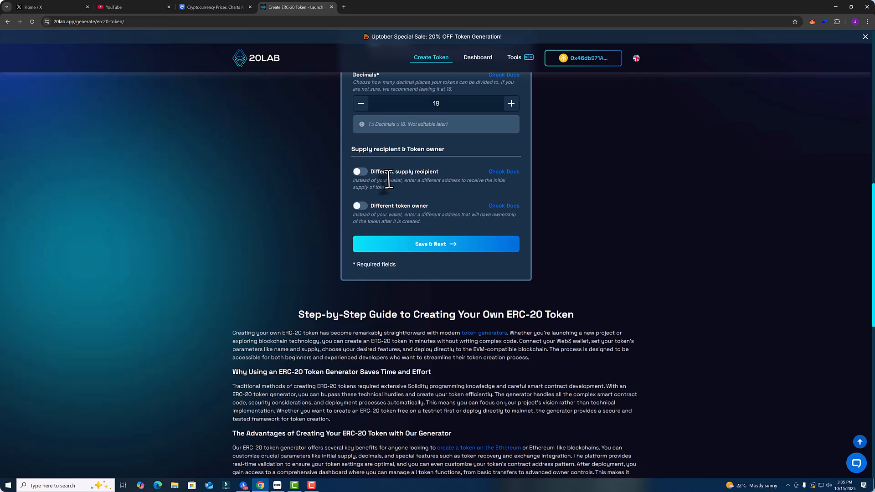
left_click(359, 171)
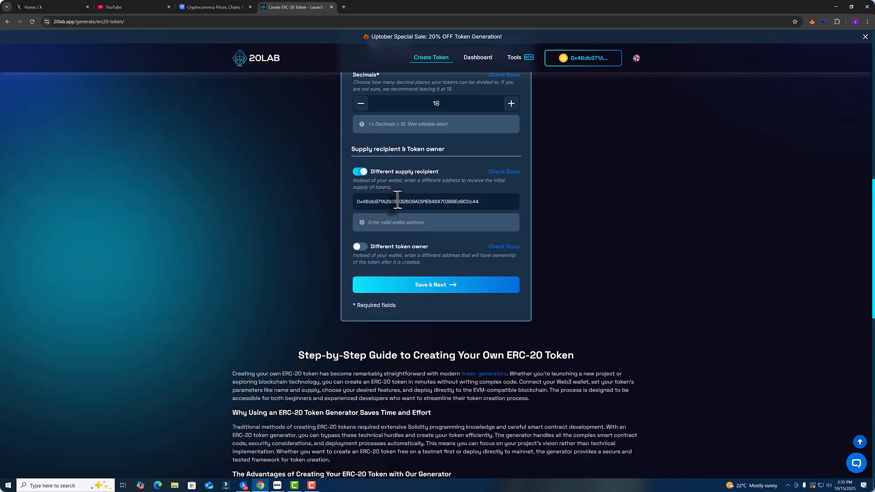
triple_click(436, 202)
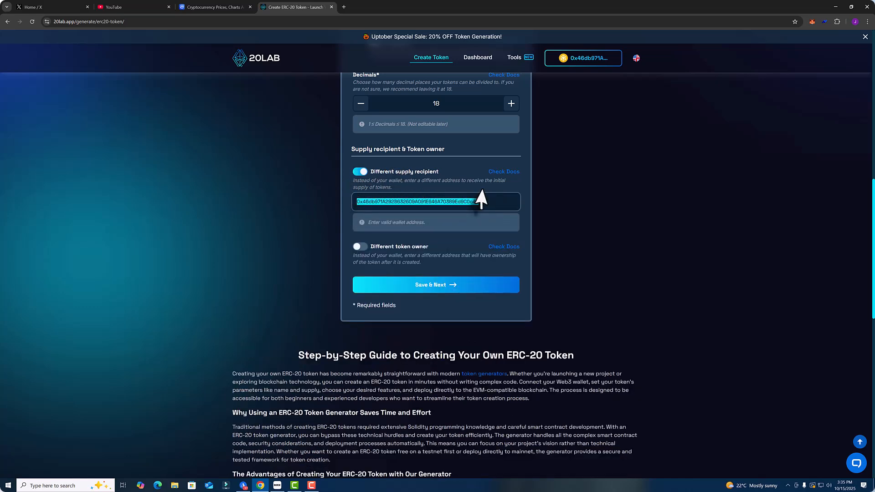
mouse_move(555, 201)
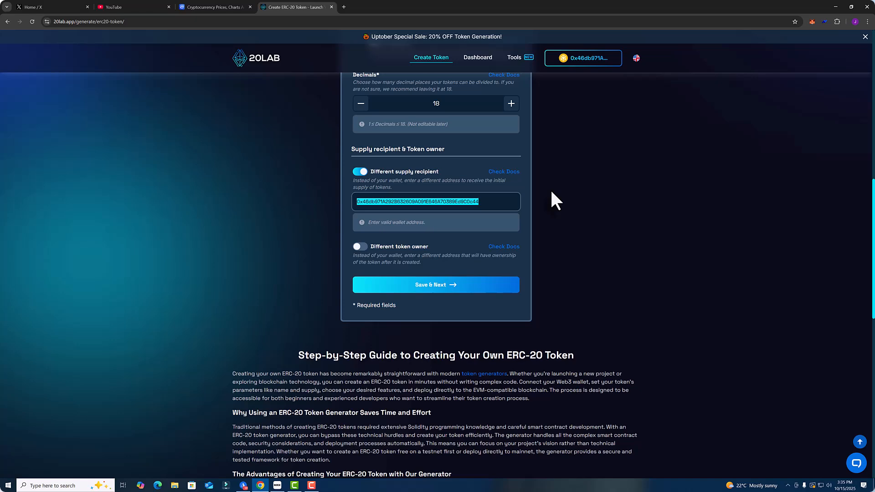
mouse_move(499, 209)
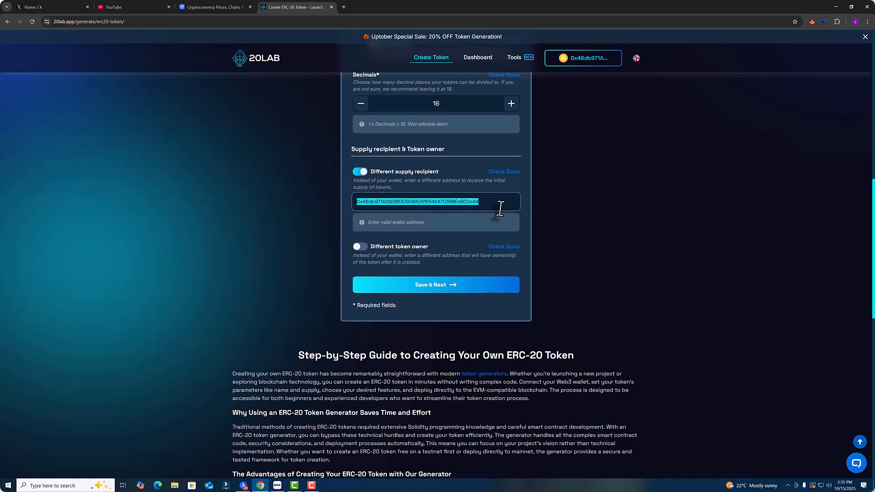
left_click(359, 172)
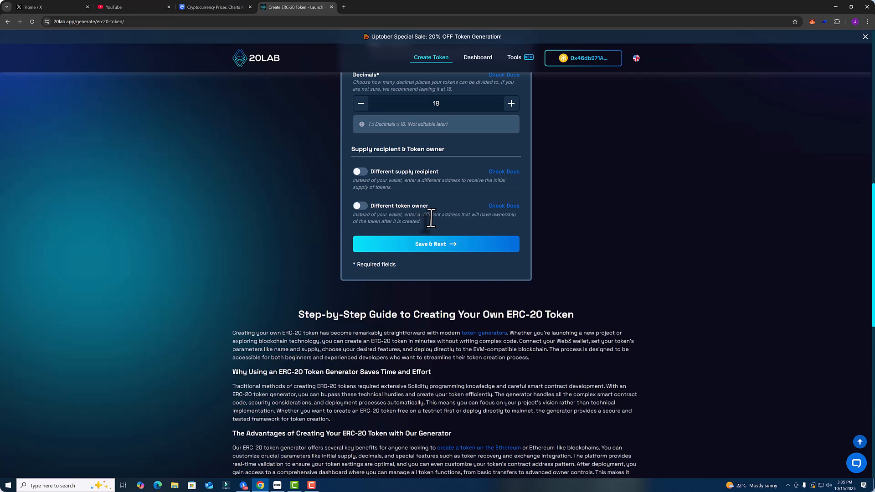
mouse_move(442, 228)
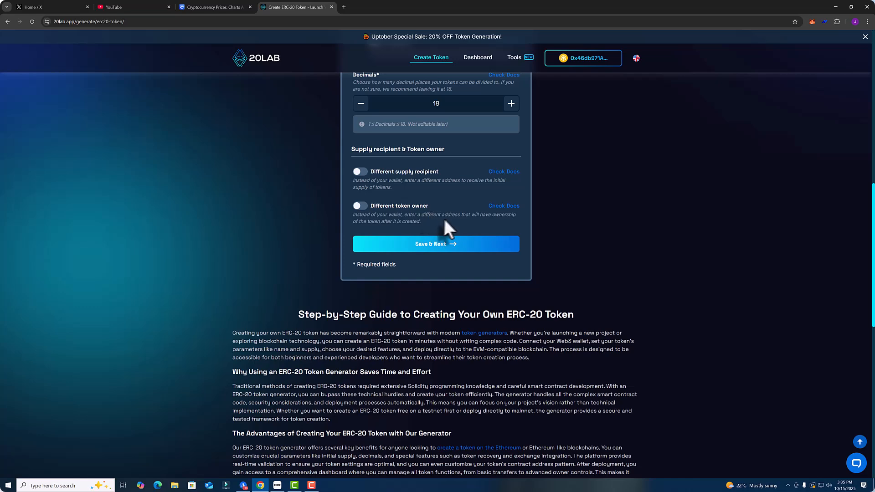
left_click(360, 205)
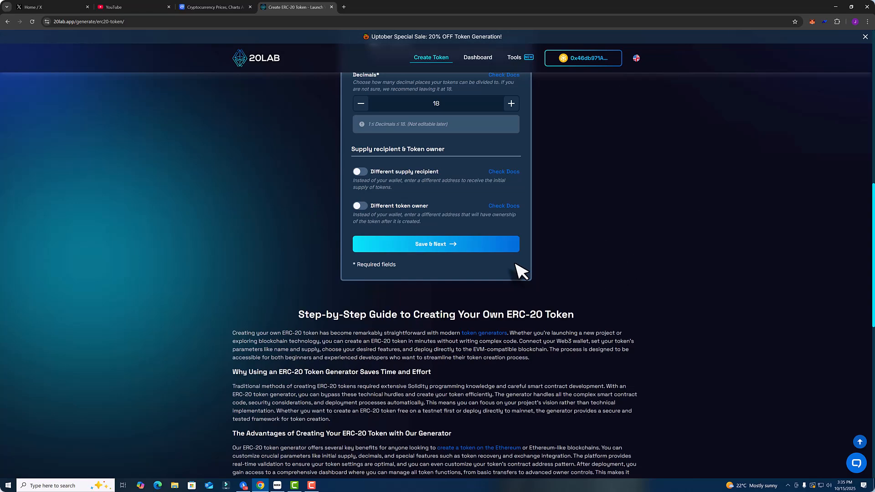
Save the 'King of memes' (KING) general details and open the Default exchange list.
left_click(435, 244)
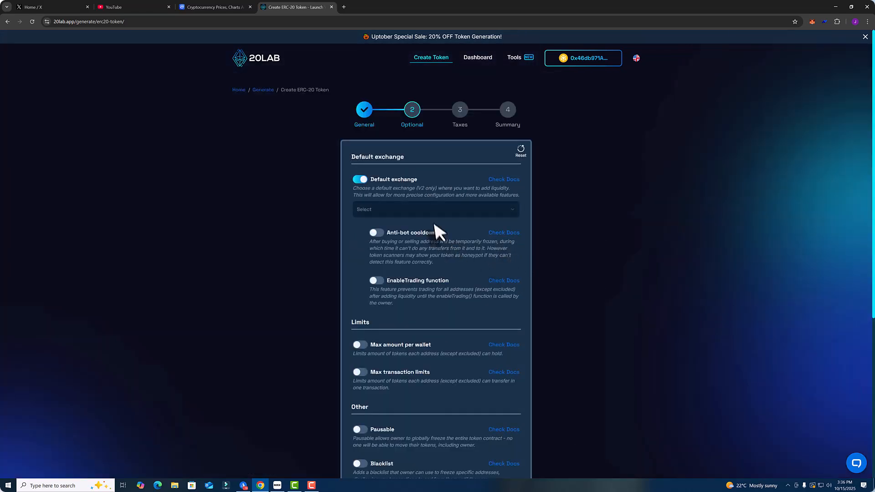
left_click(434, 209)
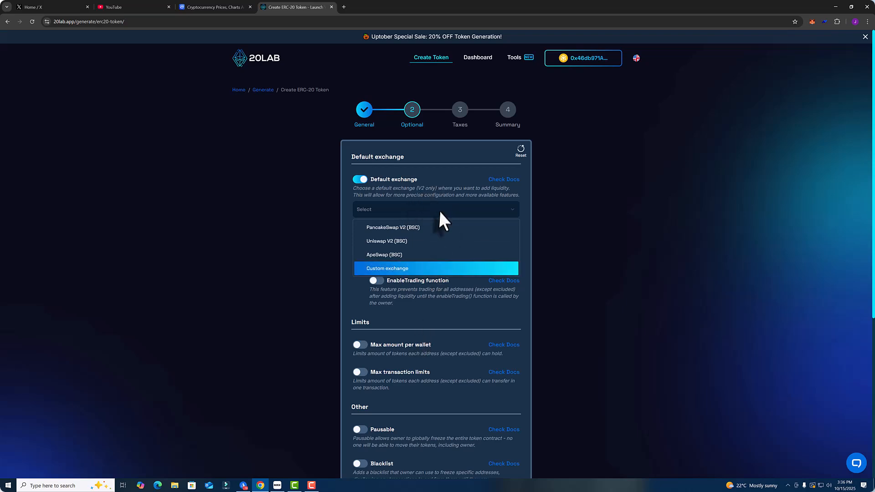
mouse_move(441, 231)
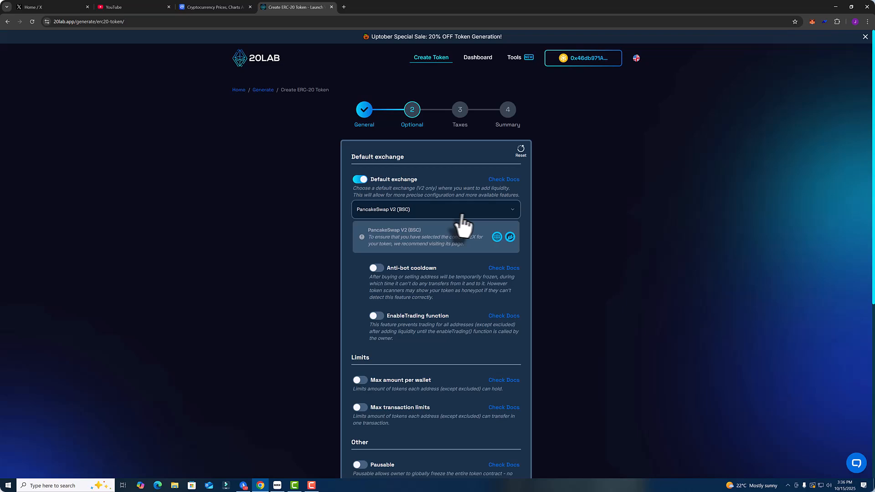
mouse_move(548, 218)
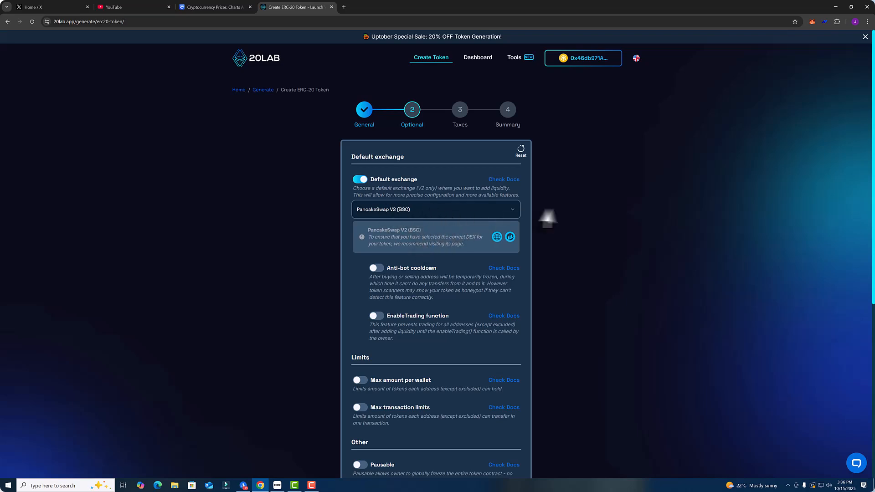
mouse_move(458, 265)
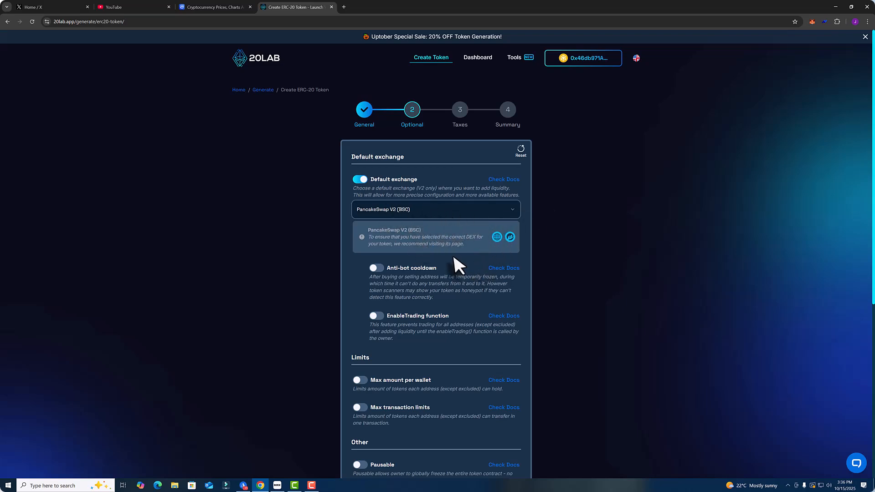
Try the anti-bot cooldown and per-wallet limit toggles, leaving both off.
scroll("down", 3)
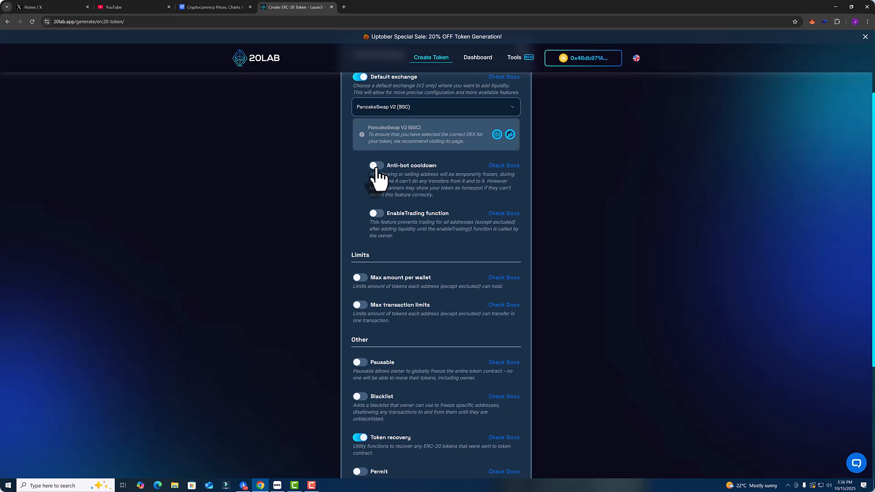
left_click(375, 165)
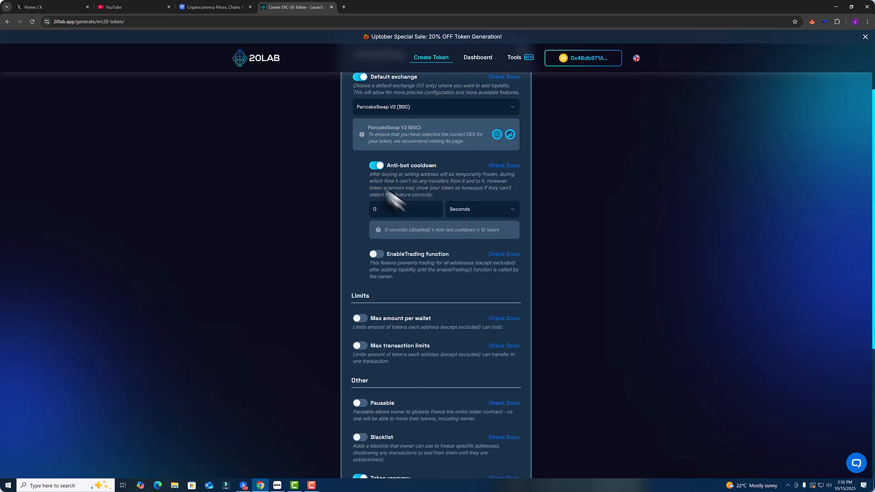
left_click(375, 165)
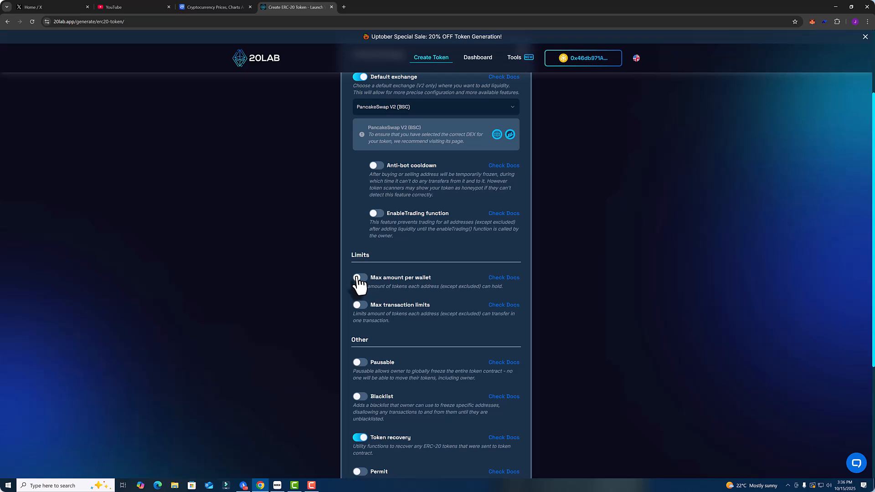
left_click(359, 277)
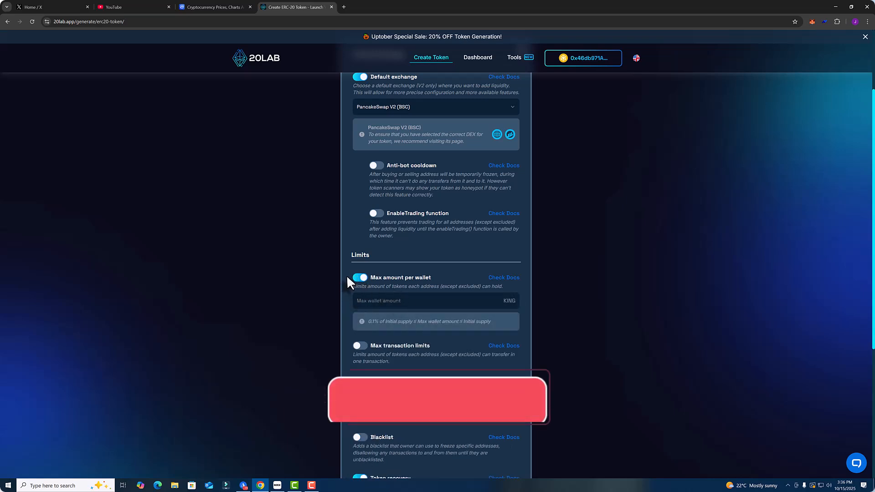
left_click(358, 277)
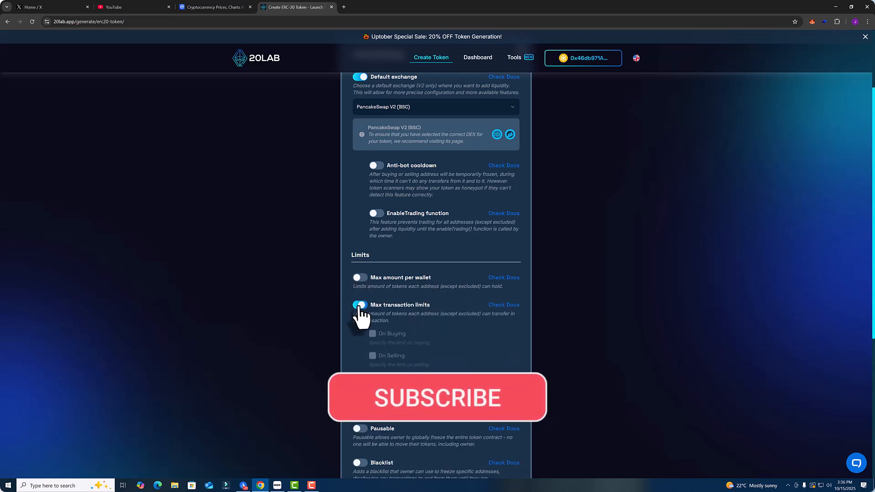
left_click(359, 278)
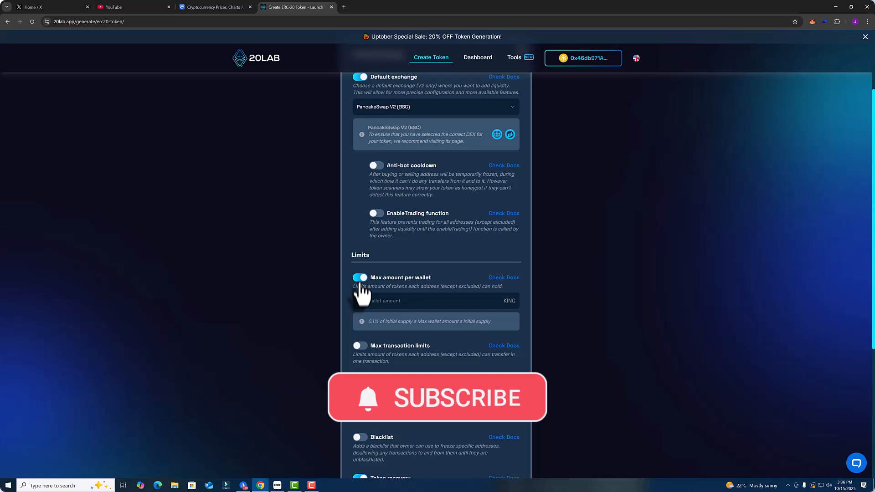
left_click(359, 277)
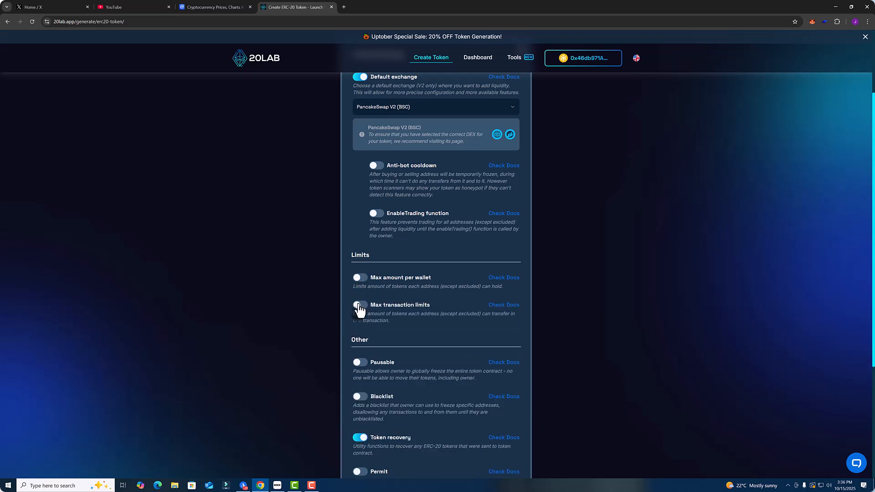
Enable max transaction limits on buying and selling with a 10 000 KING buy limit.
left_click(360, 305)
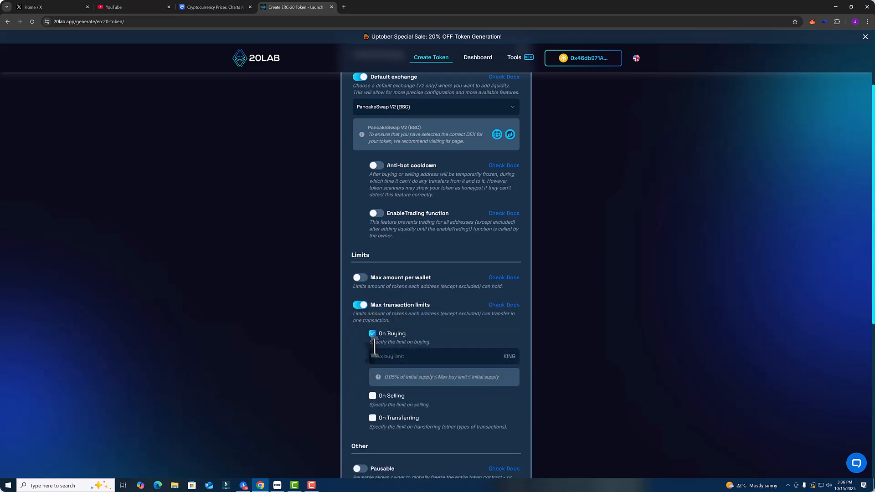
left_click(372, 333)
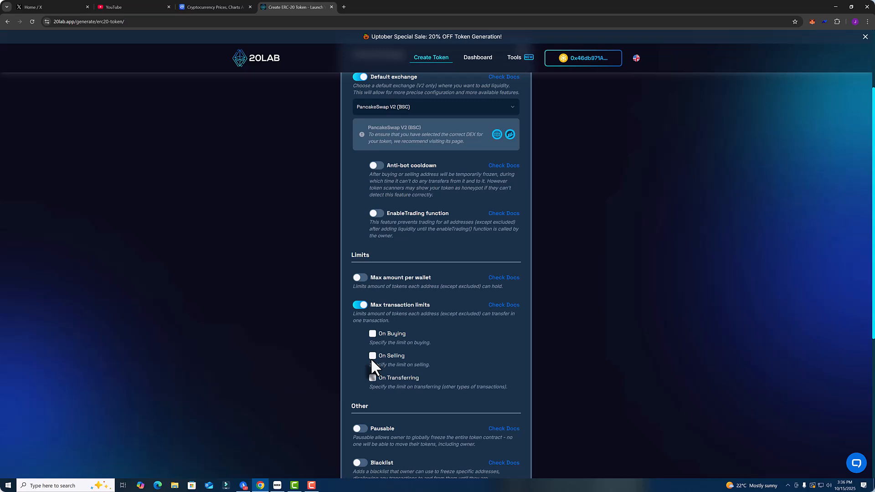
left_click(372, 333)
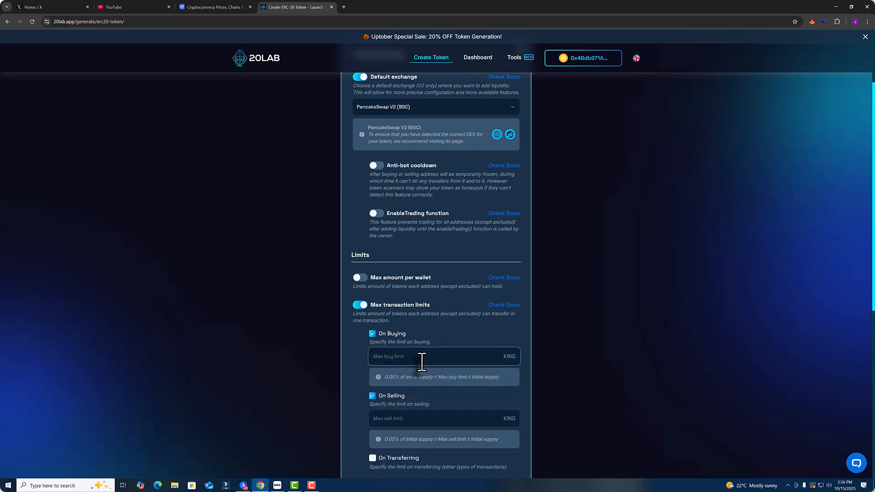
type("10 000")
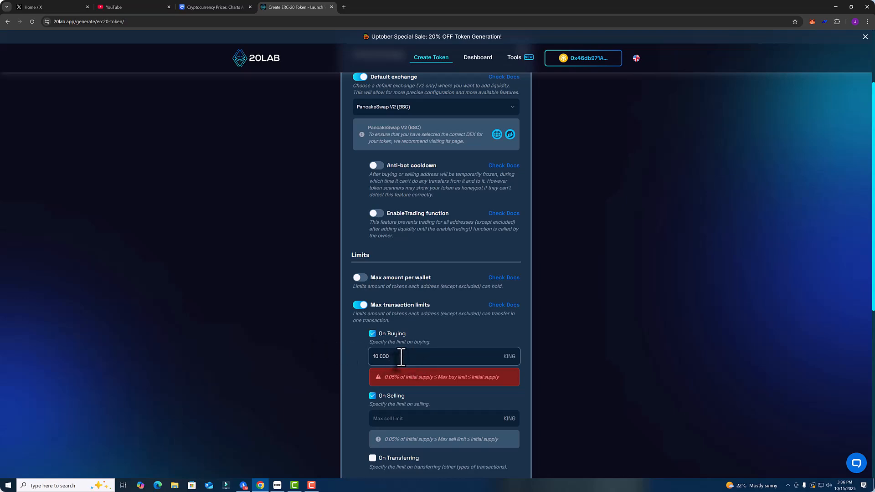
scroll("down", 3)
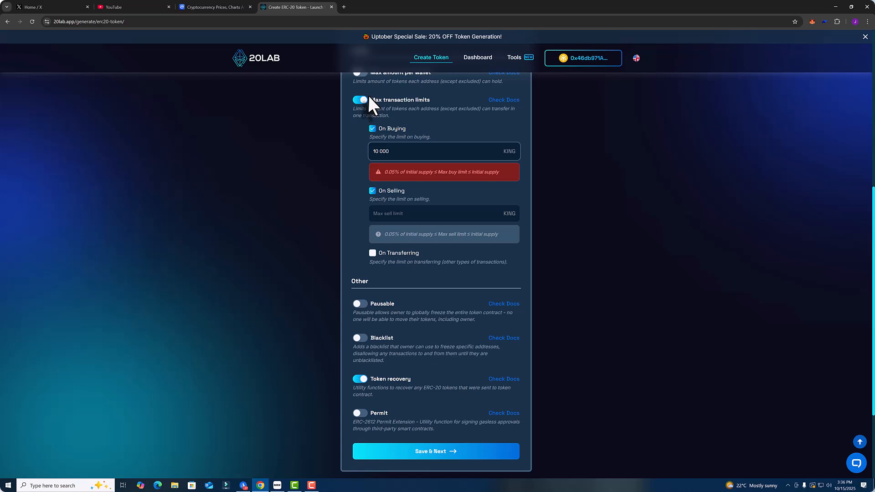
Turn max transaction limits off, enable Blacklist, and switch Permit back off.
left_click(359, 99)
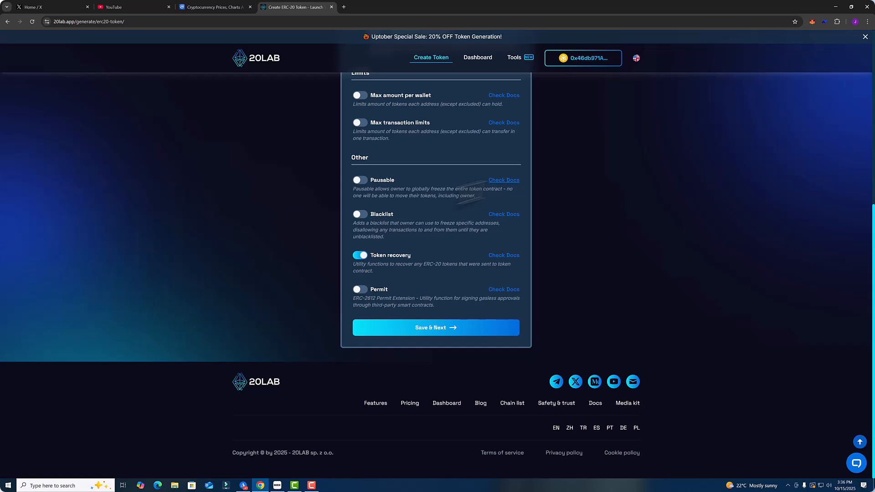
left_click(359, 213)
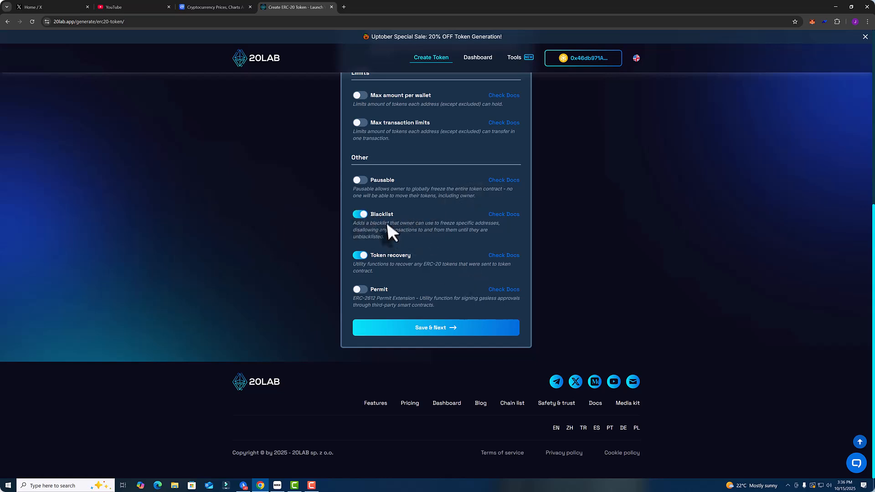
mouse_move(407, 224)
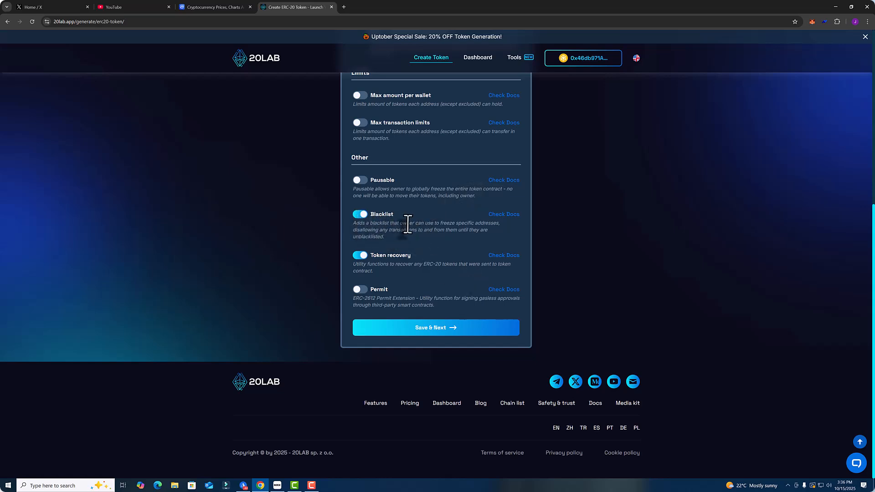
mouse_move(416, 219)
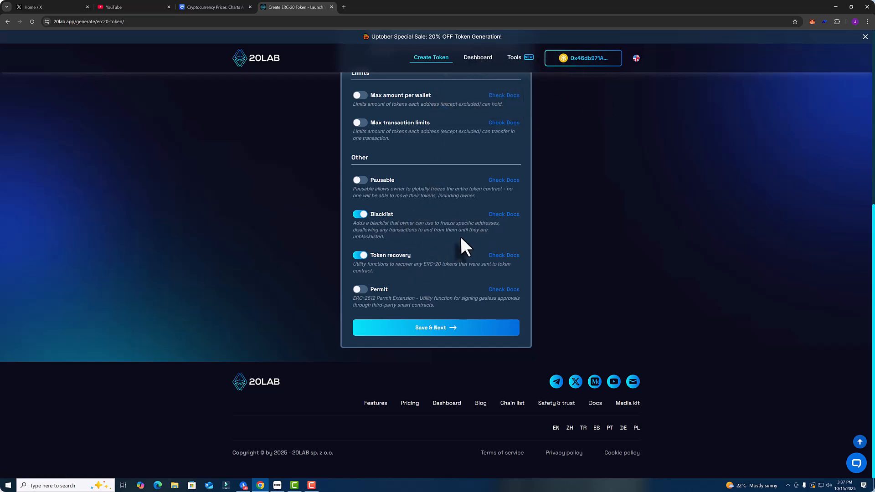
mouse_move(452, 257)
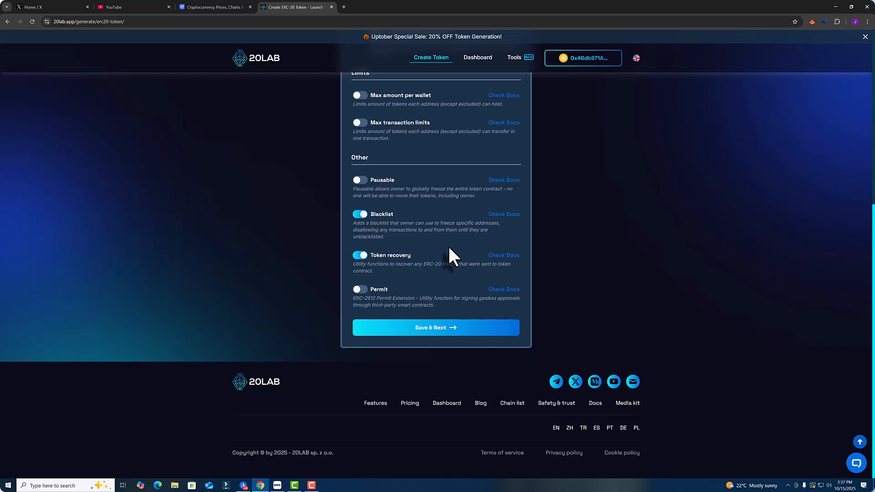
mouse_move(459, 190)
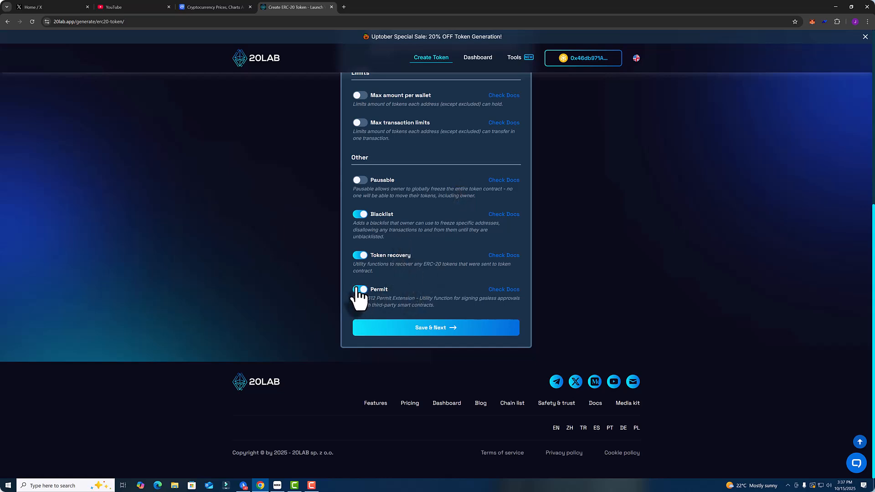
left_click(358, 289)
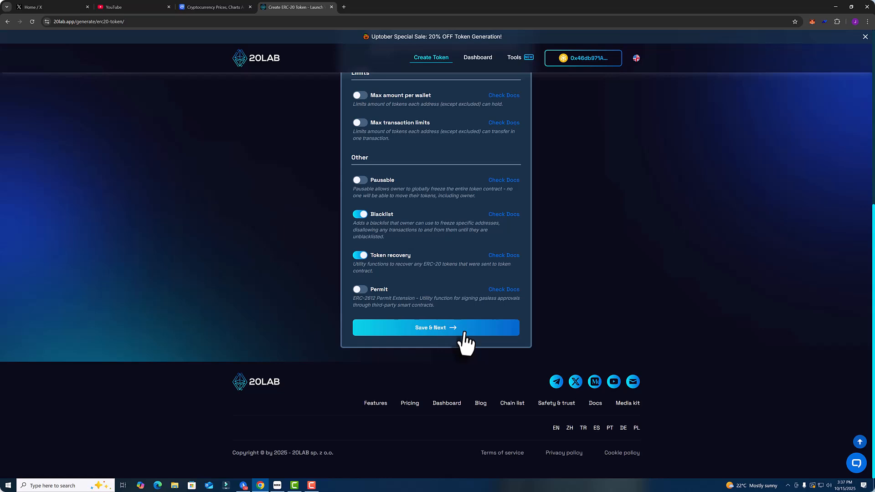
Save the optional settings and turn on liquidity tax with no buy rate.
left_click(436, 328)
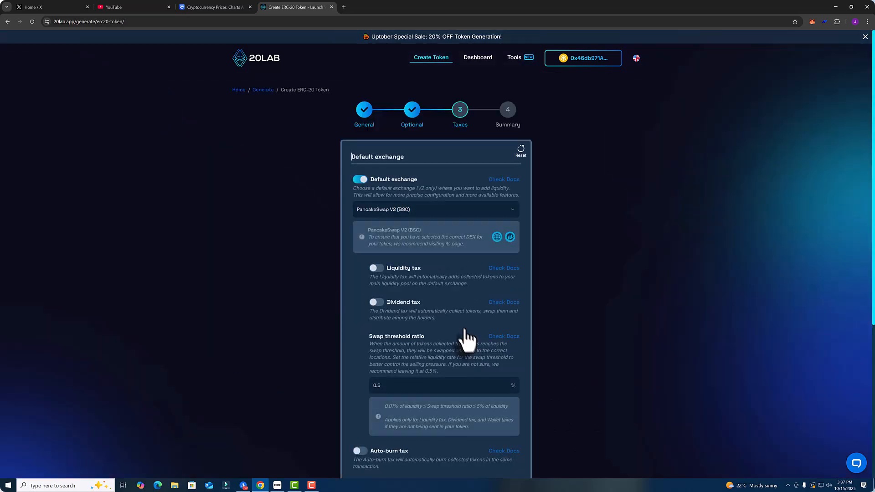
scroll("down", 3)
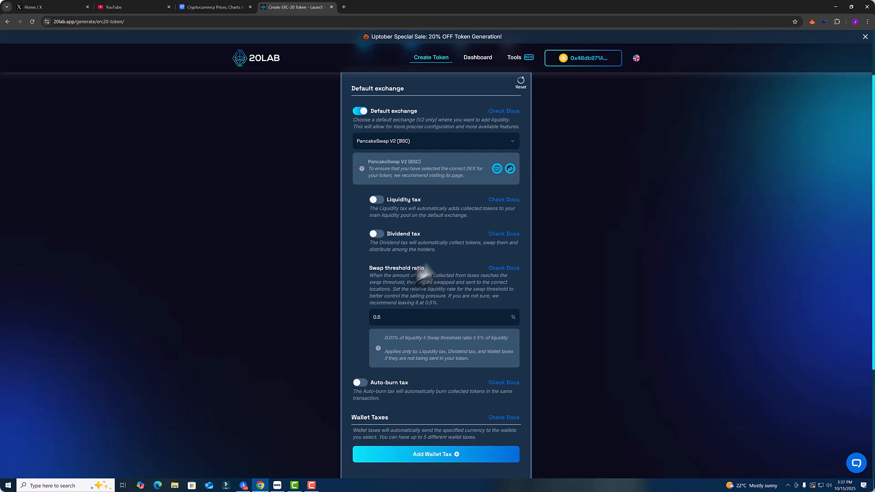
mouse_move(520, 284)
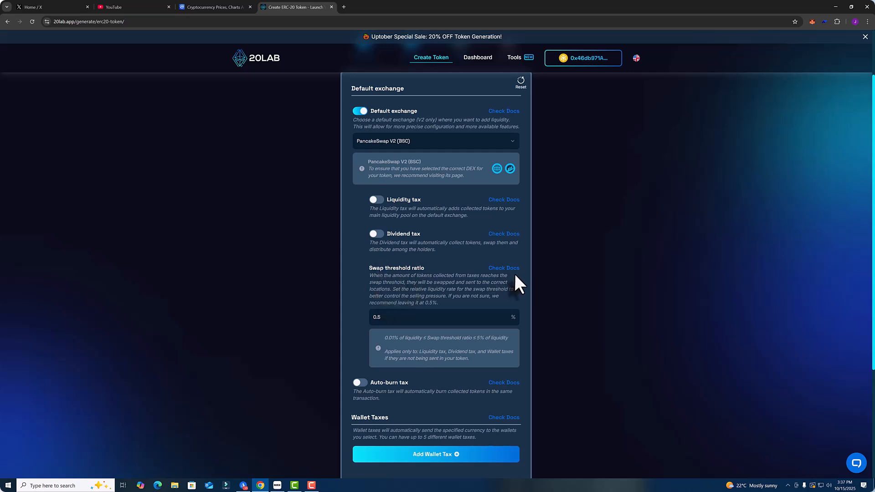
mouse_move(417, 232)
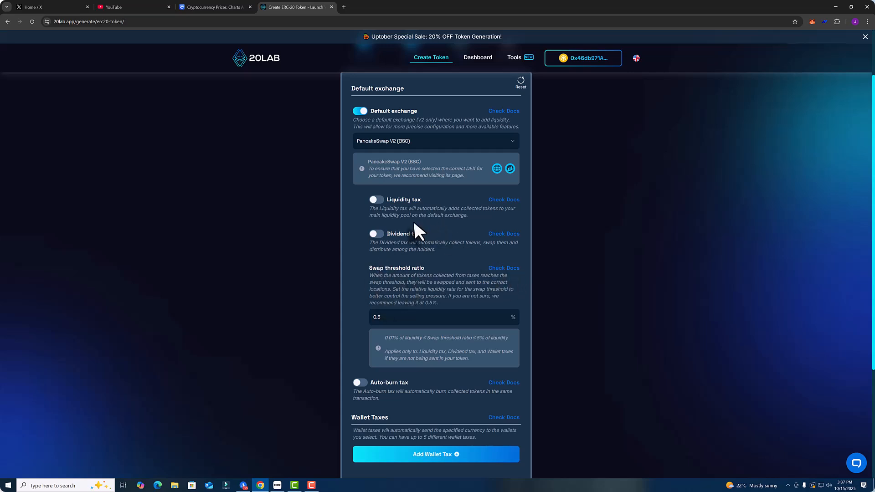
mouse_move(474, 259)
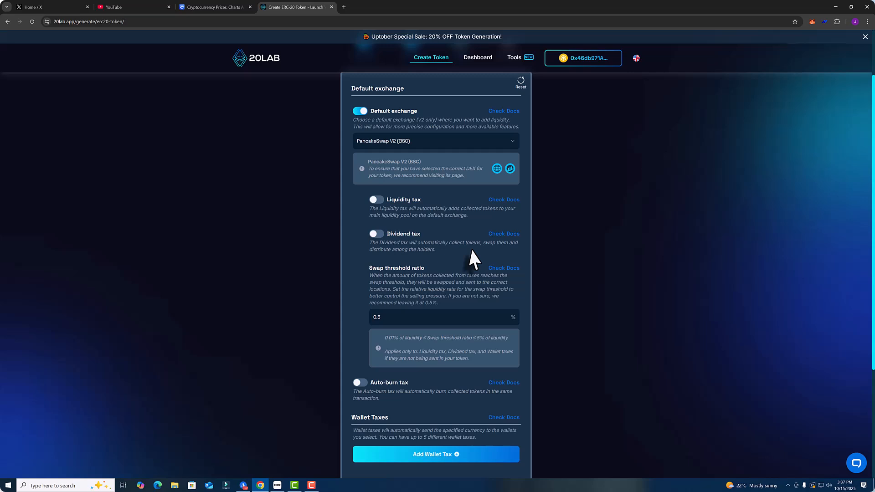
mouse_move(427, 246)
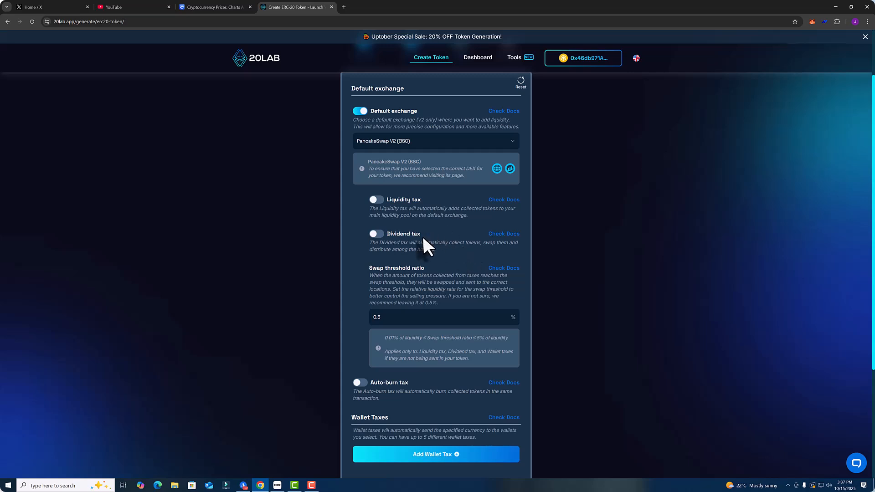
mouse_move(379, 209)
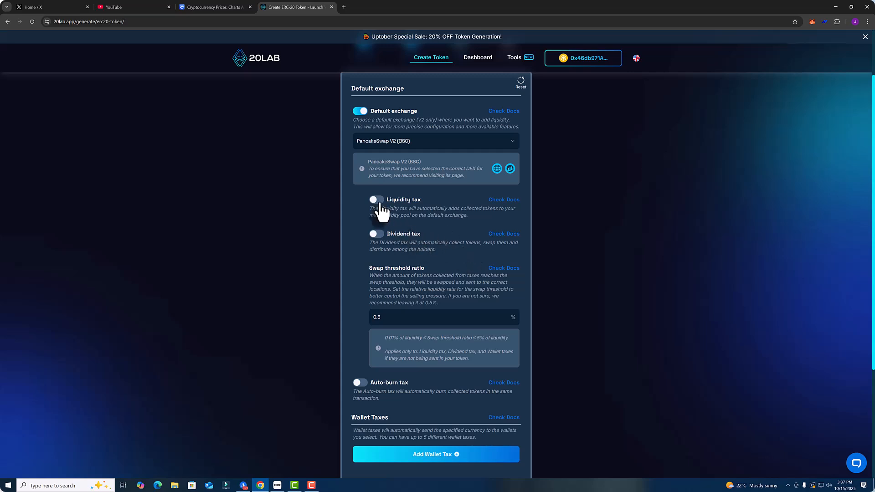
left_click(376, 199)
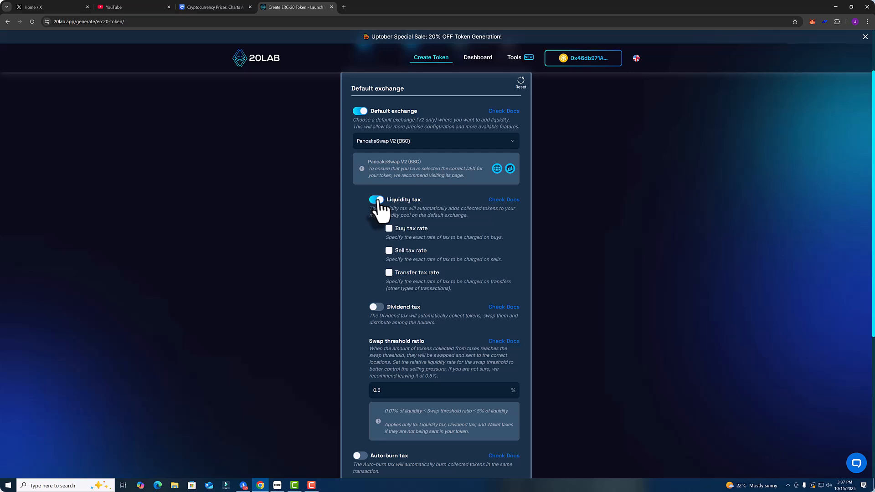
left_click(375, 199)
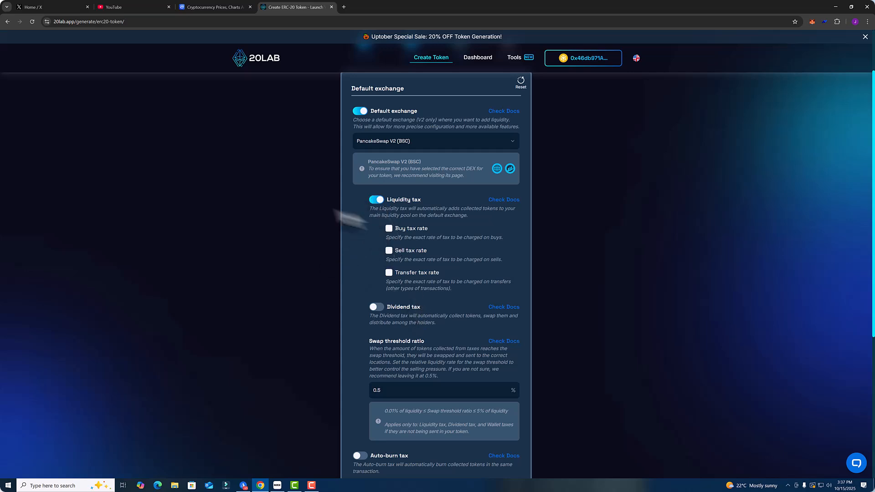
left_click(388, 228)
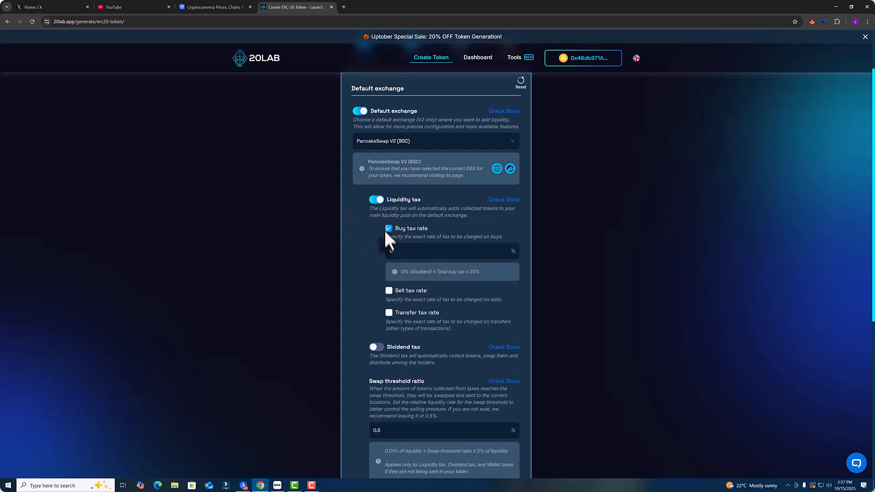
left_click(388, 229)
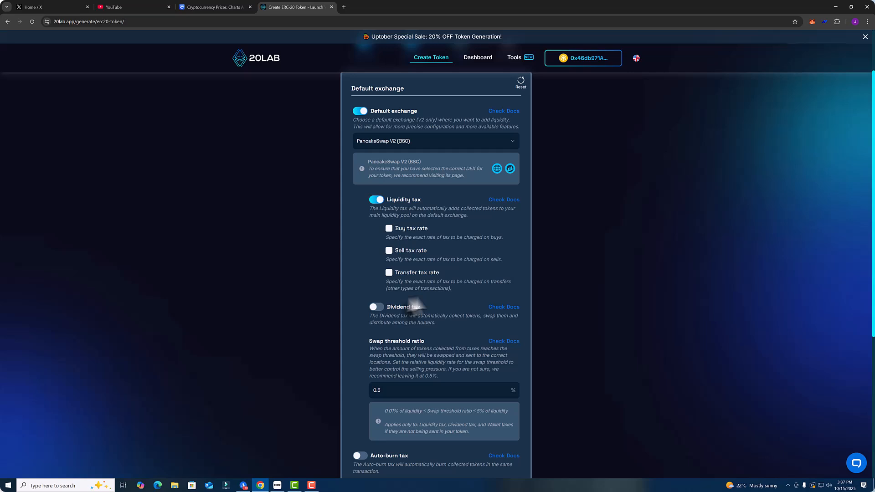
mouse_move(421, 278)
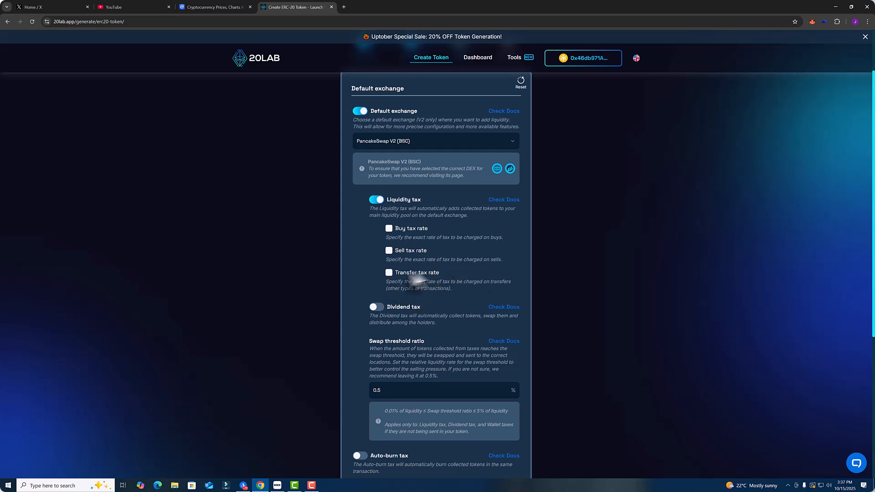
mouse_move(389, 273)
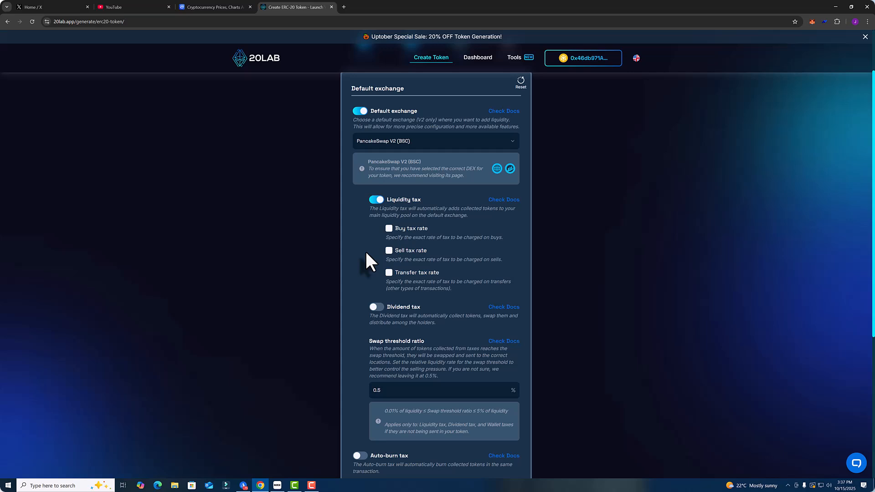
mouse_move(401, 282)
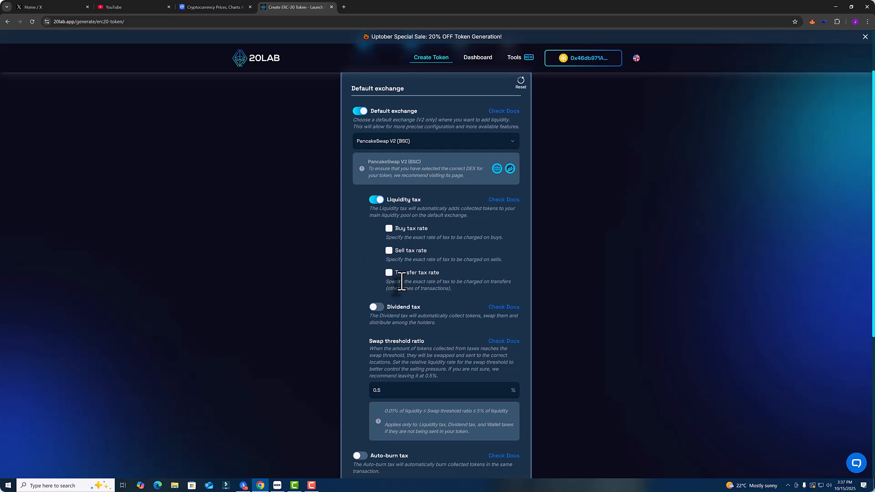
mouse_move(430, 284)
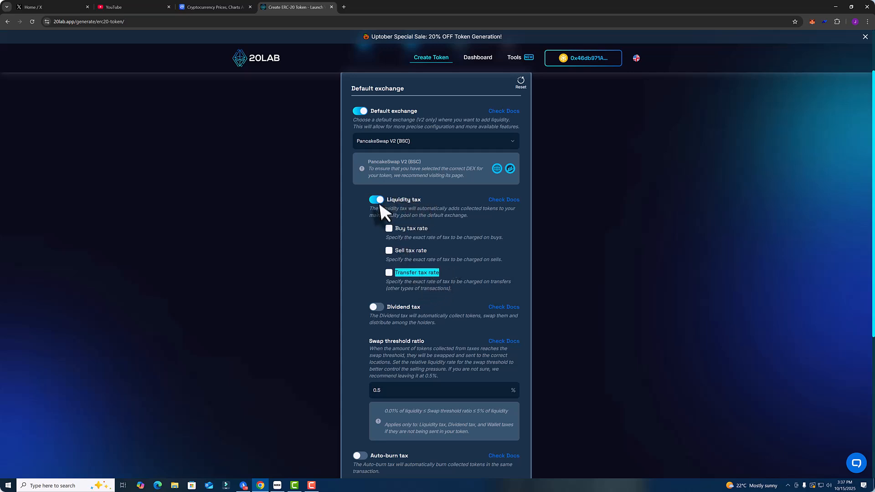
Swap liquidity tax for dividend tax paid in BNB, leaving no buy rate.
left_click(375, 199)
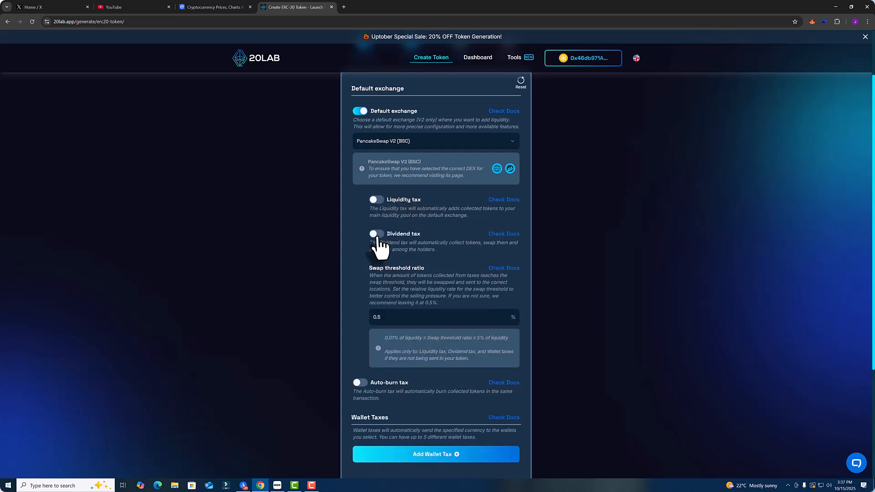
left_click(375, 233)
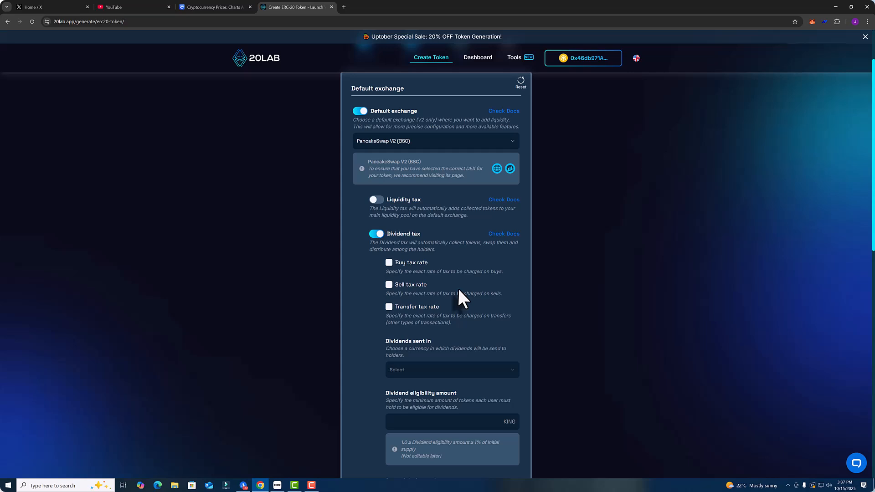
mouse_move(491, 312)
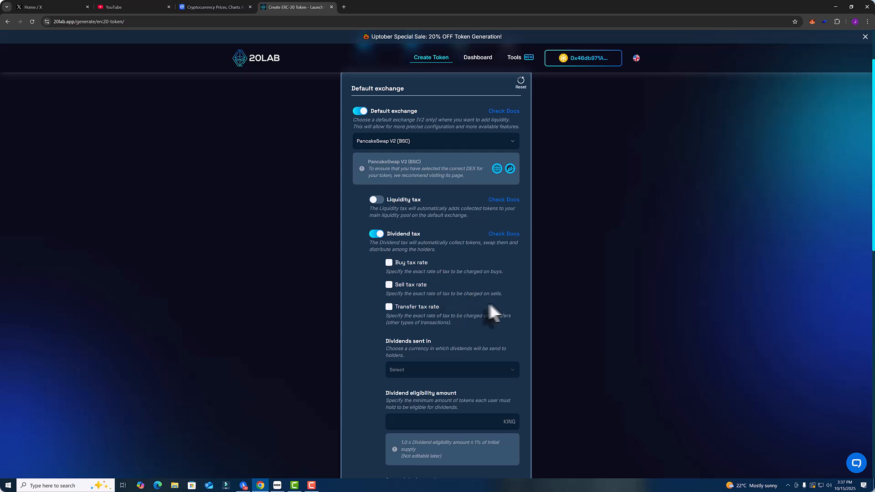
mouse_move(432, 293)
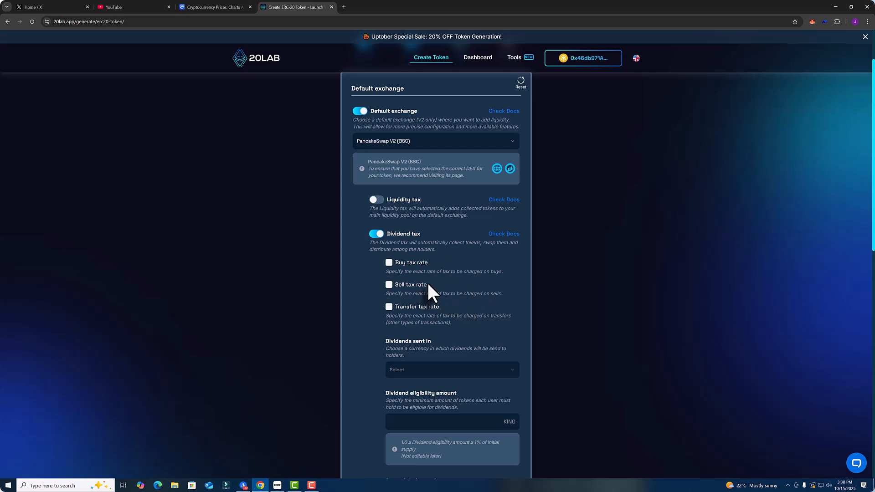
left_click(388, 262)
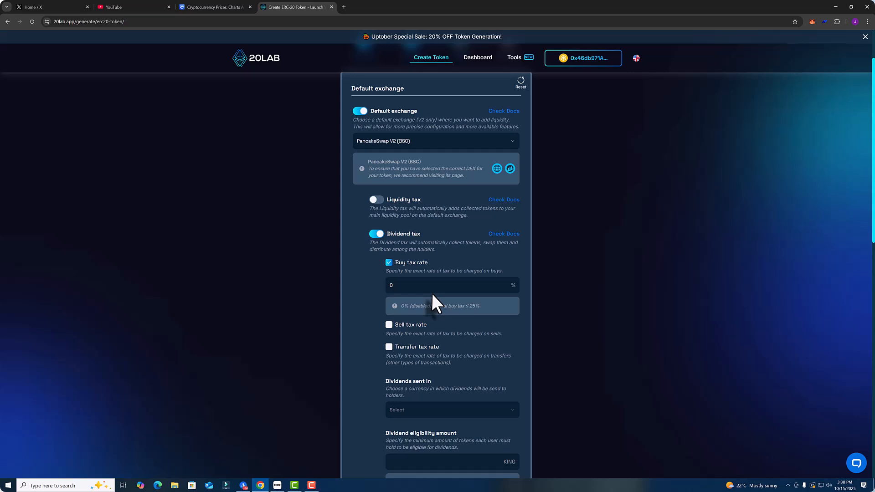
left_click(451, 286)
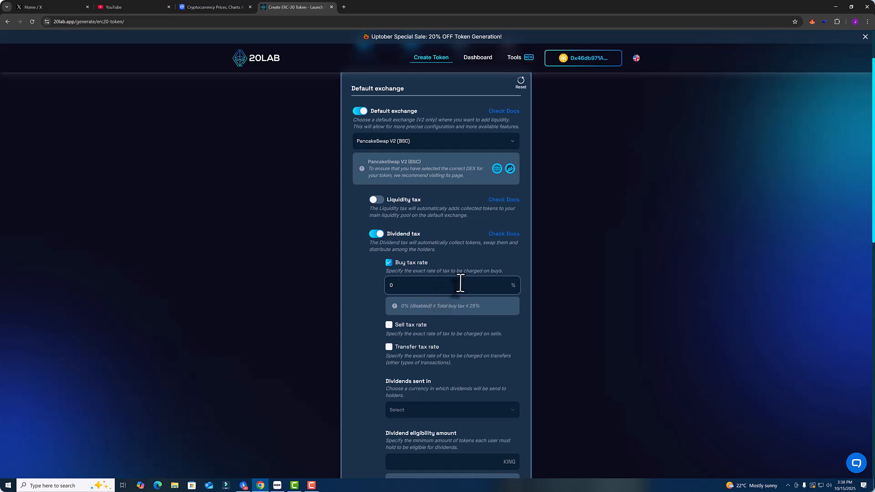
left_click(388, 262)
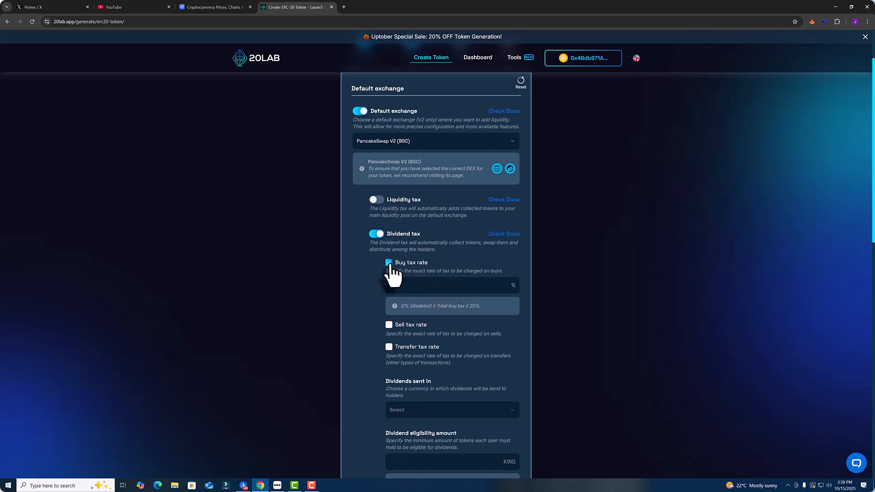
left_click(389, 262)
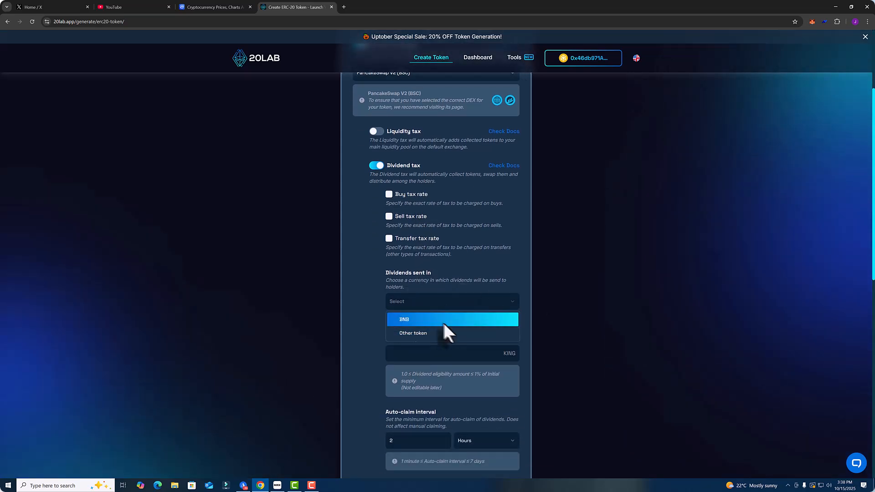
mouse_move(446, 328)
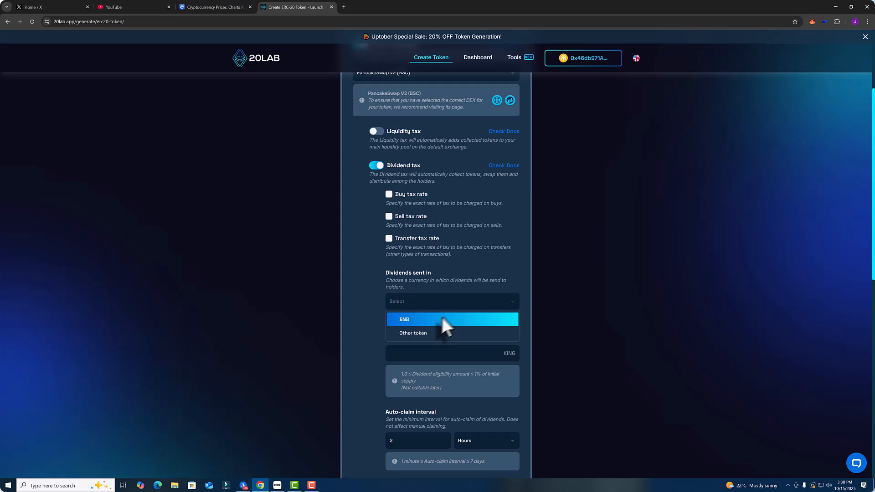
mouse_move(452, 327)
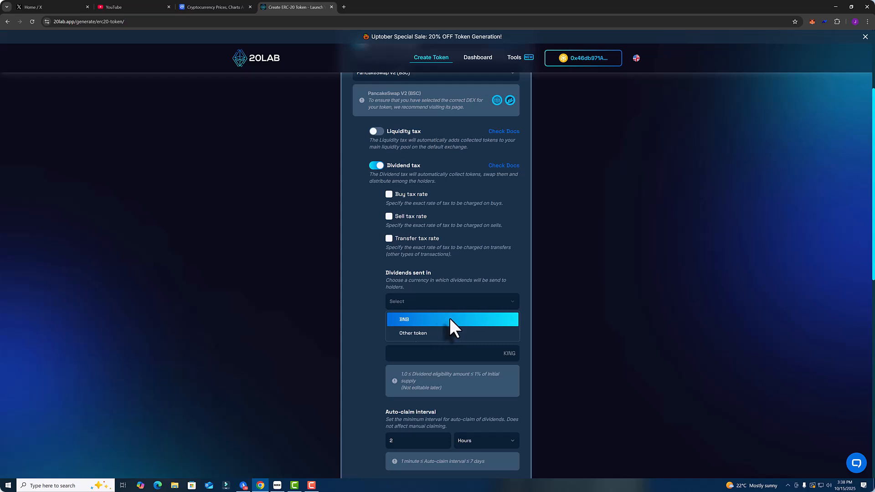
mouse_move(457, 321)
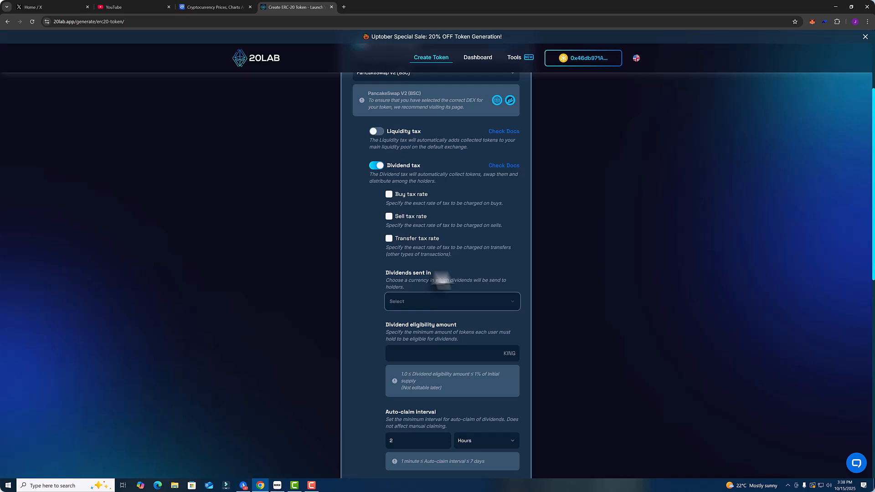
left_click(452, 301)
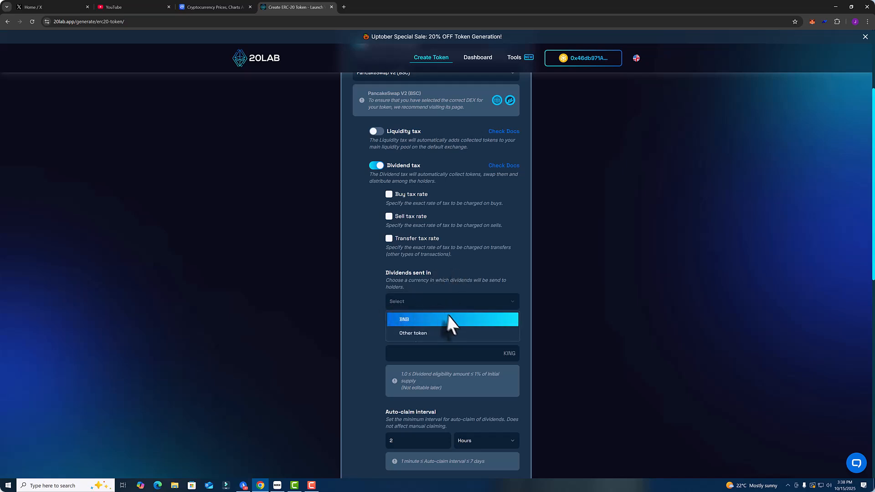
mouse_move(429, 328)
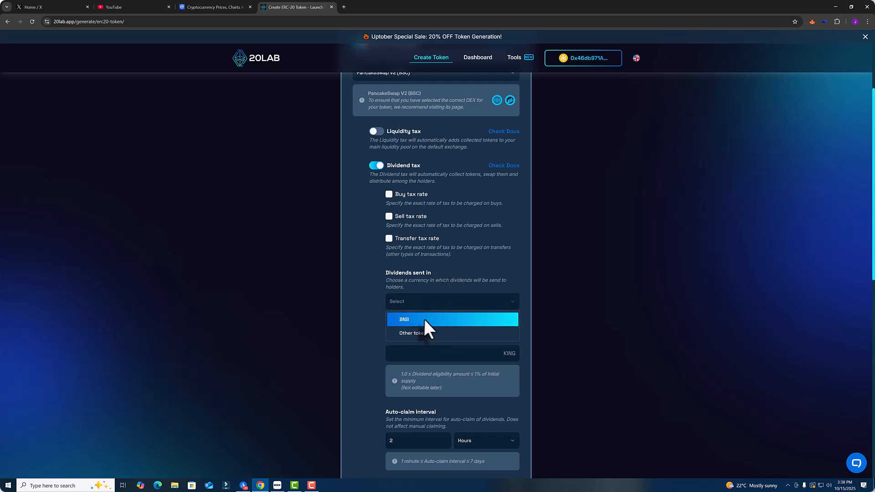
mouse_move(457, 333)
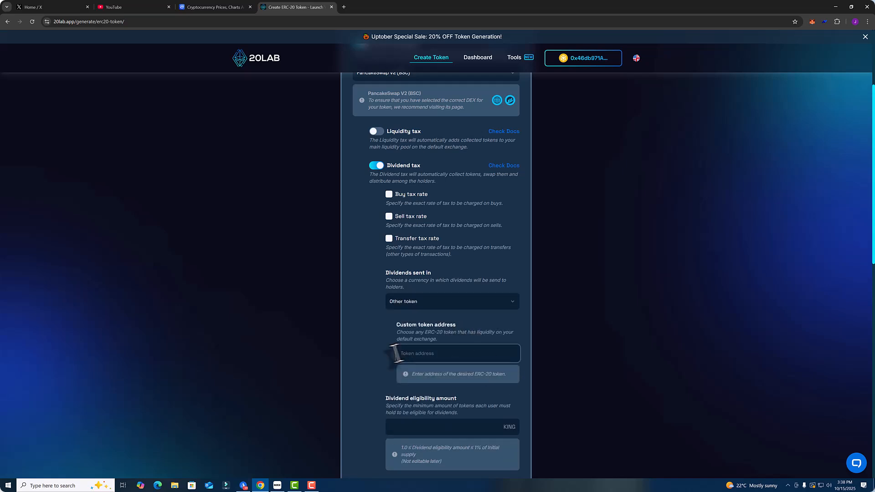
mouse_move(493, 380)
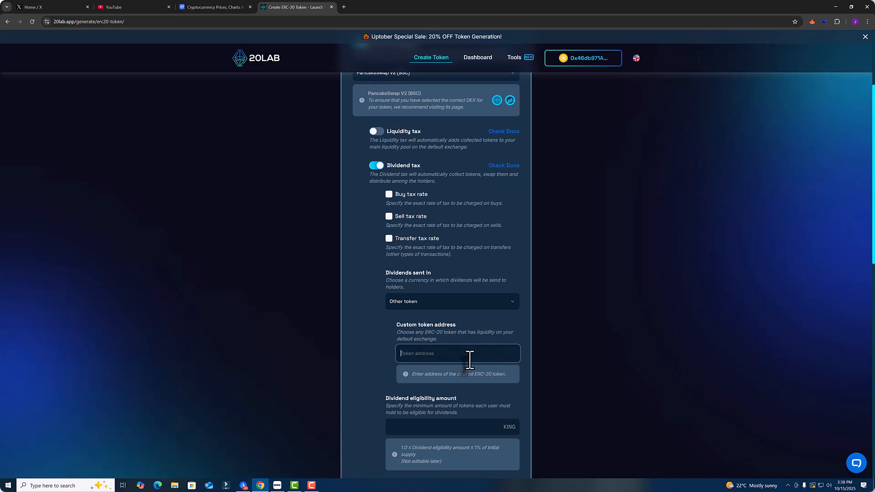
mouse_move(490, 332)
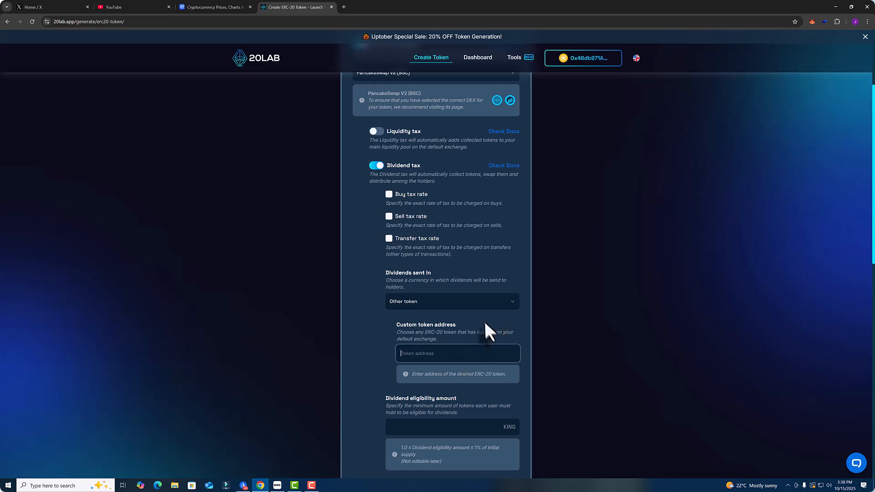
mouse_move(482, 318)
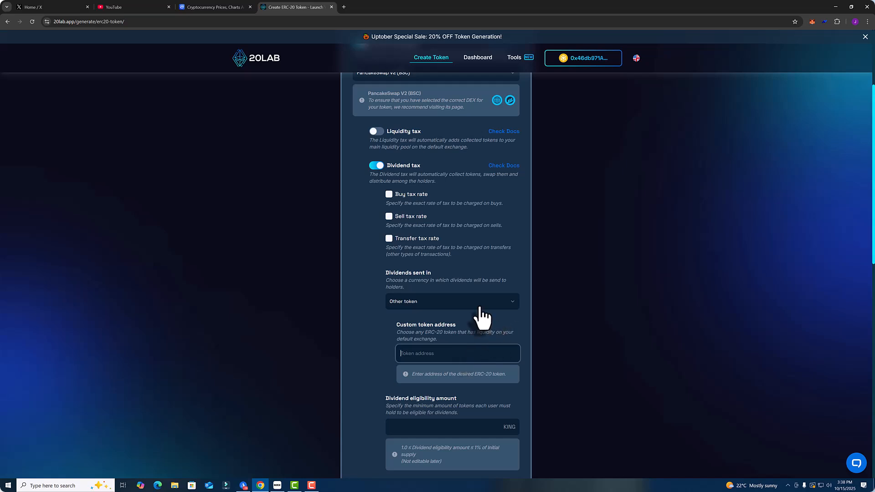
left_click(452, 301)
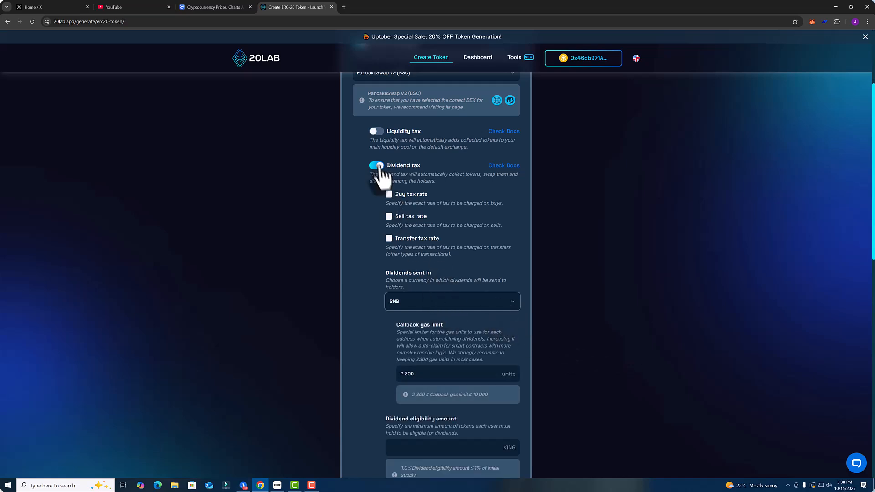
Turn dividend tax off and toggle auto-burn tax on and back off, keeping 0.5% threshold.
left_click(376, 165)
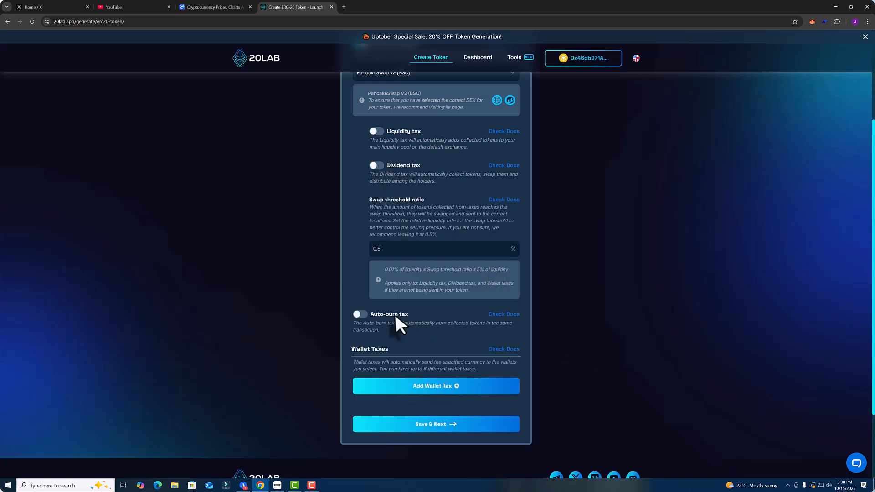
mouse_move(404, 268)
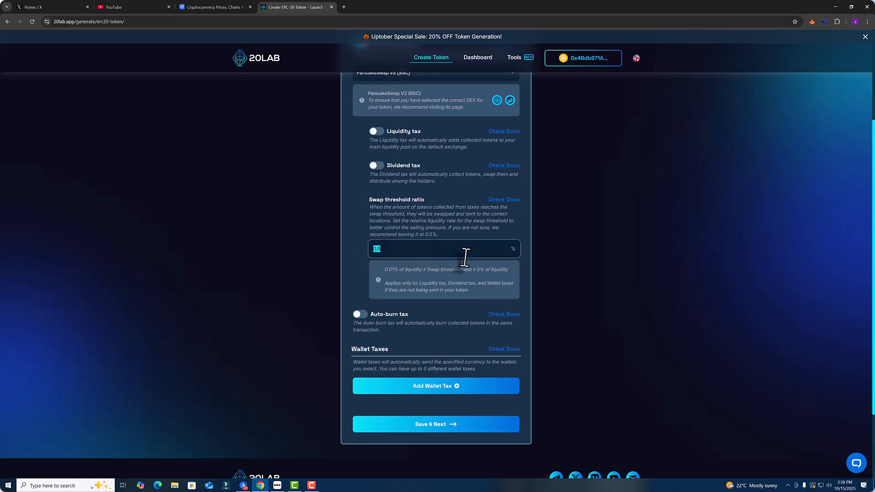
mouse_move(462, 242)
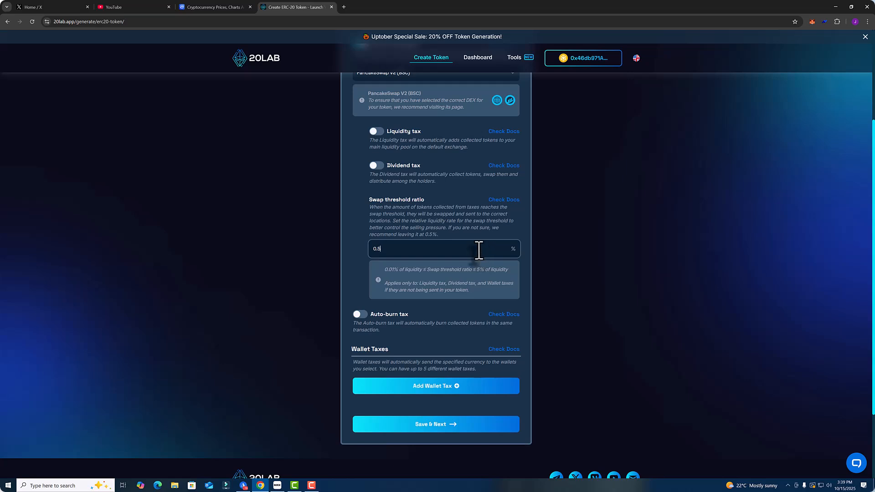
mouse_move(382, 307)
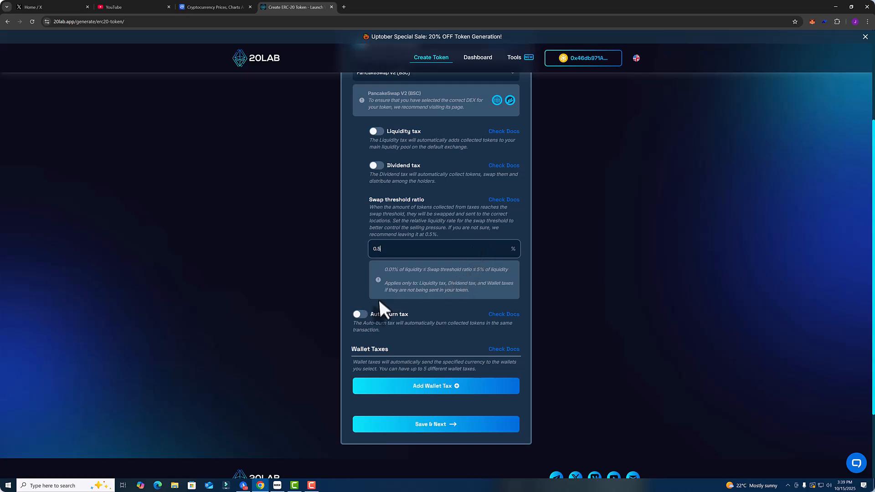
left_click(359, 314)
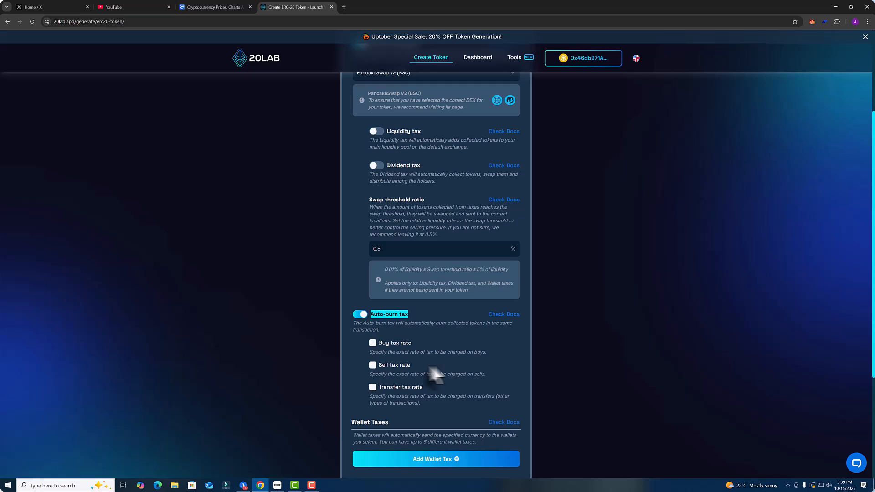
mouse_move(373, 343)
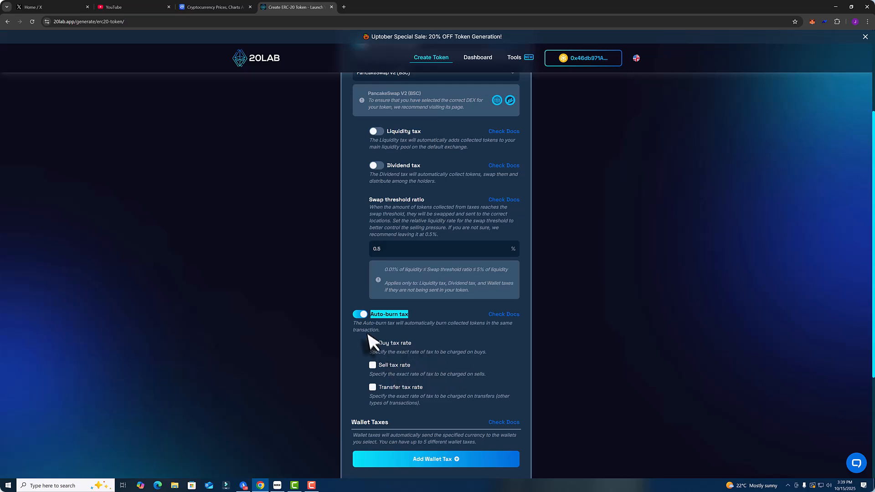
left_click(359, 313)
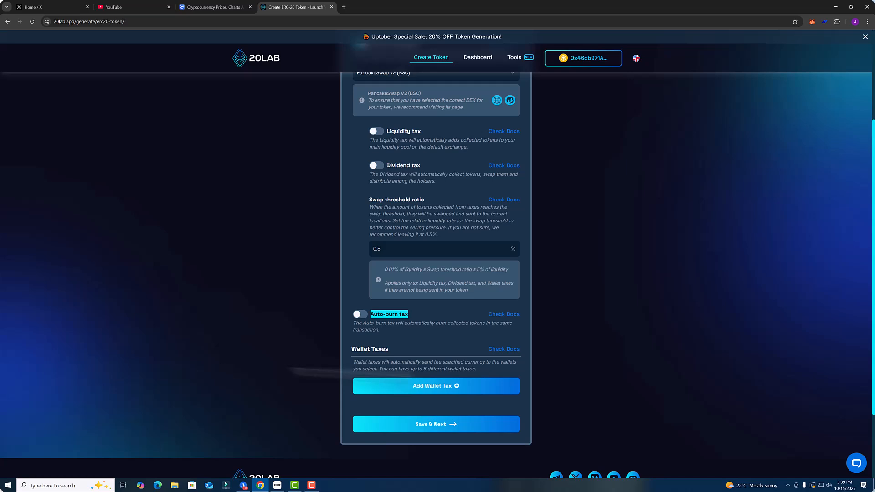
mouse_move(412, 363)
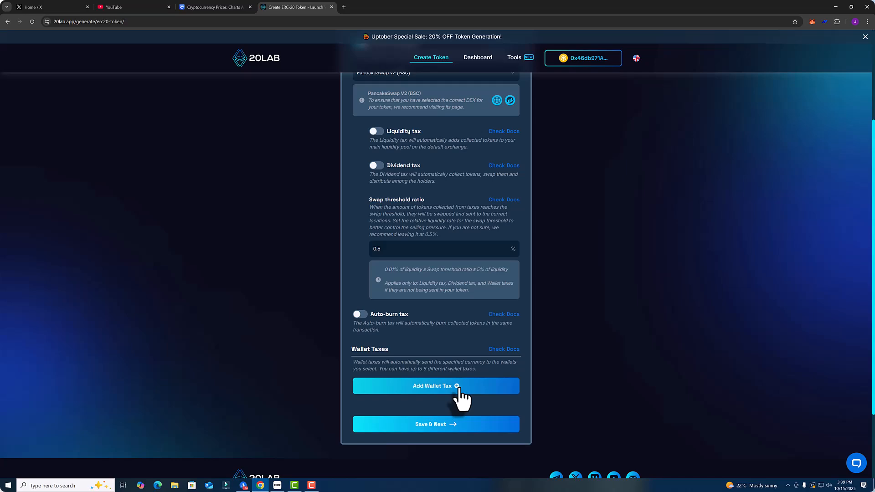
left_click(435, 385)
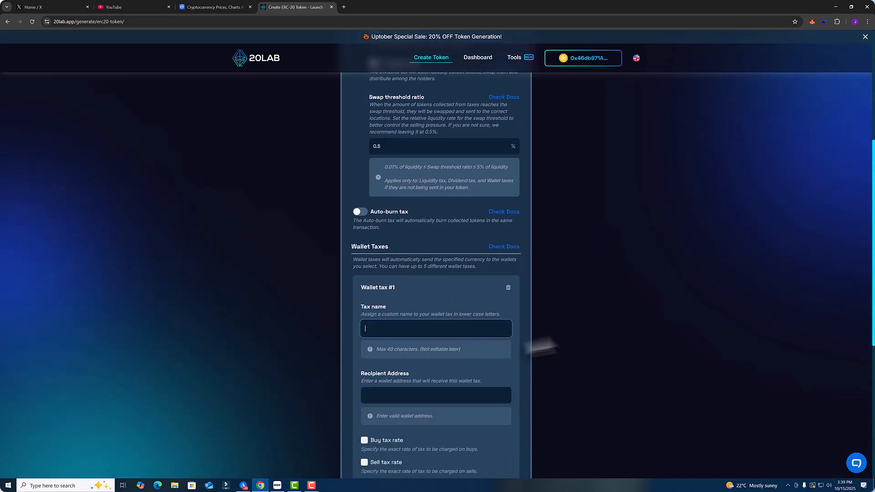
scroll("down", 3)
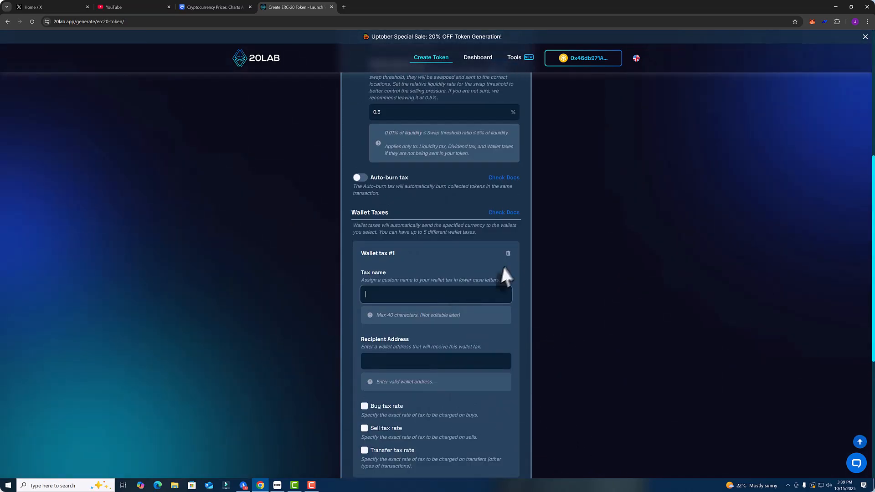
left_click(507, 253)
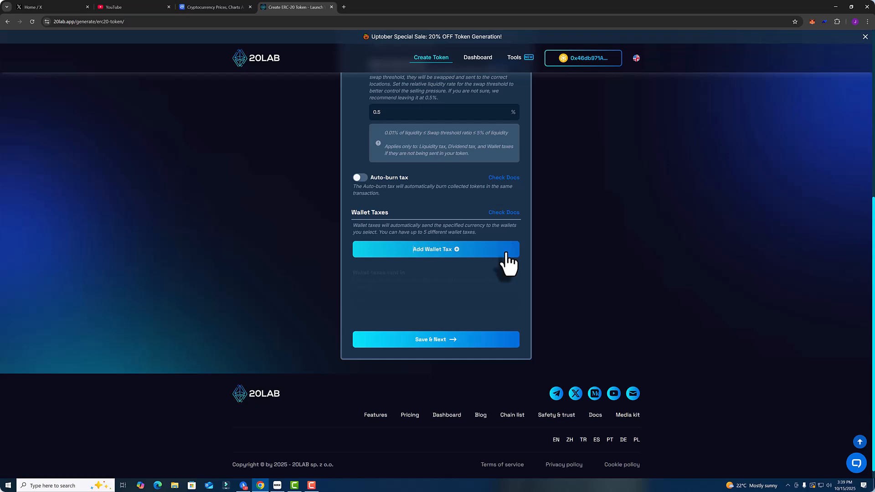
scroll("up", 3)
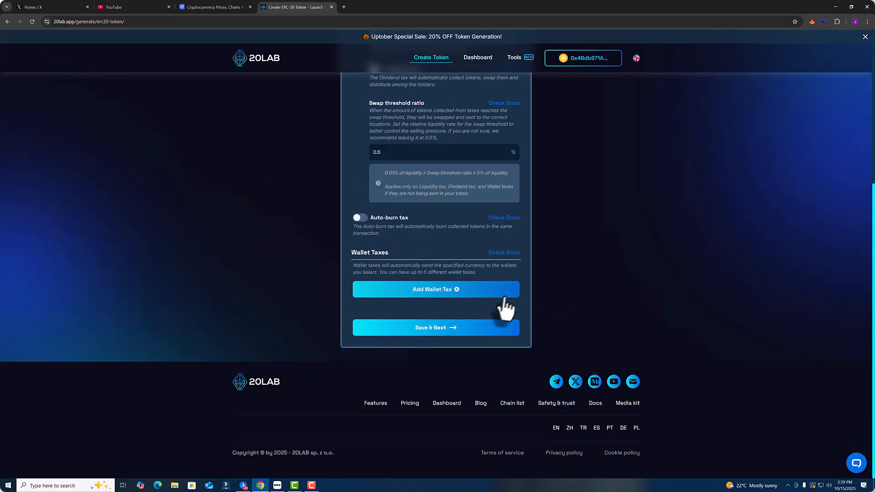
mouse_move(482, 314)
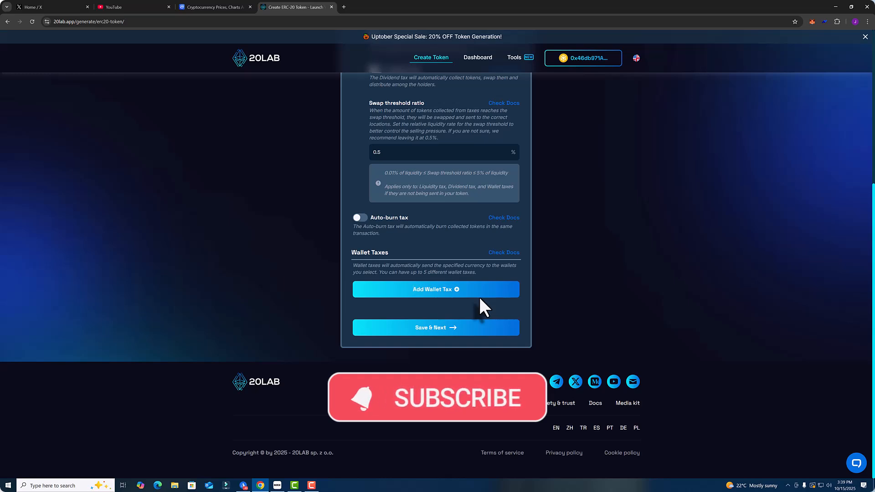
mouse_move(481, 347)
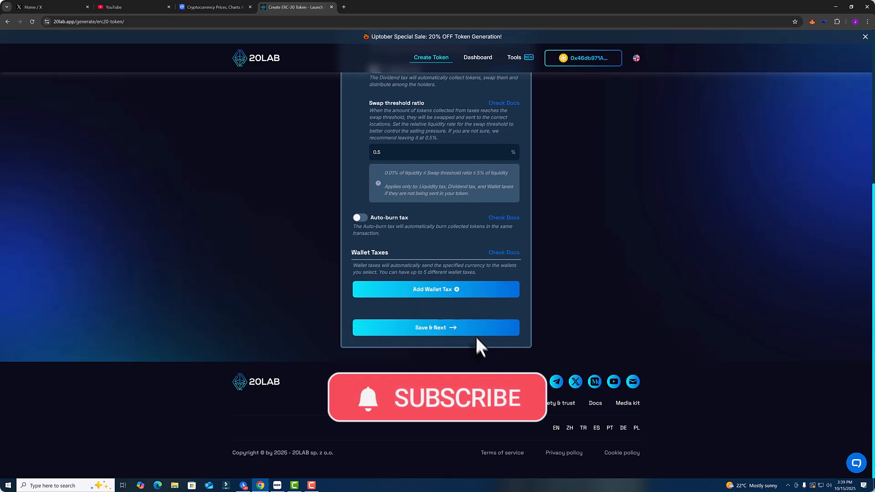
Go to the summary, acknowledge the unchangeable-configuration warning, and validate the KING token.
left_click(435, 327)
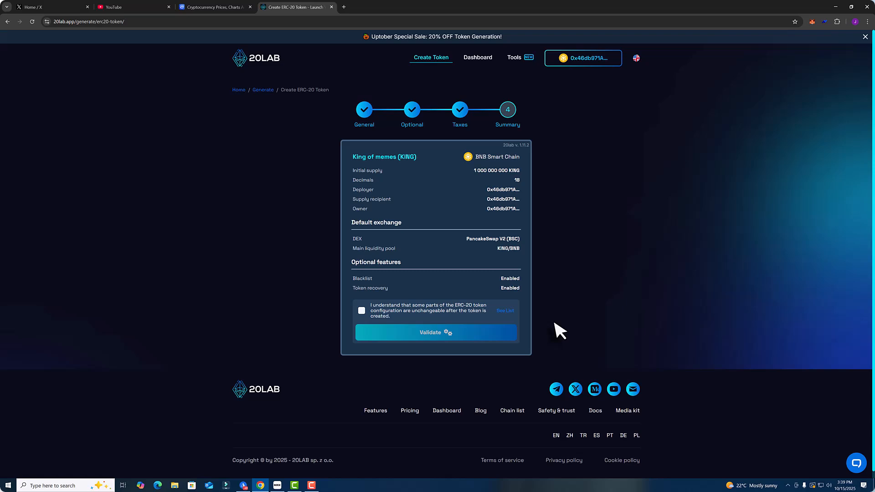
mouse_move(438, 298)
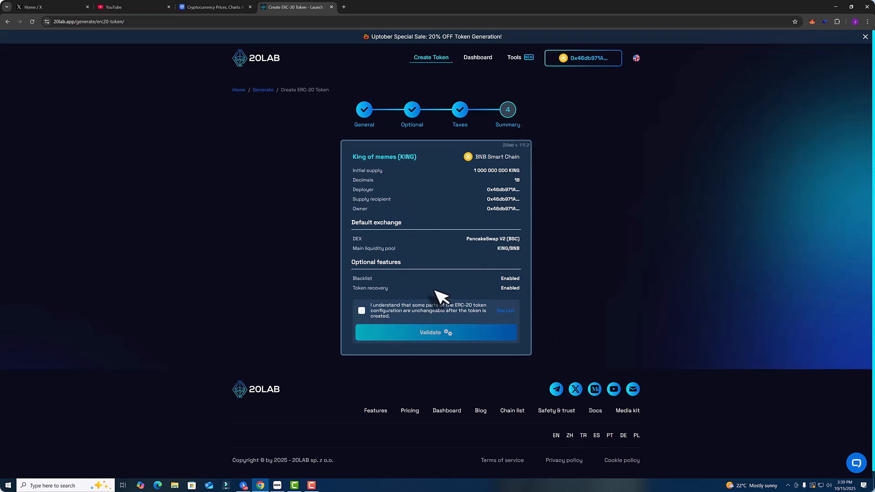
mouse_move(363, 318)
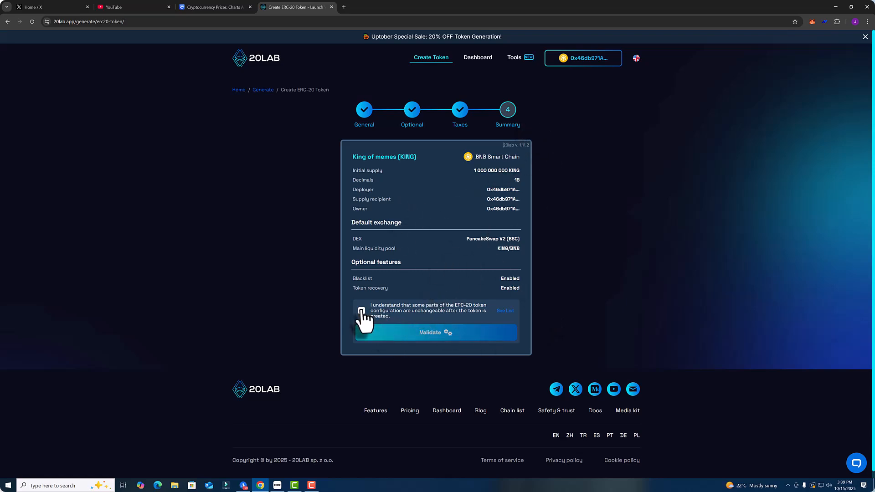
left_click(361, 311)
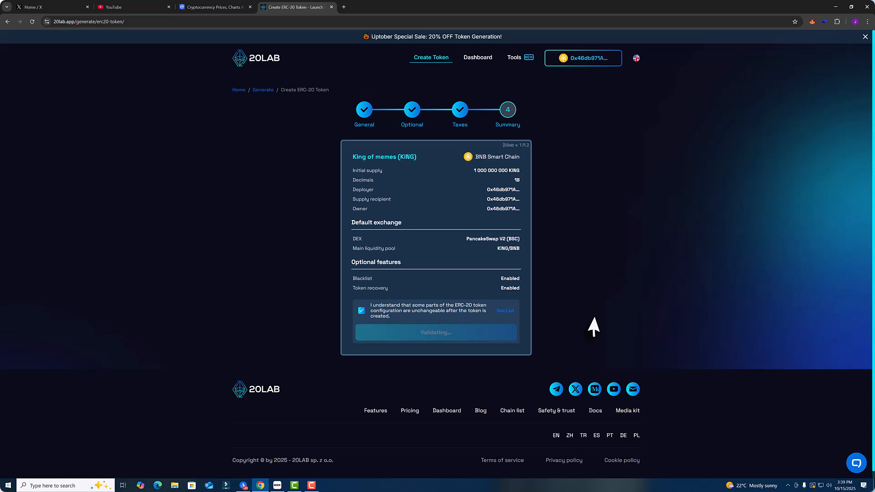
left_click(436, 332)
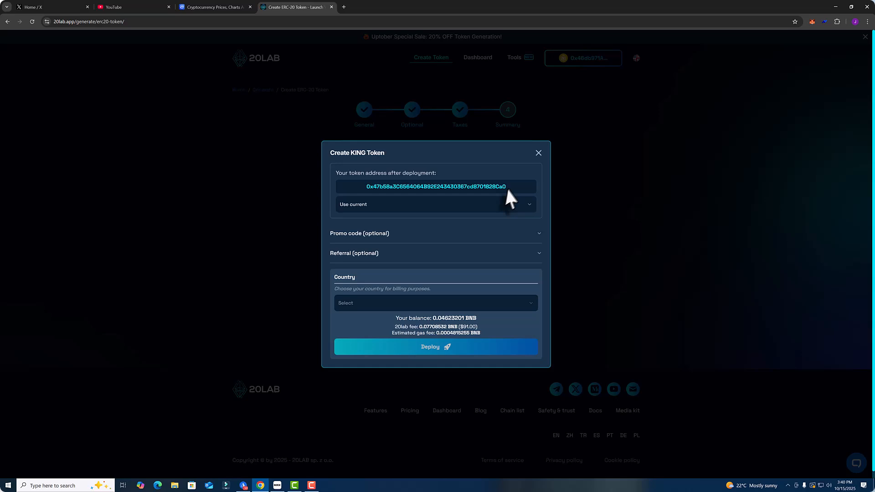
Choose 'Search by prefix' for the token address after browsing the address options.
left_click(435, 204)
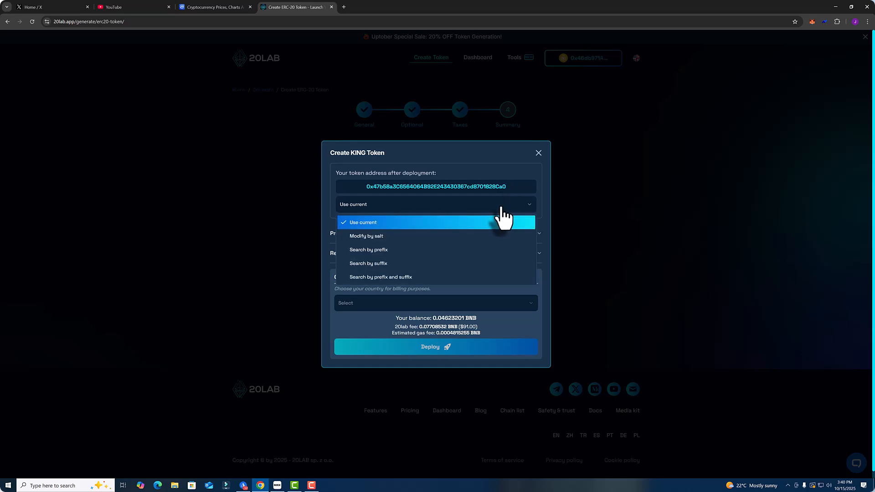
left_click(363, 222)
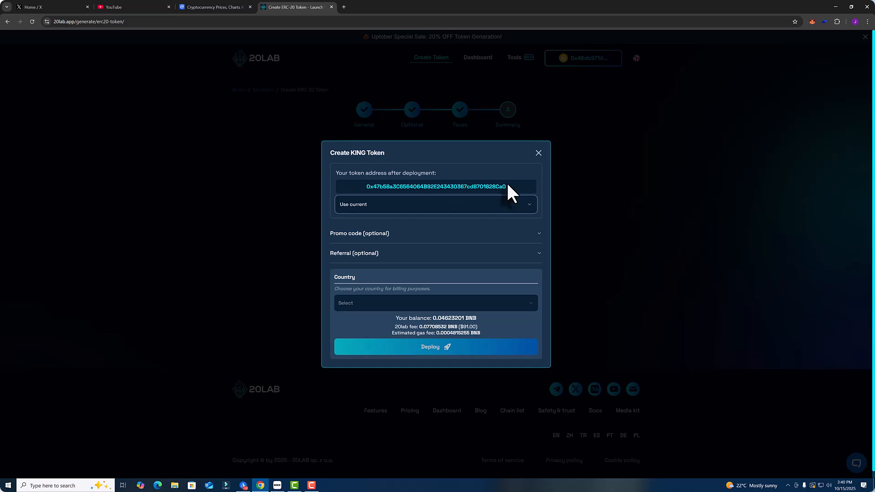
left_click(435, 204)
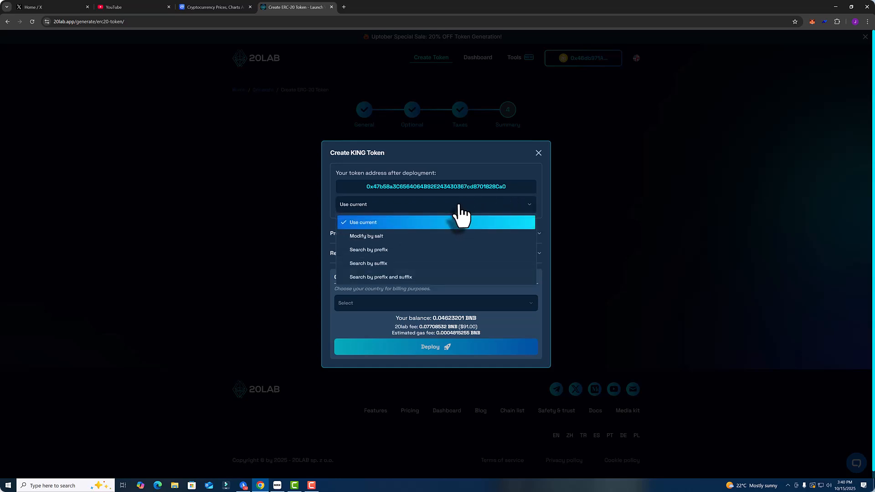
mouse_move(480, 234)
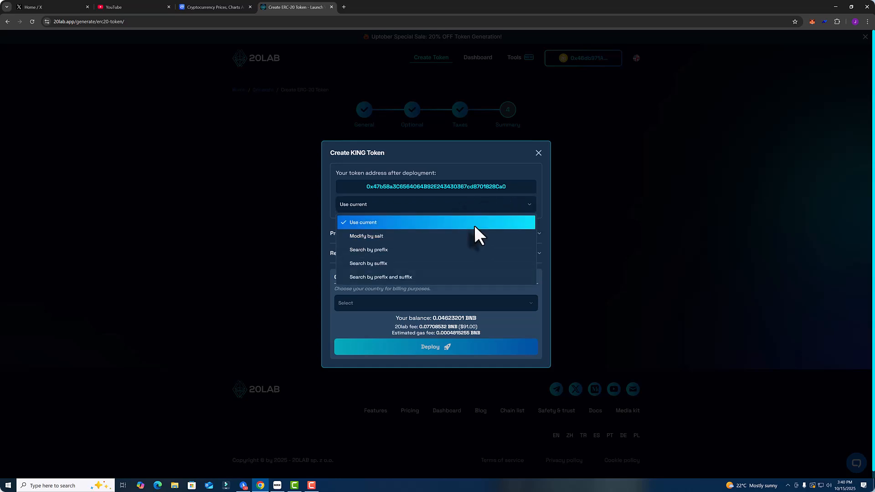
left_click(363, 222)
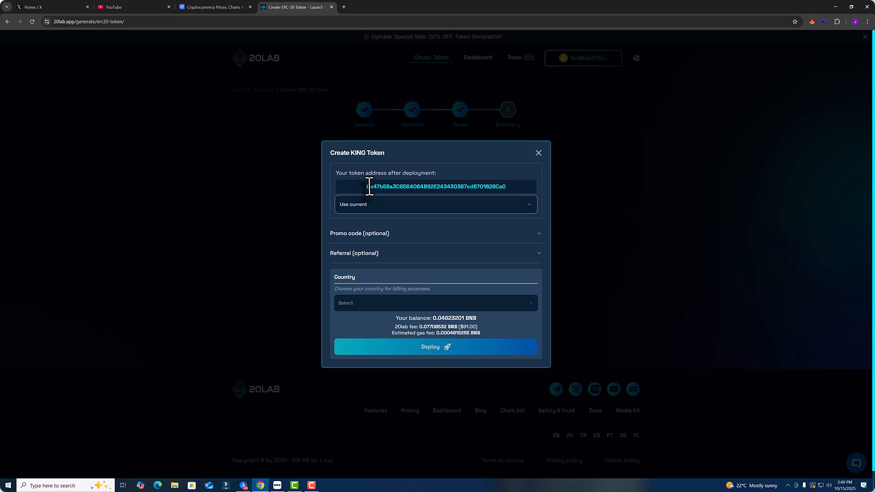
triple_click(435, 186)
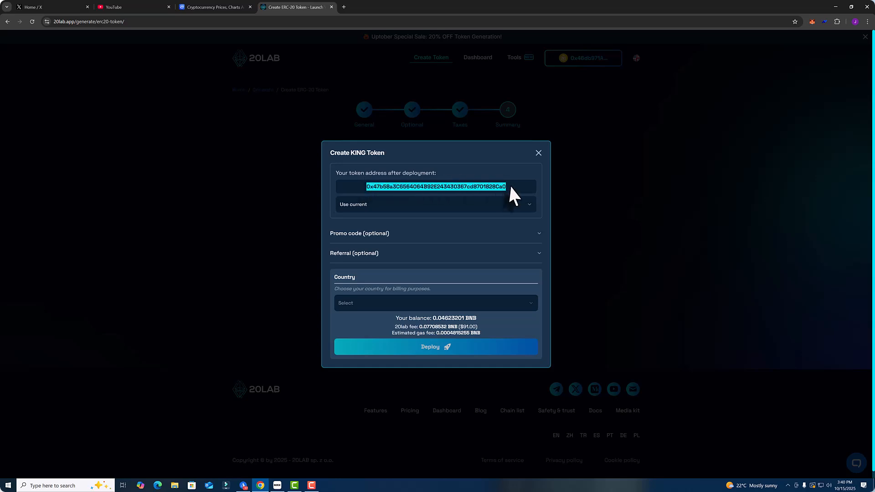
left_click(435, 203)
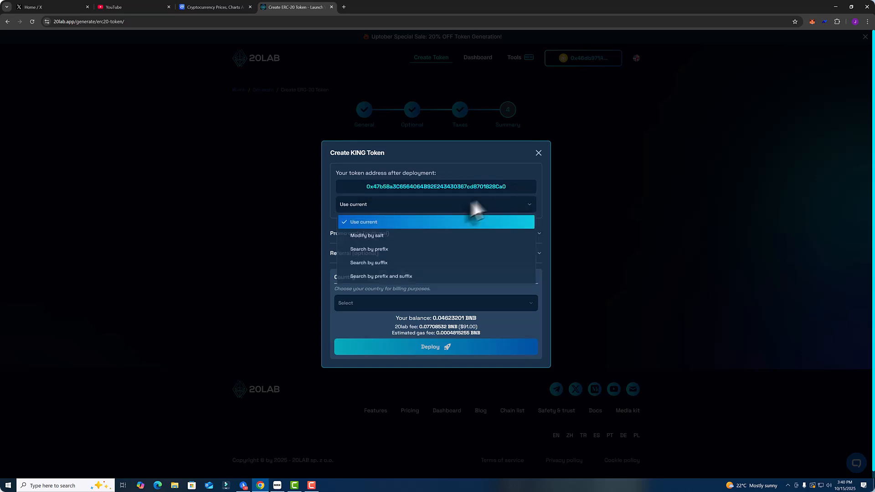
left_click(362, 221)
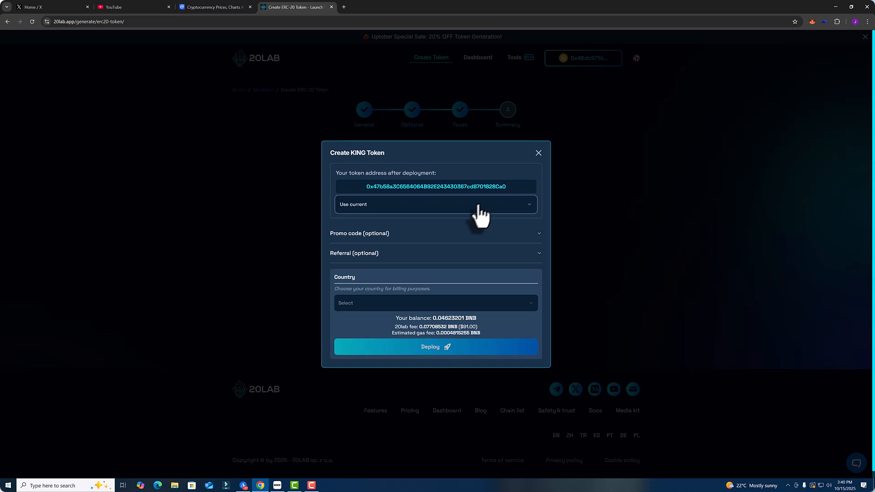
left_click(434, 204)
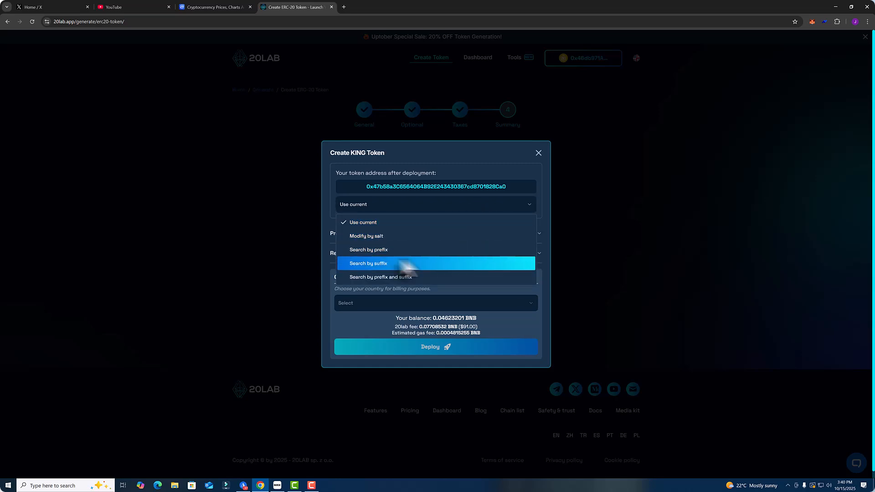
left_click(368, 250)
type("0x4444")
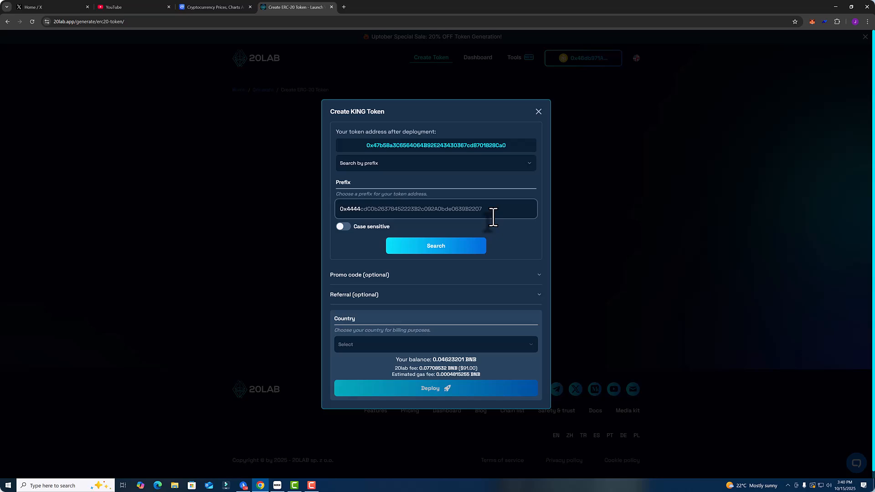
Search for a KING token address starting with 0x4444 and review the result.
left_click(436, 245)
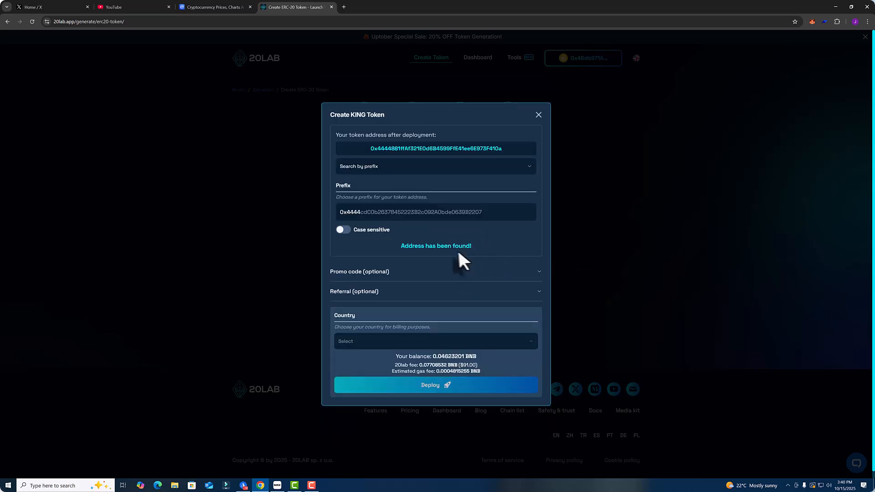
double_click(349, 212)
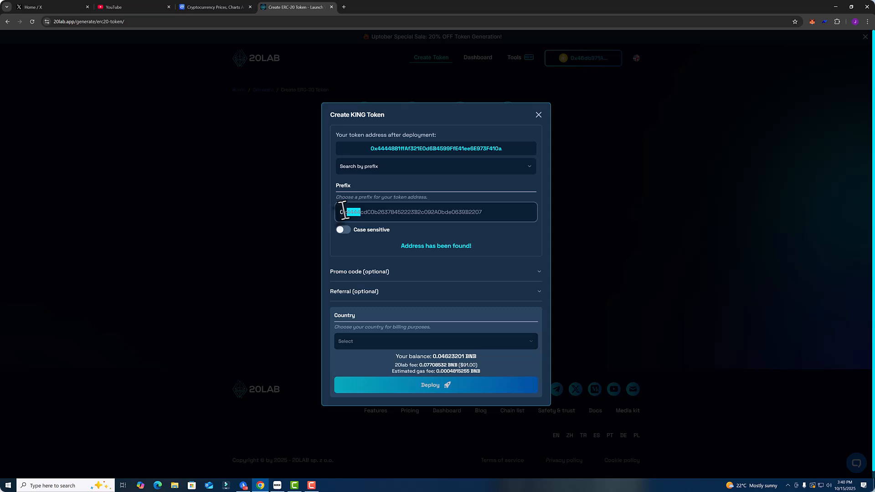
mouse_move(492, 214)
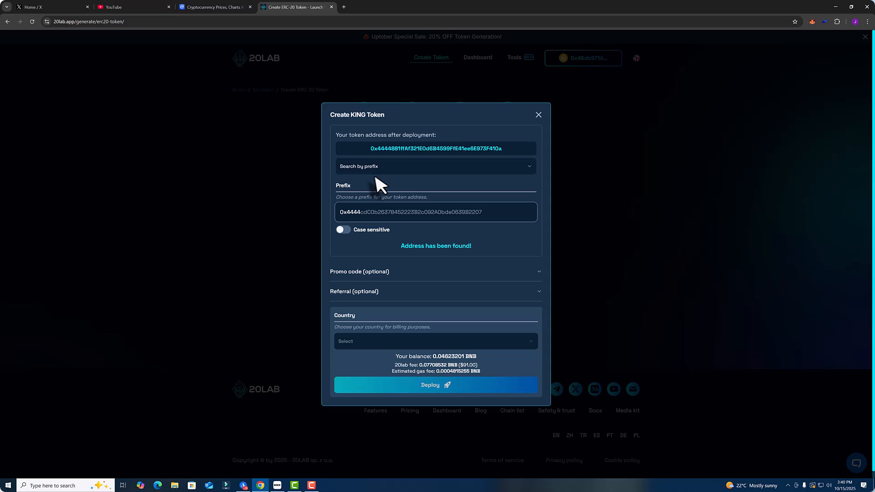
left_click(435, 166)
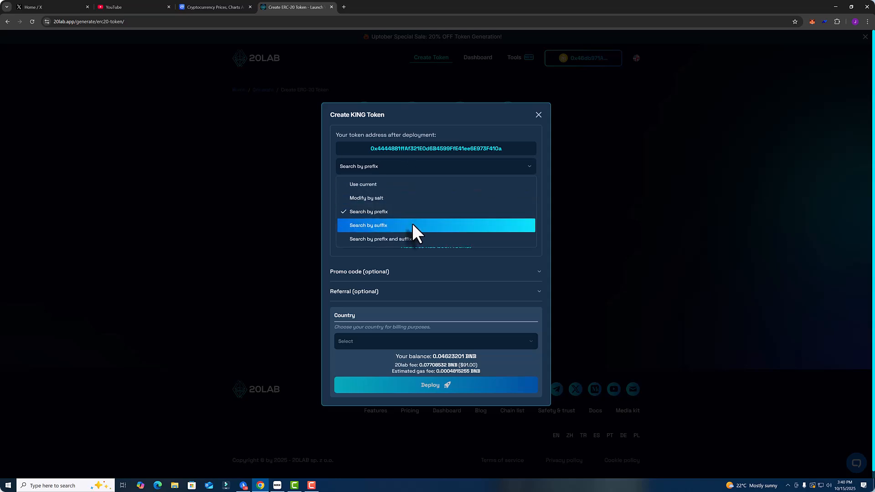
Run a suffix search and find a KING token address ending in 4444.
left_click(368, 224)
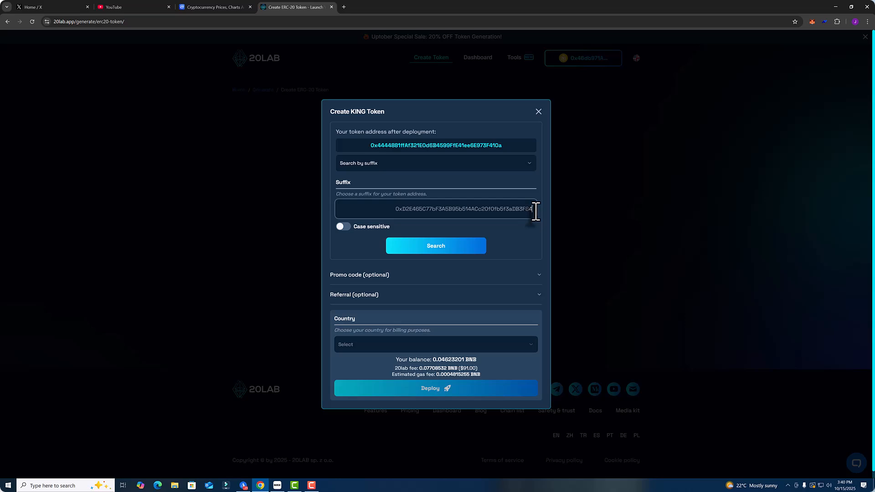
type("4444")
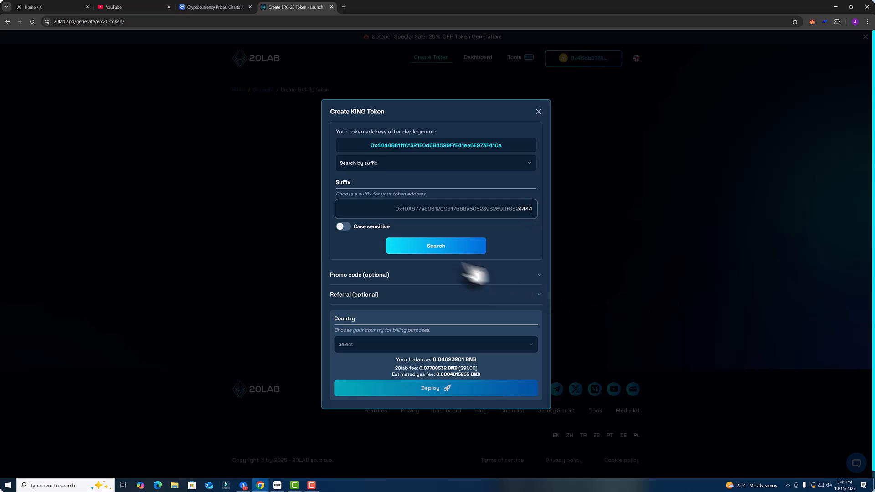
left_click(435, 245)
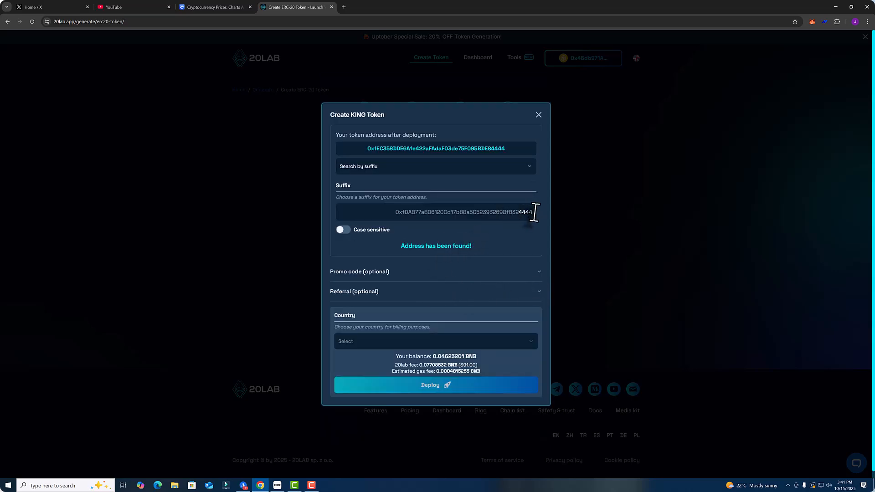
left_click(435, 212)
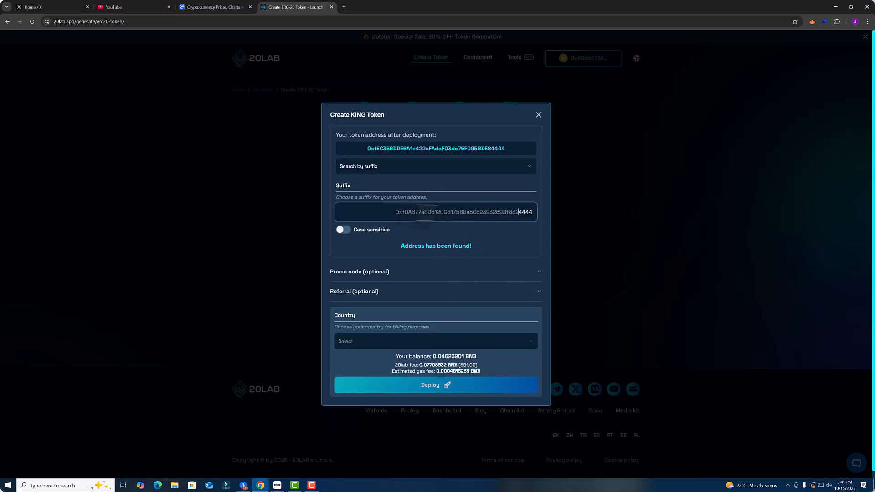
mouse_move(630, 214)
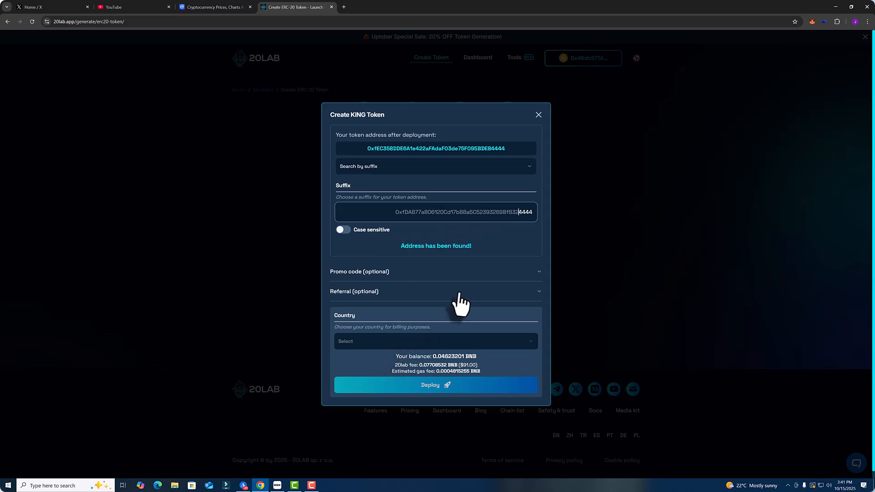
mouse_move(417, 215)
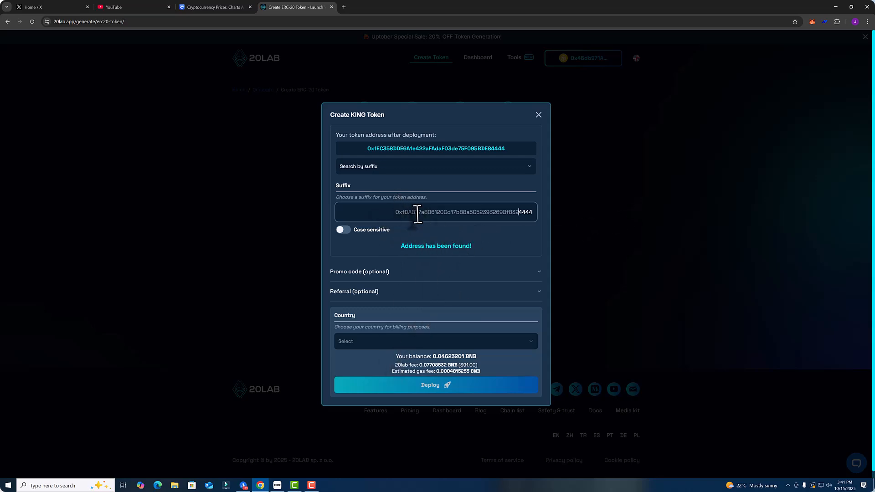
mouse_move(434, 181)
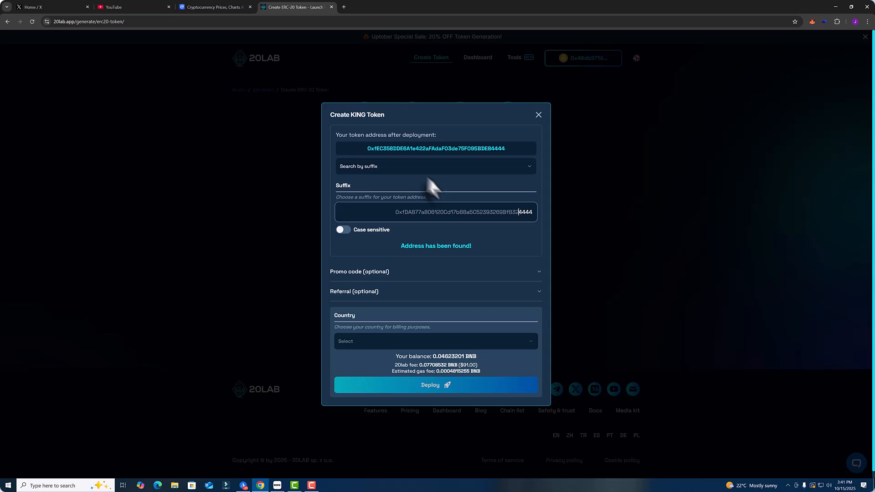
left_click(435, 166)
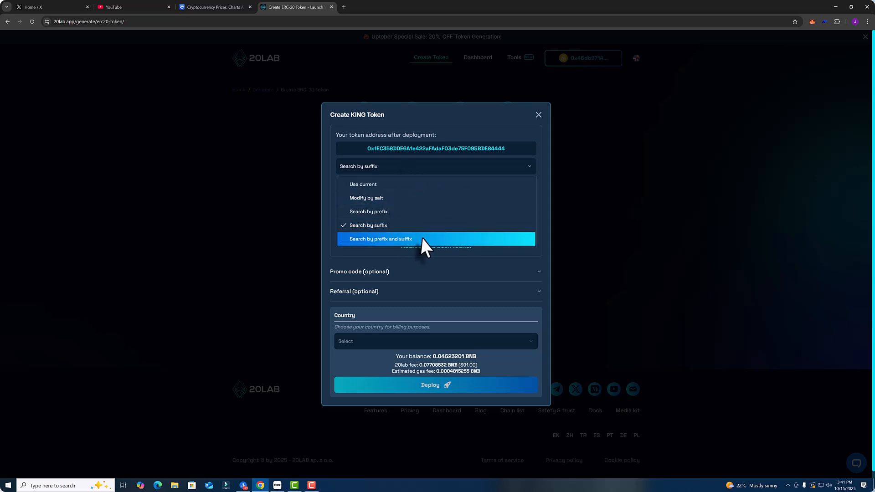
left_click(380, 239)
type("0x4444")
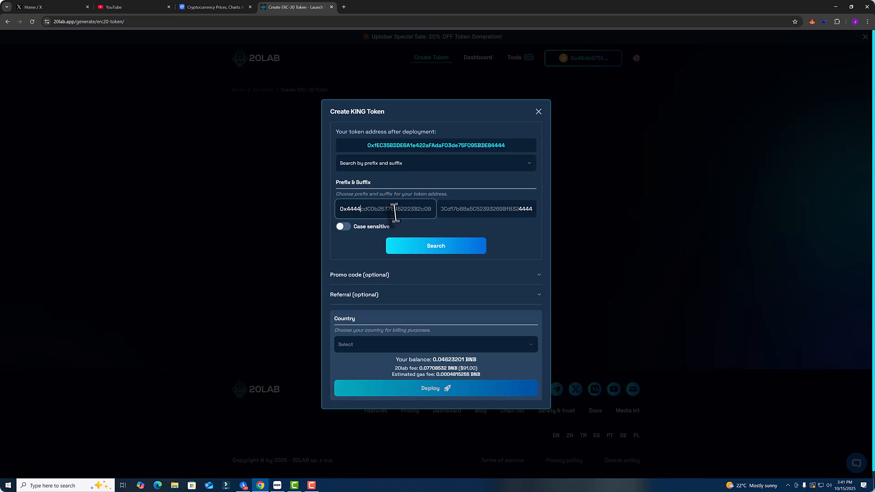
mouse_move(527, 243)
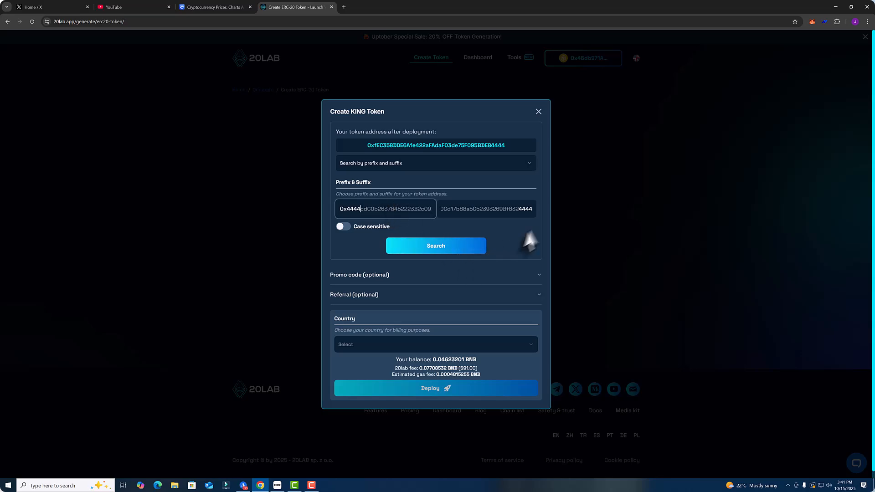
mouse_move(460, 266)
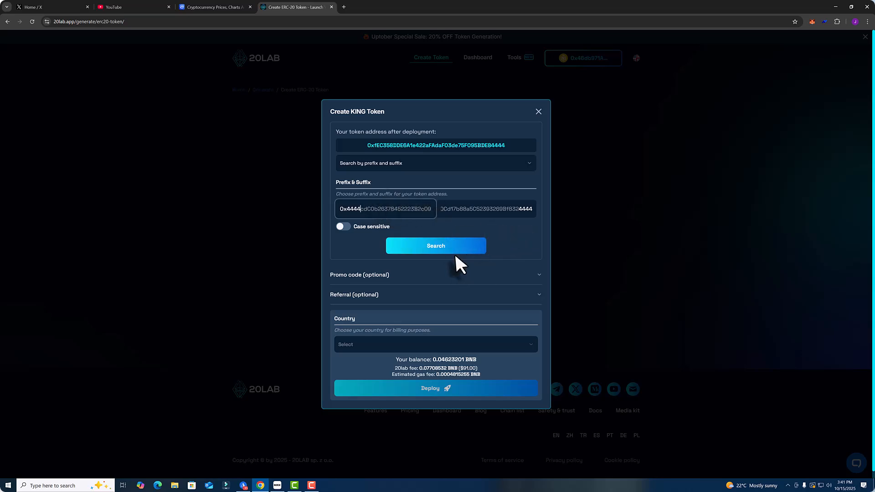
left_click(435, 245)
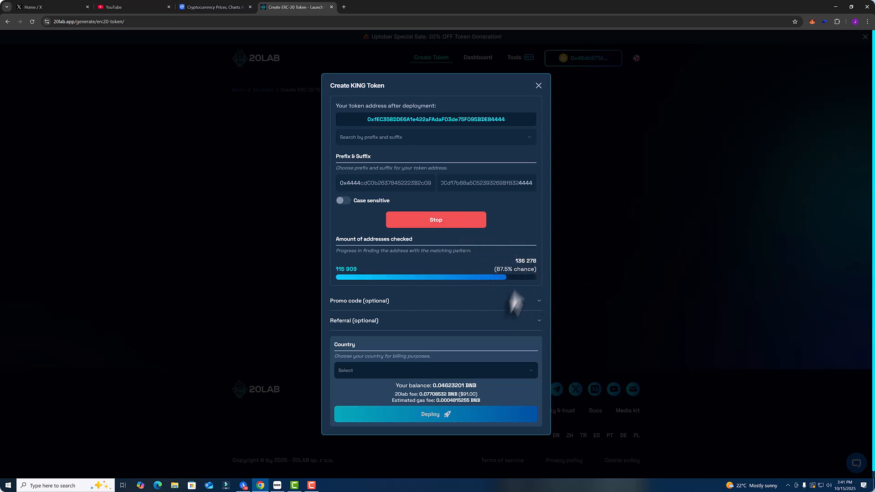
mouse_move(552, 310)
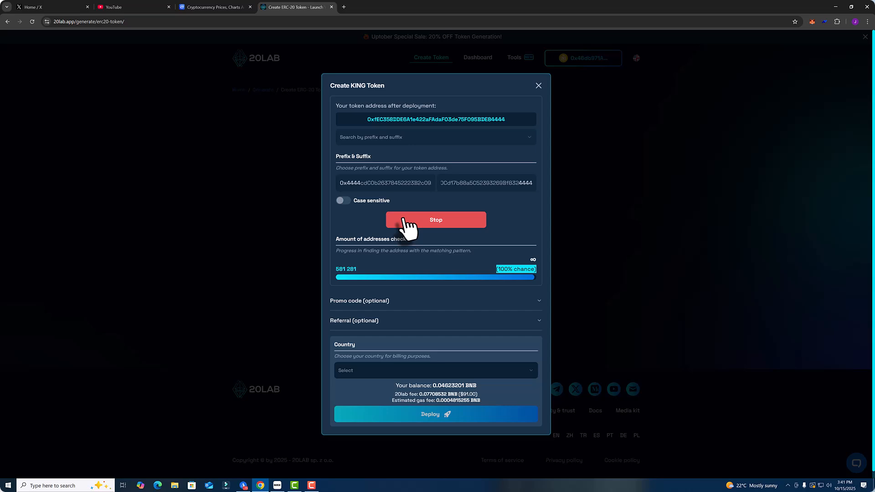
mouse_move(396, 211)
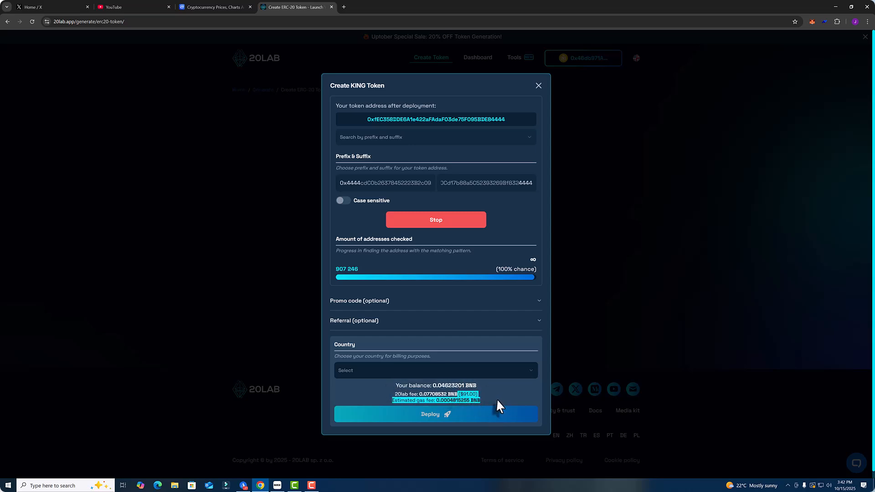
mouse_move(399, 401)
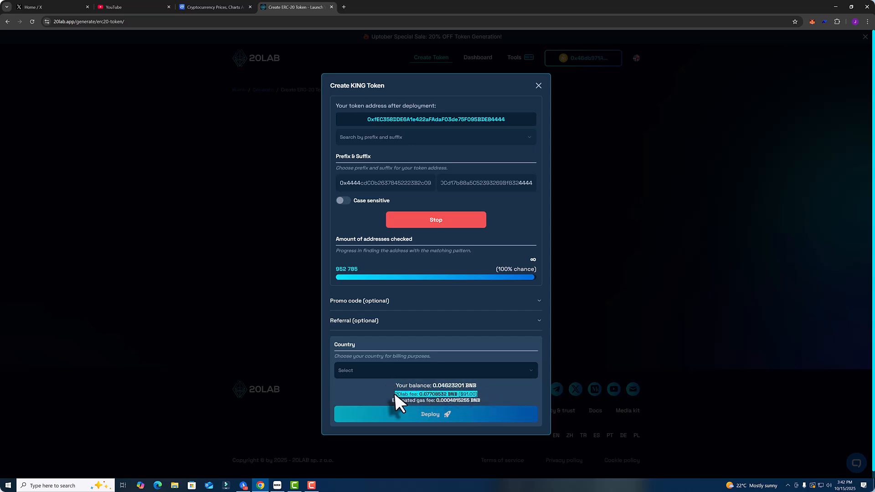
mouse_move(485, 379)
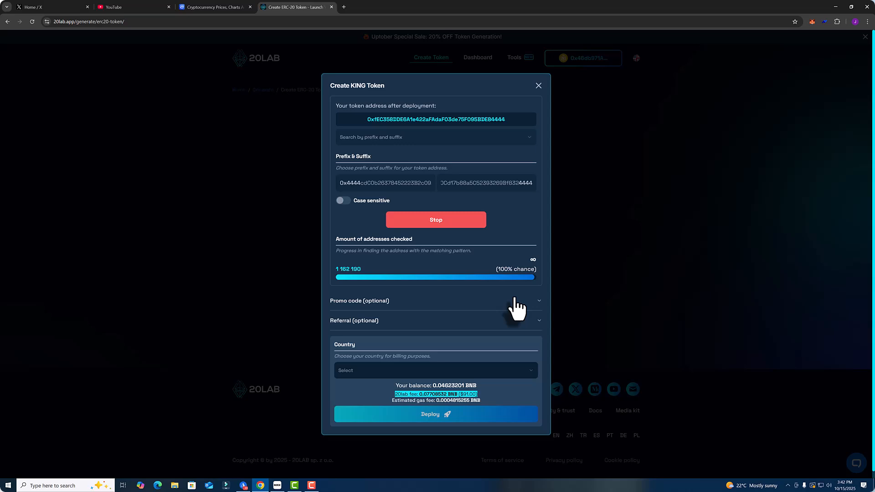
mouse_move(447, 217)
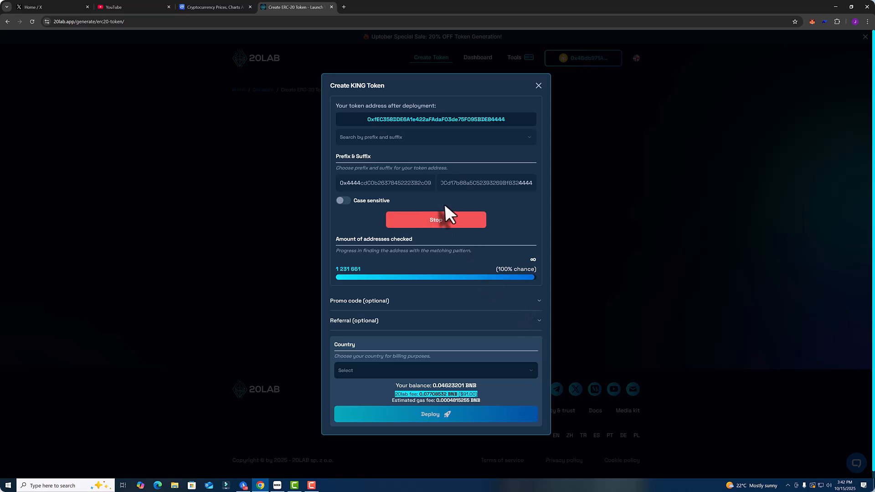
mouse_move(497, 232)
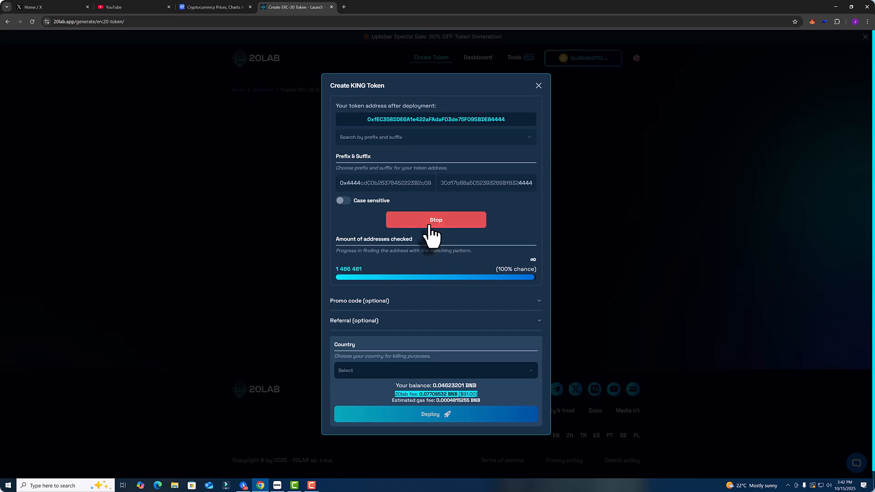
Stop the address search, close the Create KING Token dialog, and open the ERC-20 dashboard.
left_click(435, 219)
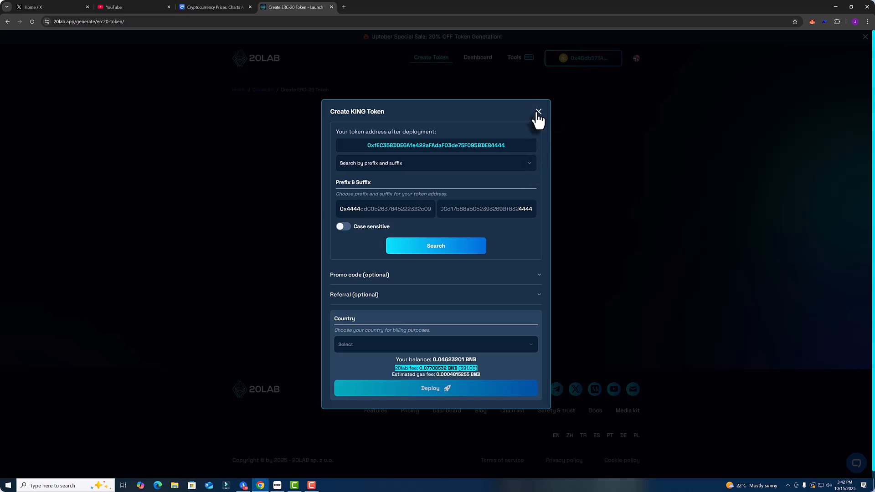
left_click(538, 112)
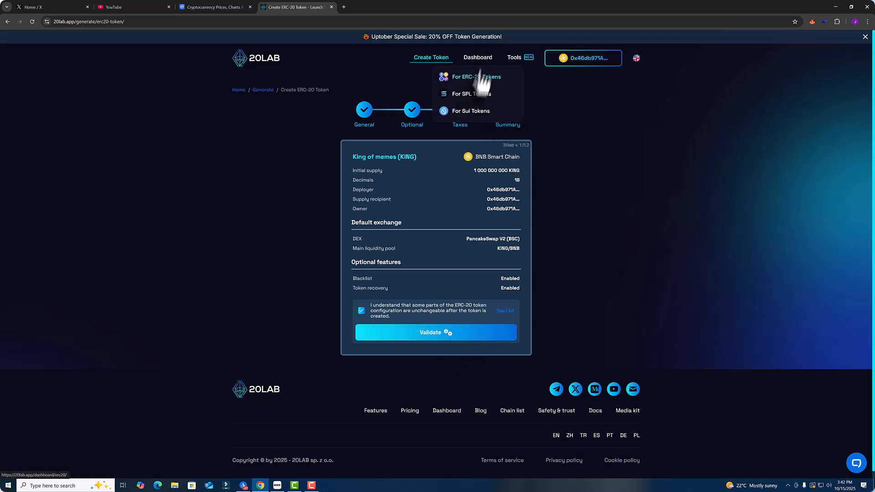
mouse_move(487, 86)
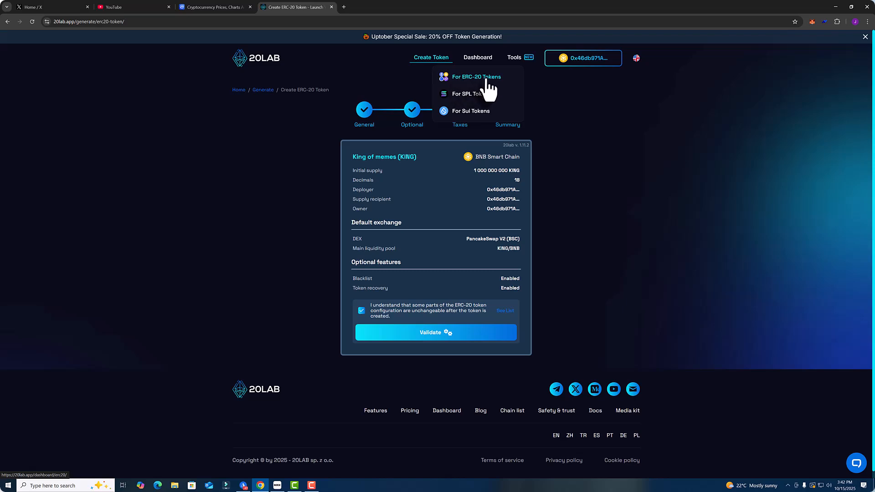
left_click(477, 57)
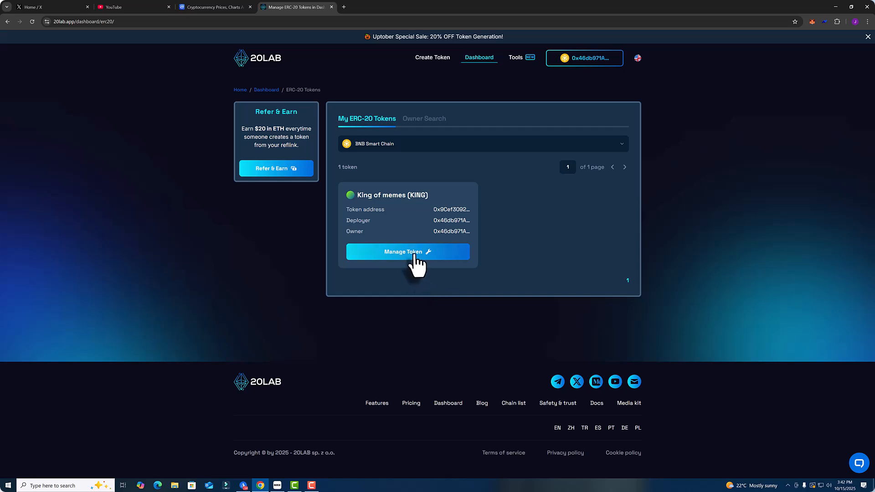
Open Manage Token for King of memes (KING) and check its BscScan verification.
left_click(407, 251)
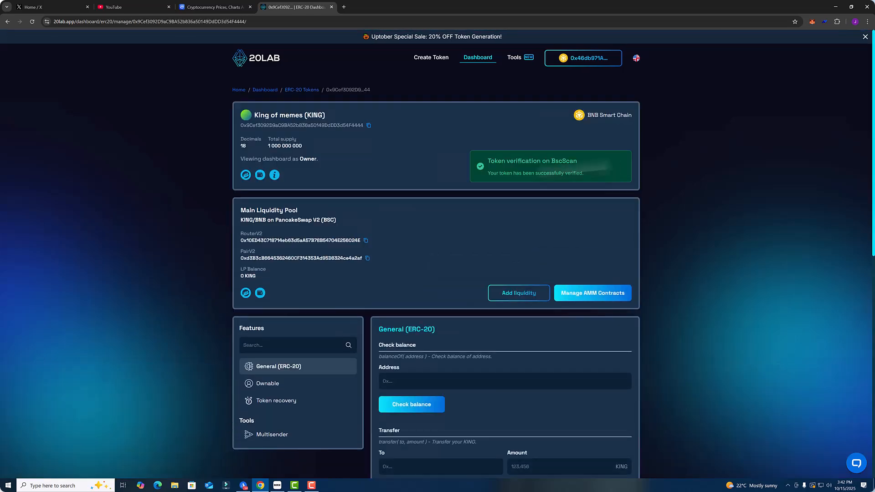
mouse_move(571, 156)
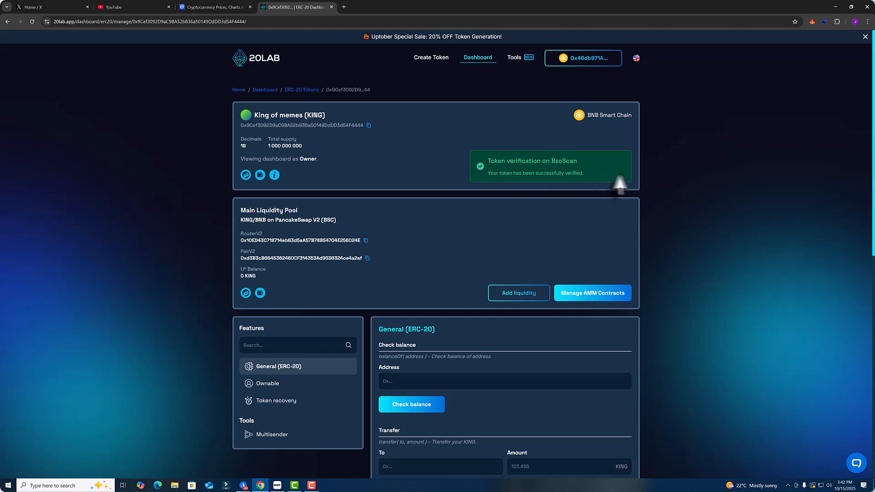
mouse_move(611, 179)
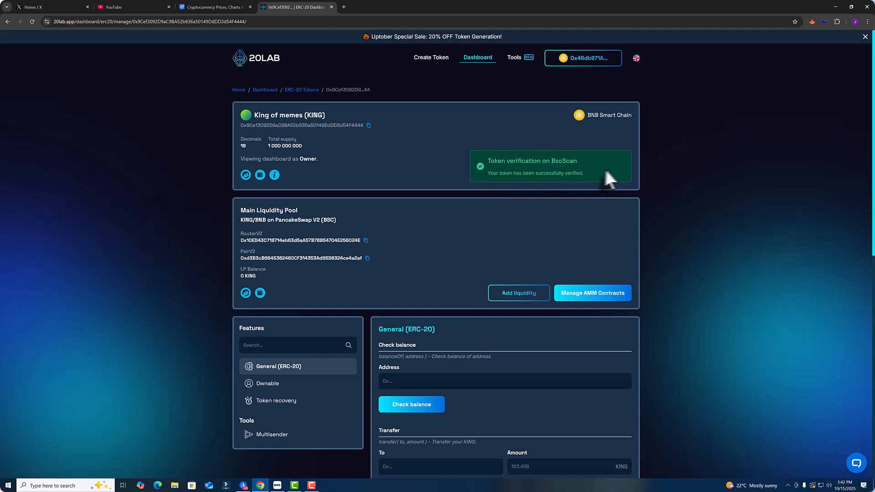
mouse_move(485, 153)
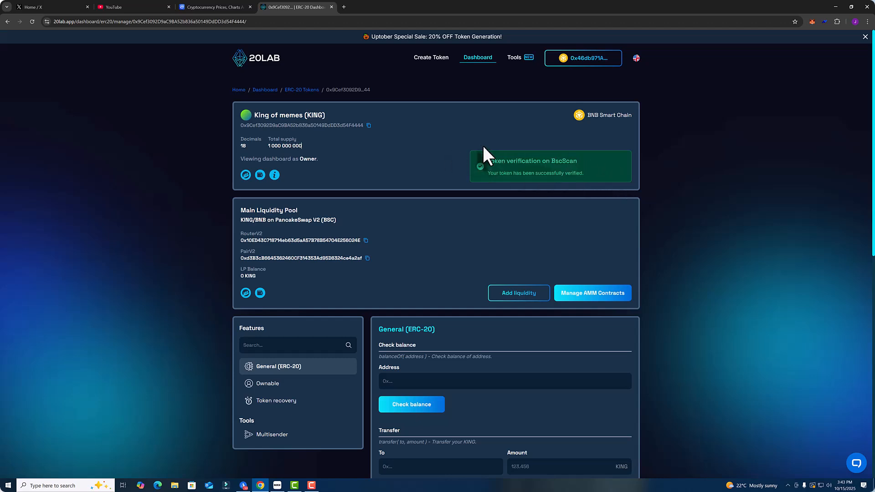
mouse_move(522, 162)
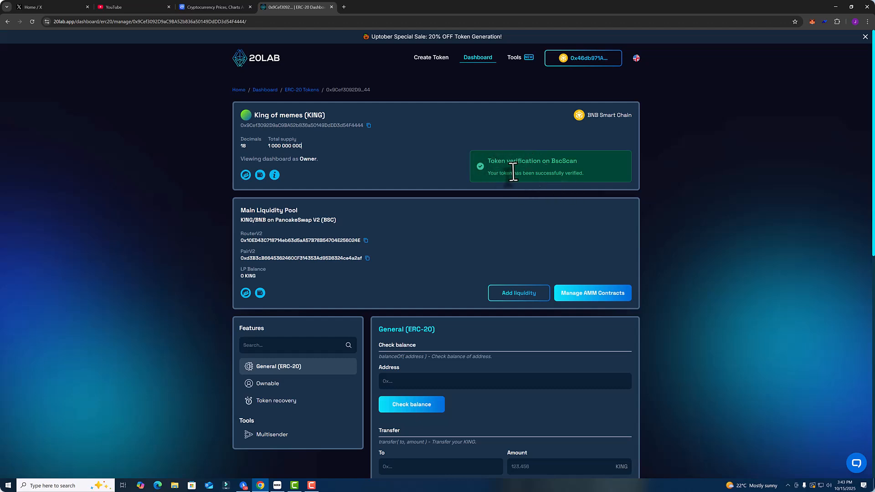
mouse_move(588, 176)
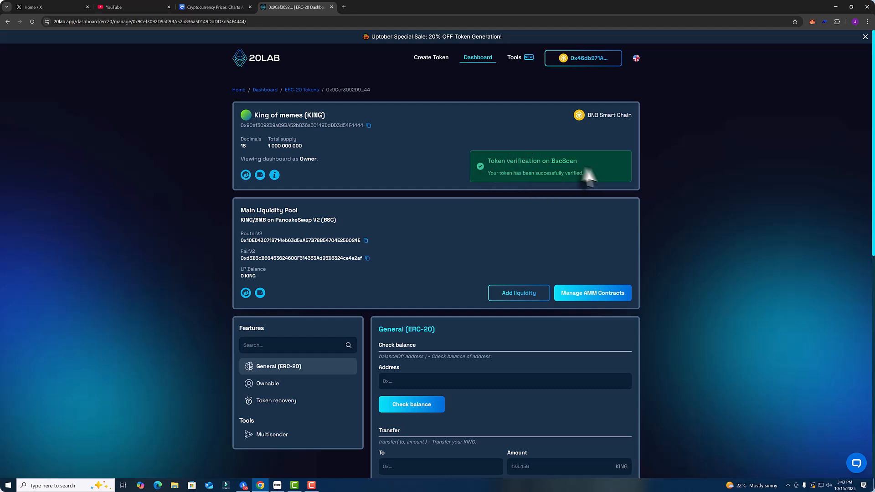
mouse_move(502, 174)
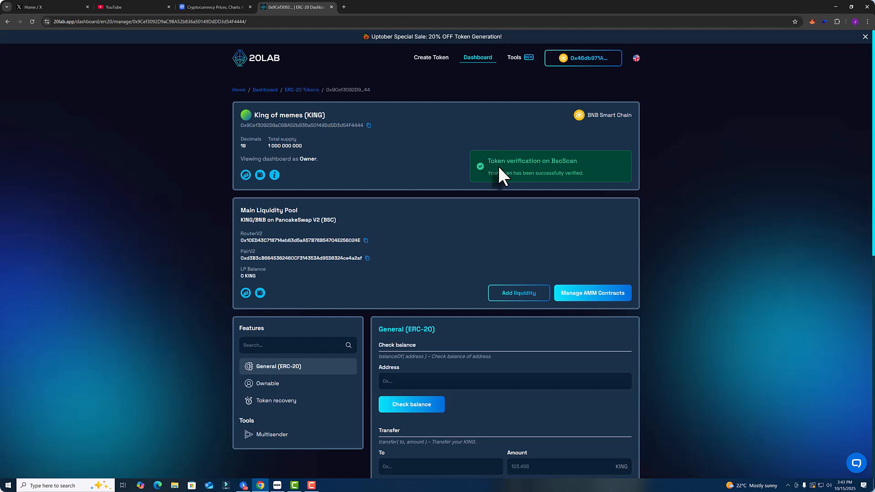
mouse_move(539, 187)
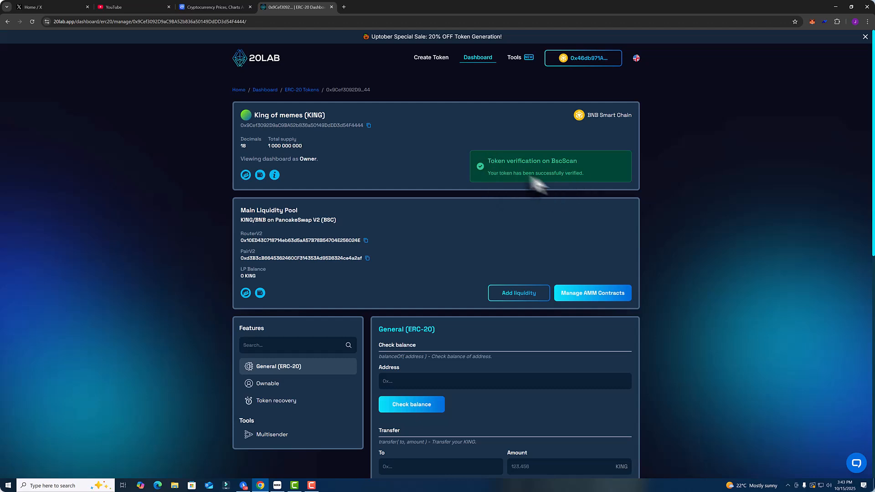
mouse_move(510, 177)
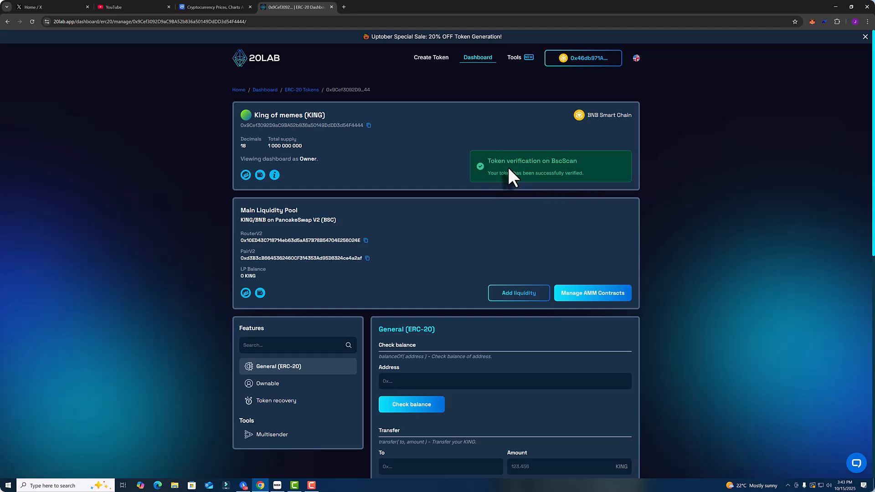
mouse_move(421, 228)
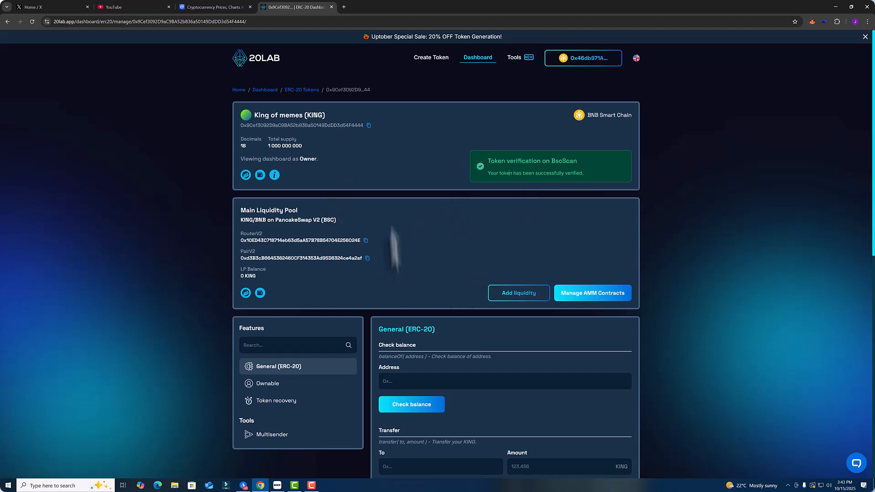
mouse_move(465, 262)
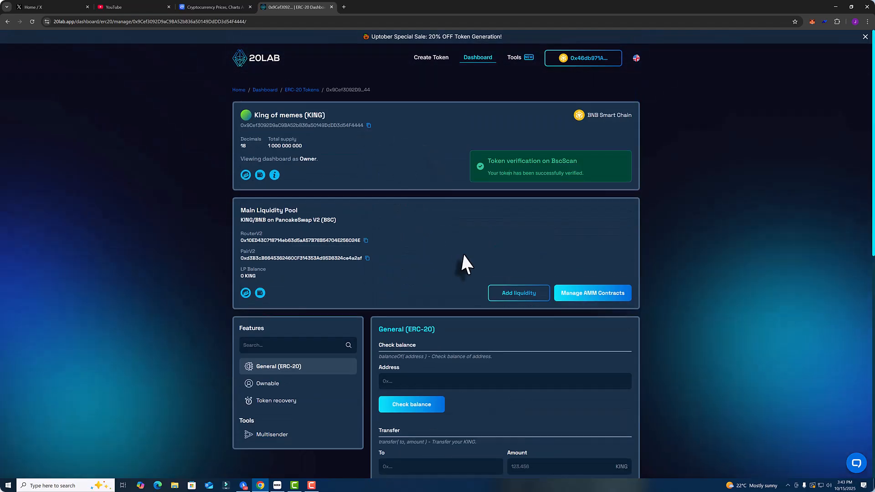
Browse the General (ERC-20) functions panel, then go to the Token Tools page.
scroll("down", 3)
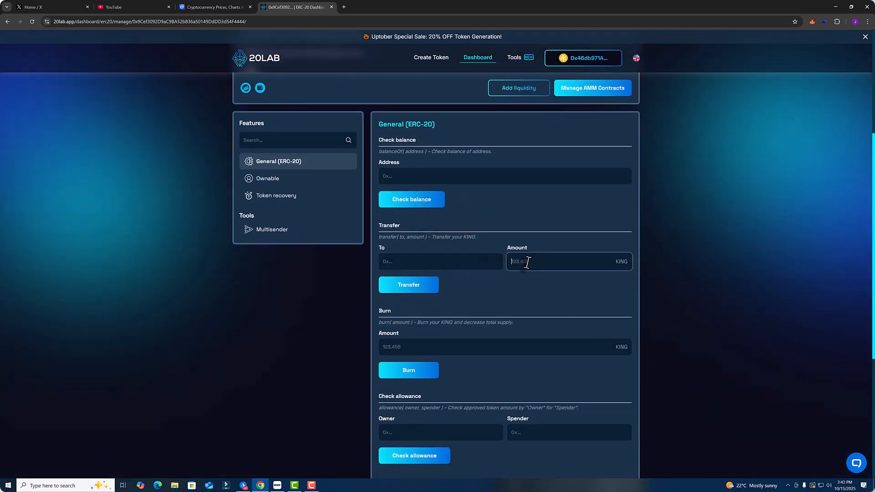
scroll("down", 3)
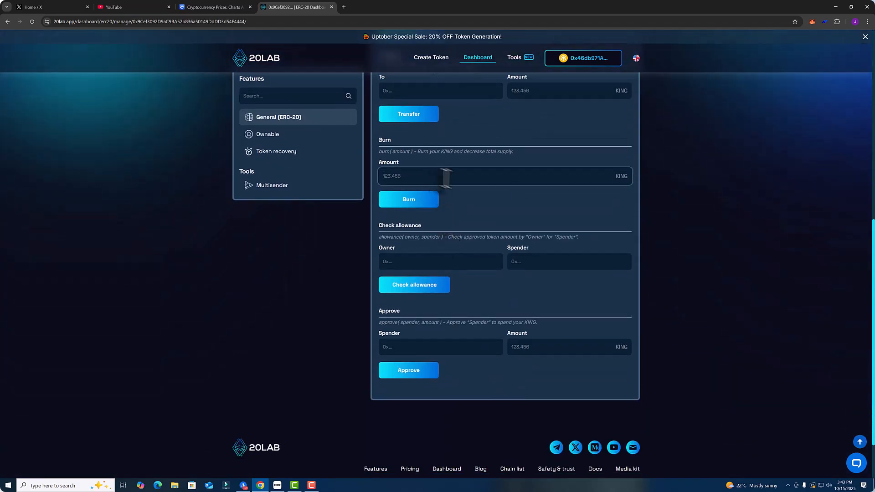
scroll("up", 3)
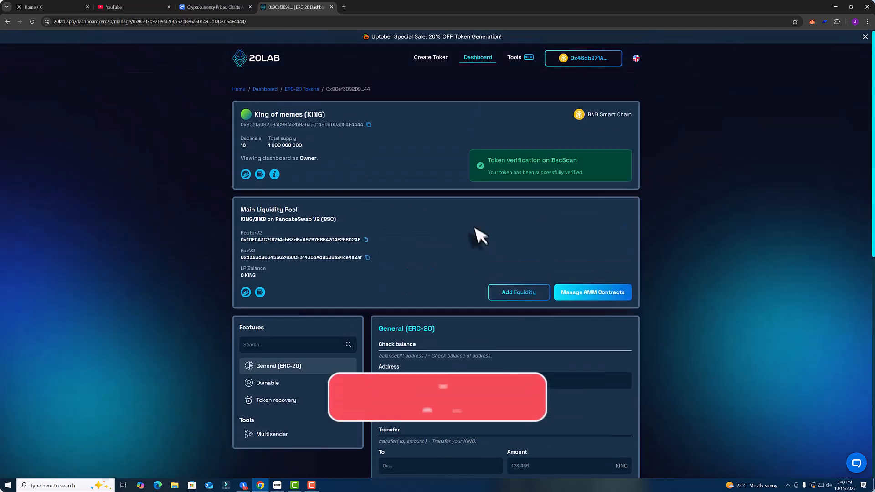
scroll("down", 3)
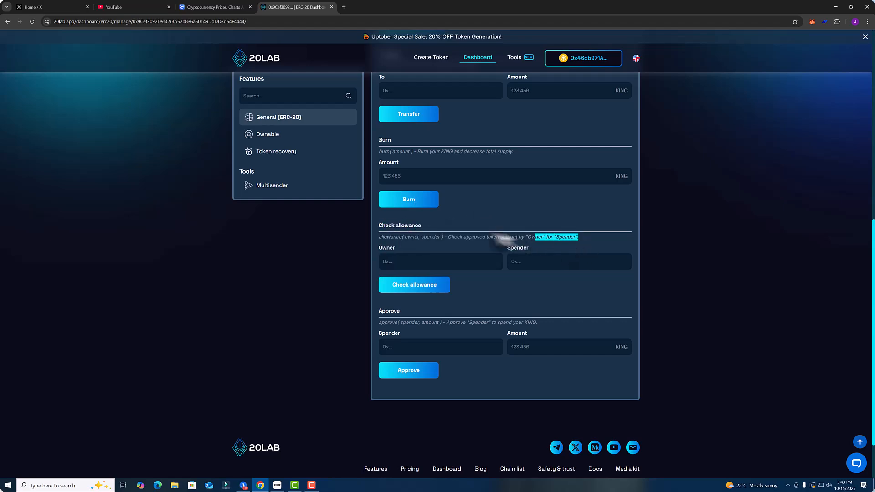
scroll("up", 3)
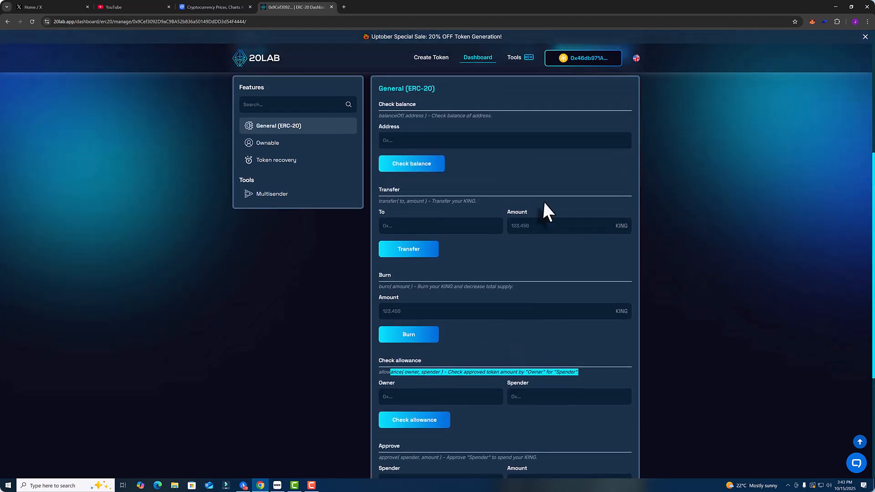
scroll("up", 3)
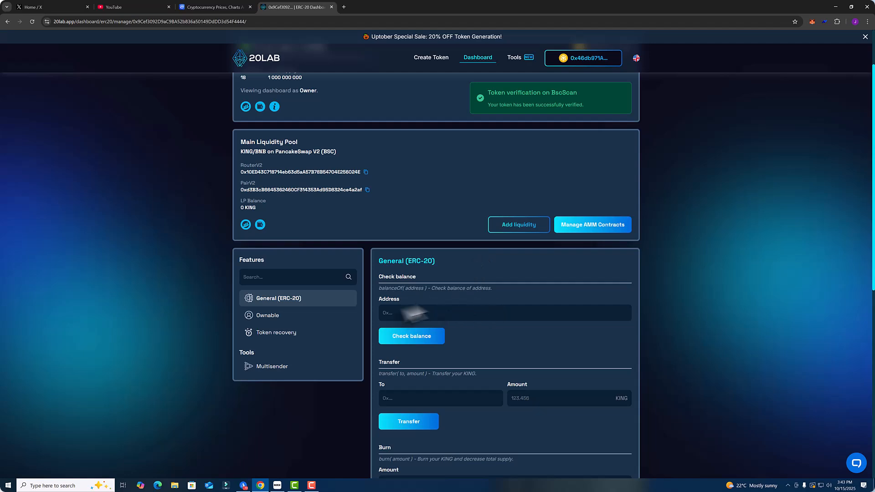
scroll("down", 3)
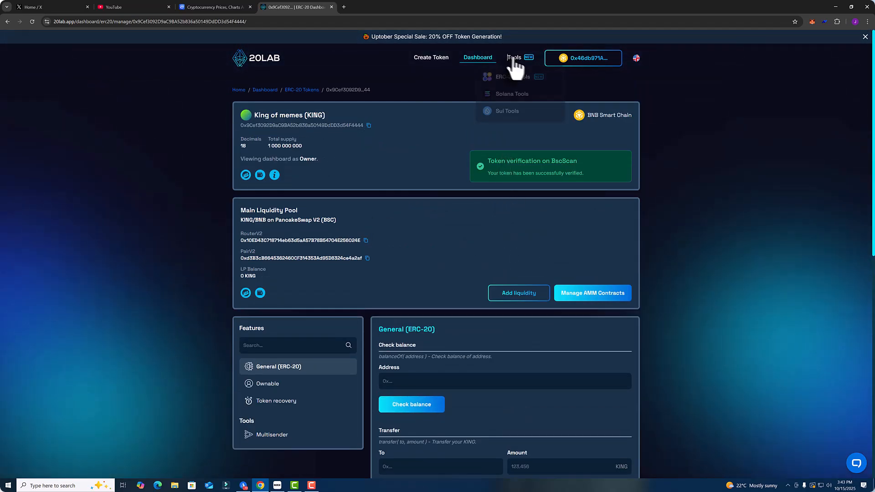
left_click(513, 57)
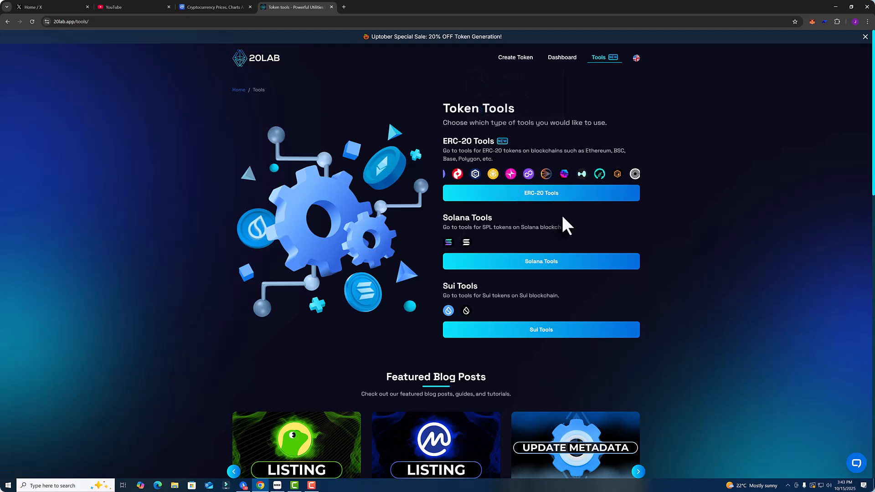